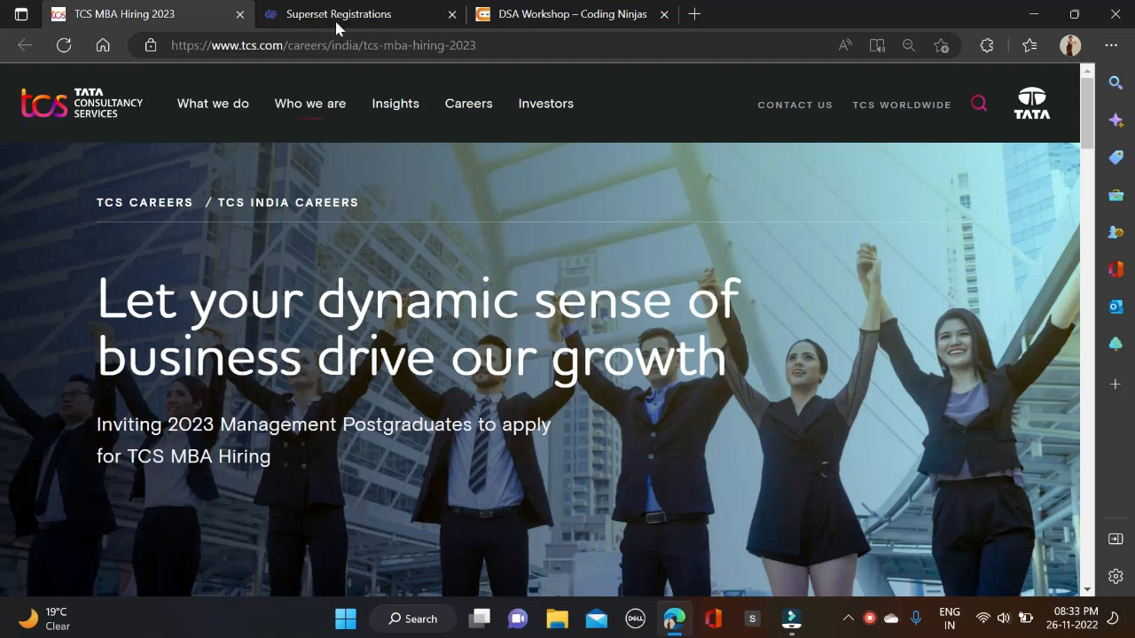
Browse from the Superset and TCS MBA hiring tabs to the Coding Ninjas DSA workshop page.
{"action": "left_click", "coordinate": [348, 14]}
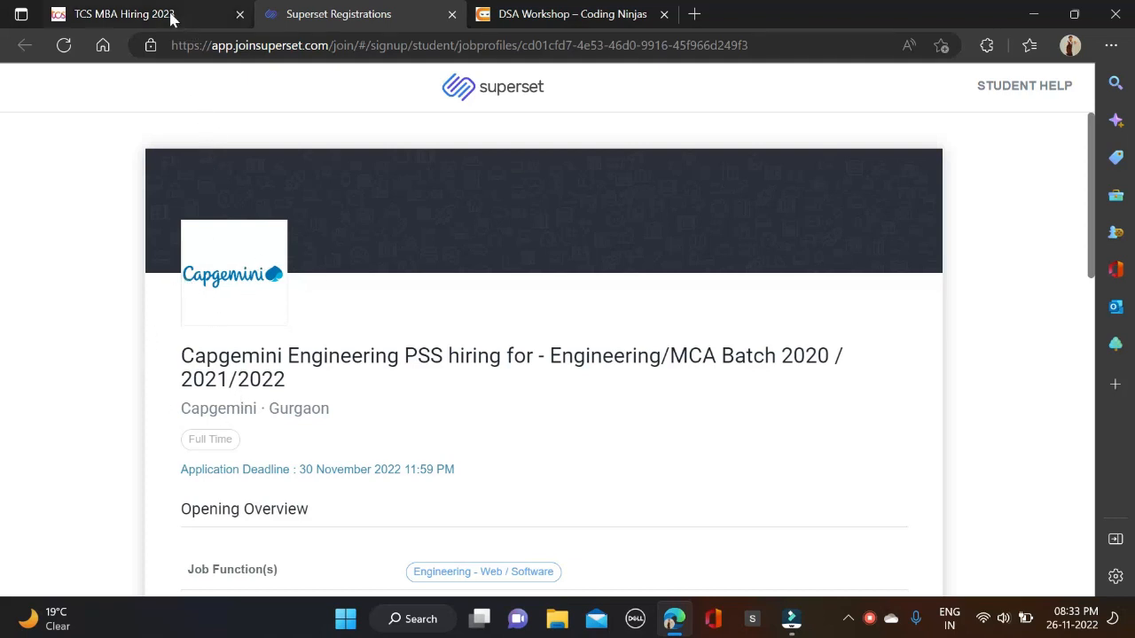
{"action": "left_click", "coordinate": [133, 14]}
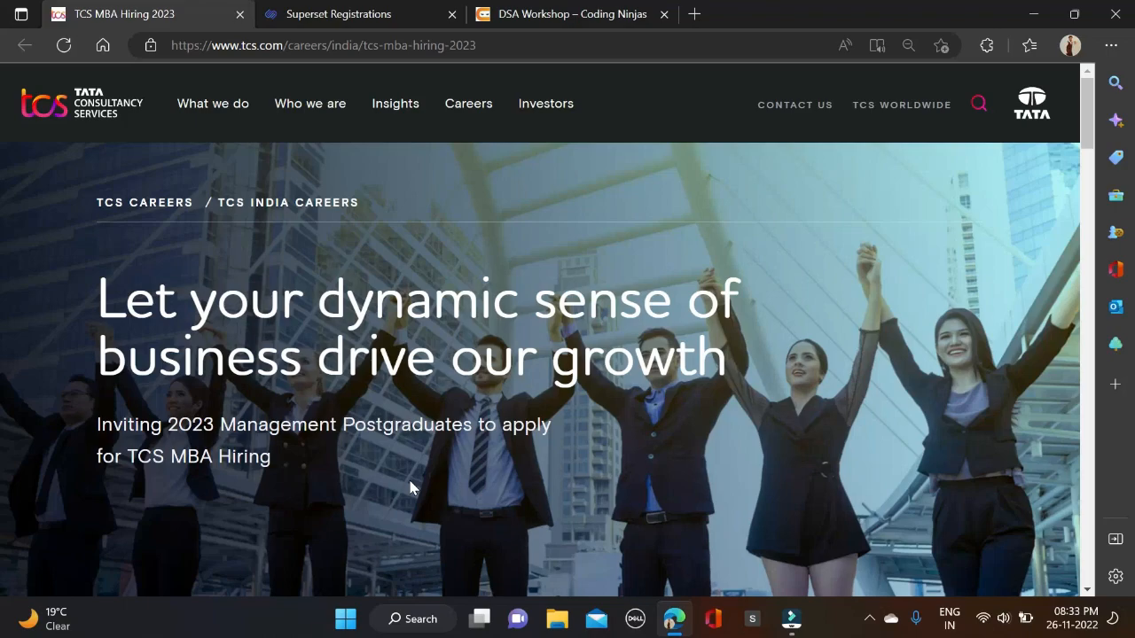
{"action": "left_click", "coordinate": [570, 14]}
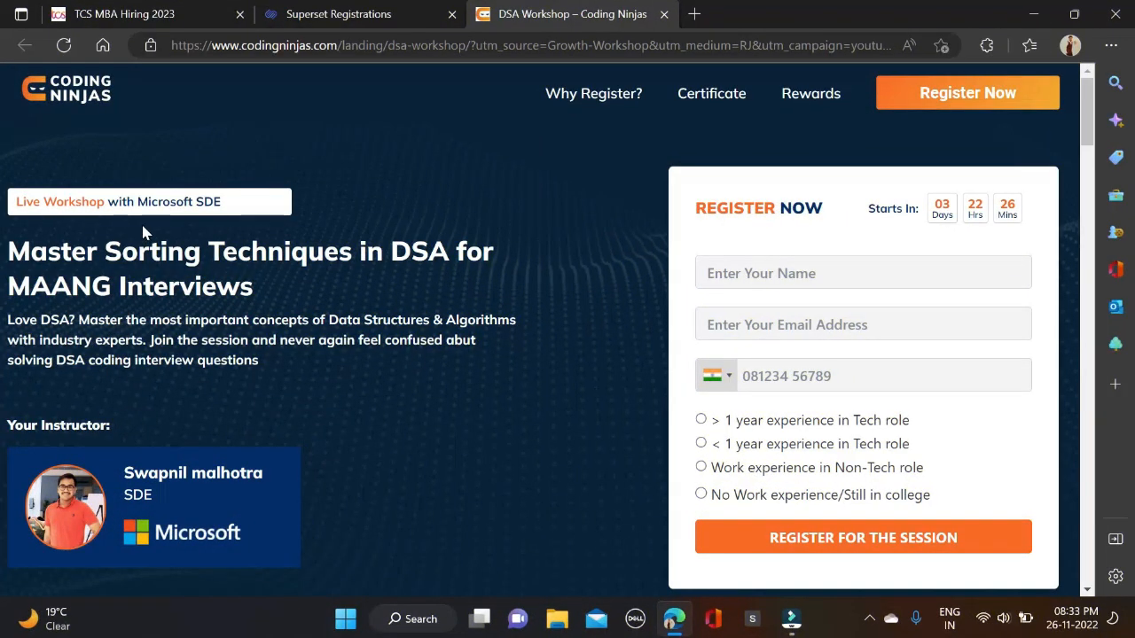
{"action": "mouse_move", "coordinate": [211, 509]}
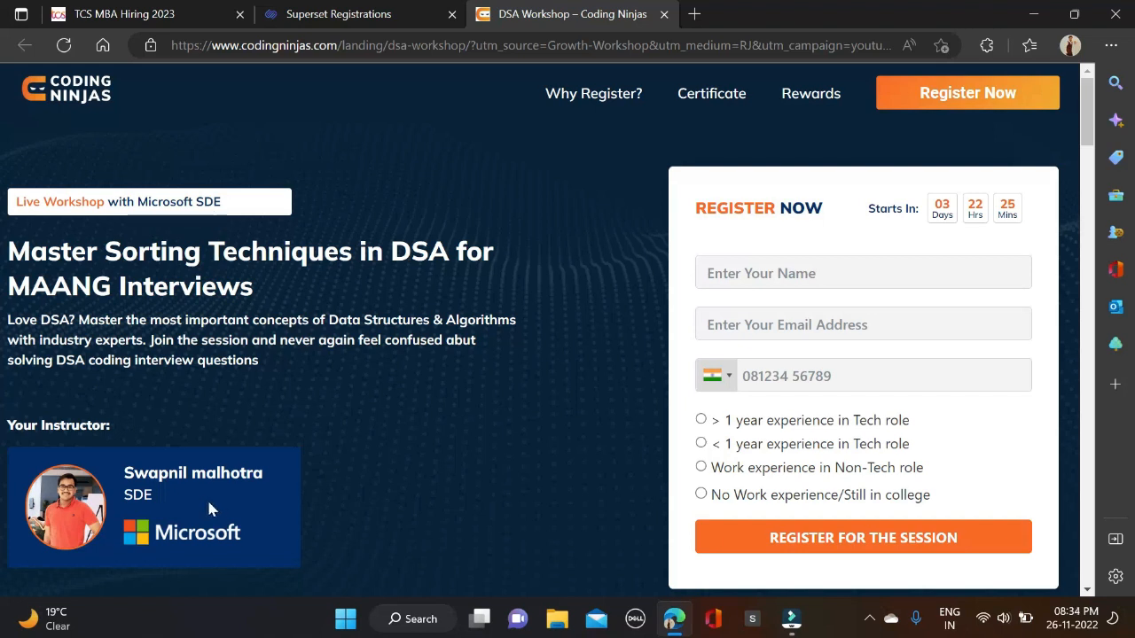
{"action": "mouse_move", "coordinate": [188, 563]}
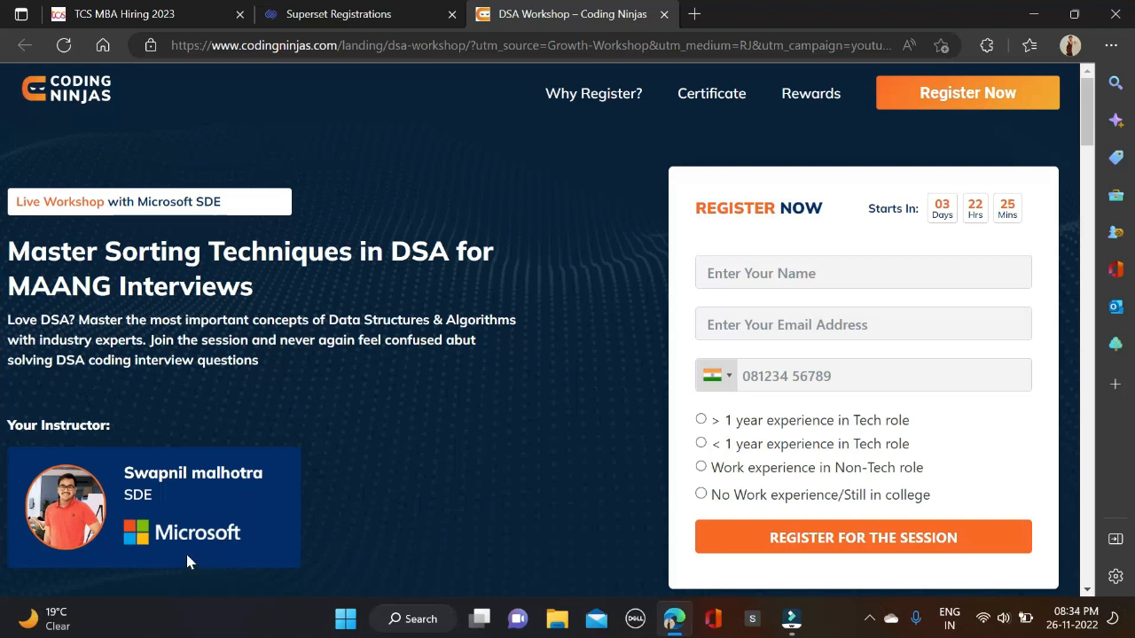
{"action": "mouse_move", "coordinate": [145, 454]}
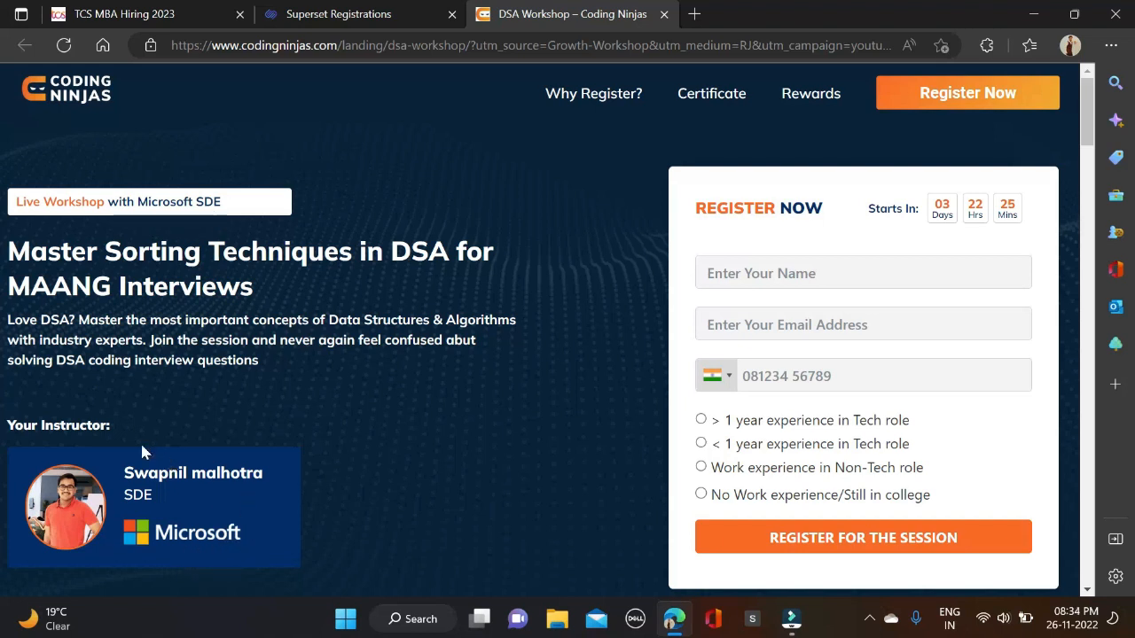
Scroll the workshop page down to the 30 Nov 2022 session and its What You Will Learn topics.
{"action": "scroll", "scroll_direction": "down", "scroll_amount": 3}
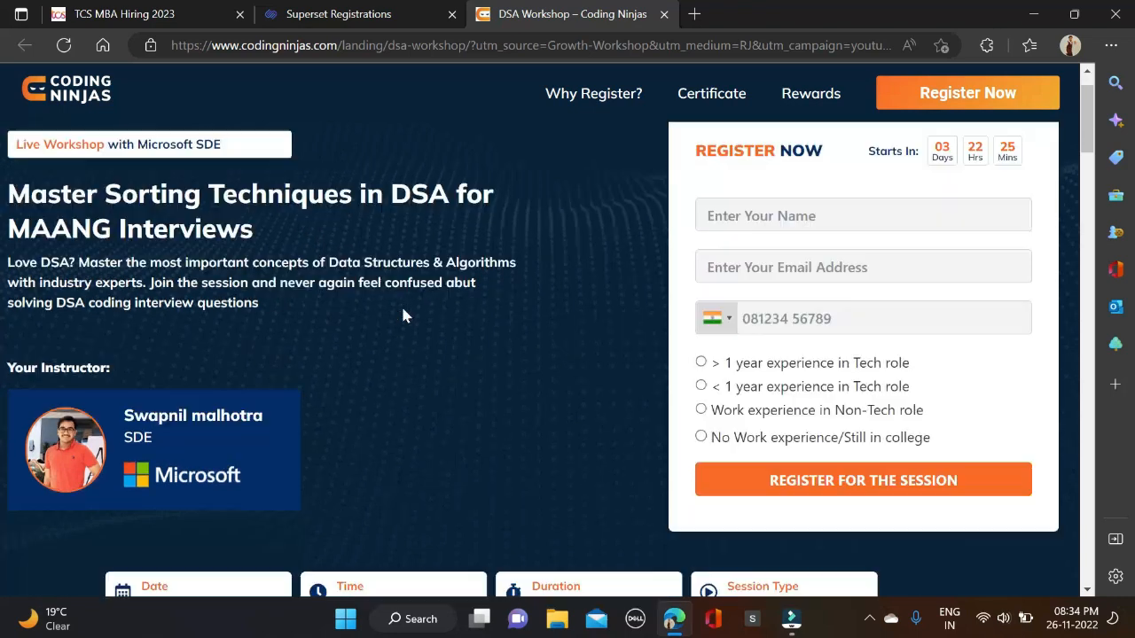
{"action": "scroll", "scroll_direction": "down", "scroll_amount": 3}
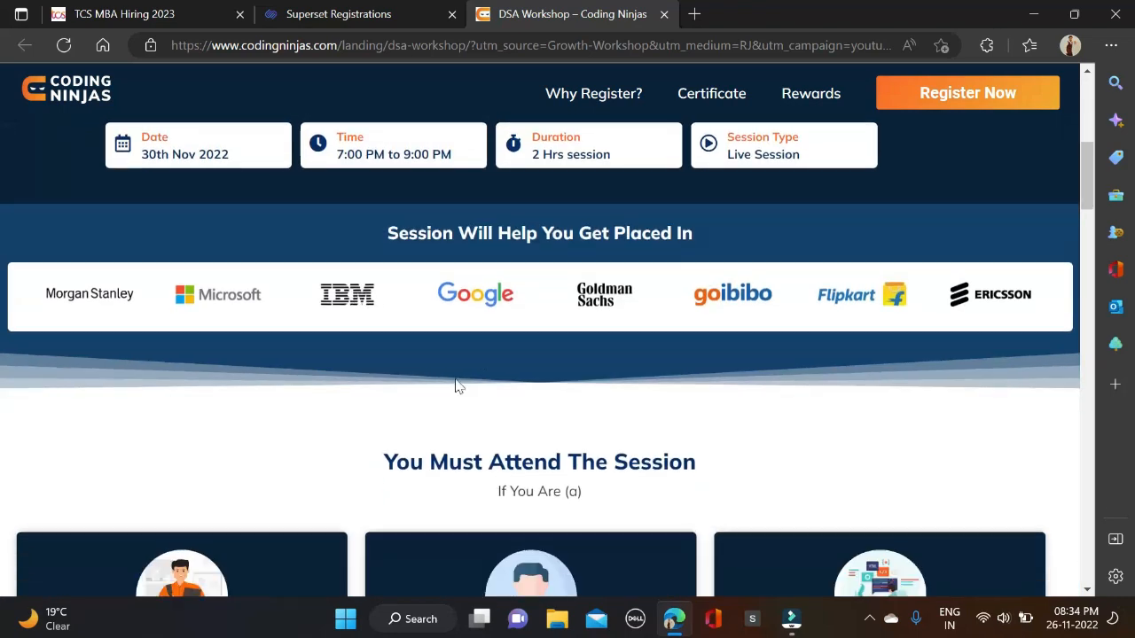
{"action": "scroll", "scroll_direction": "down", "scroll_amount": 3}
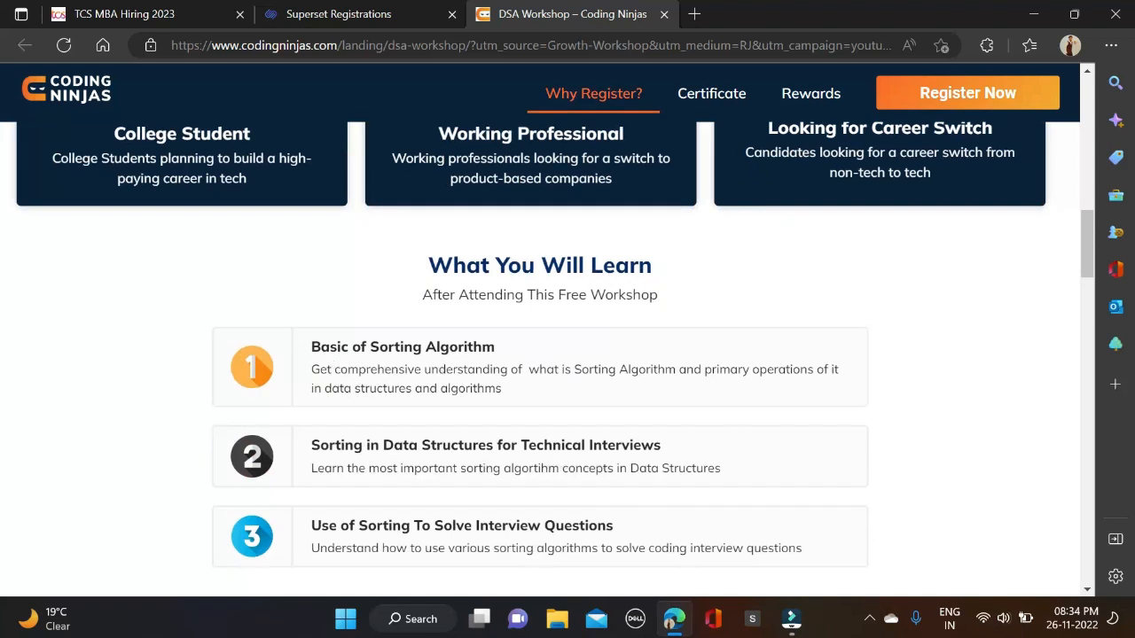
{"action": "scroll", "scroll_direction": "down", "scroll_amount": 3}
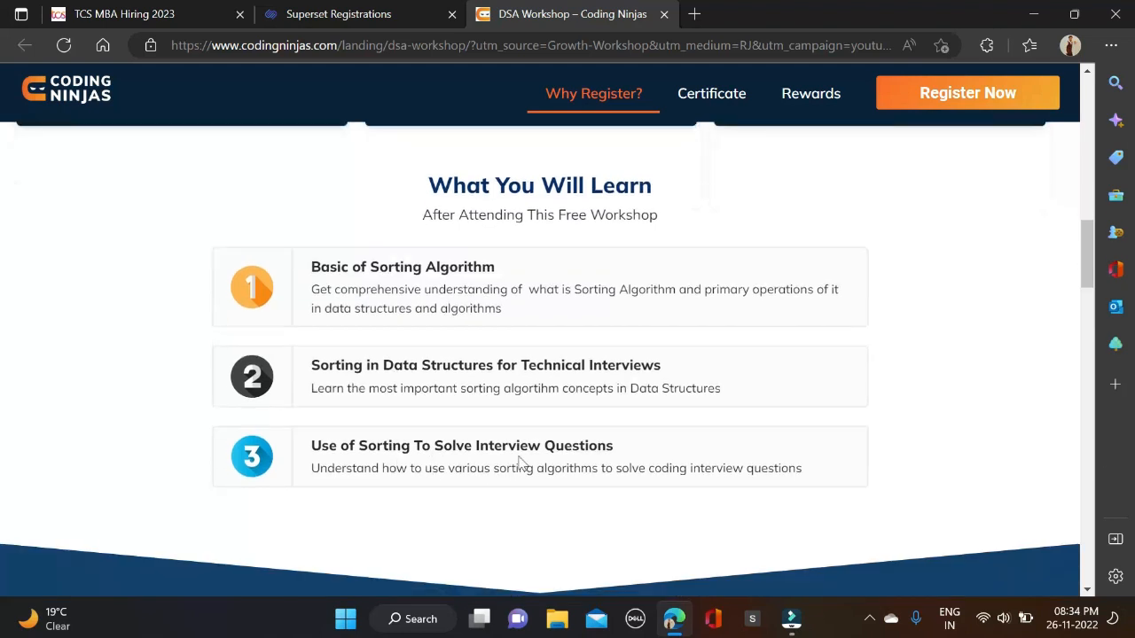
{"action": "mouse_move", "coordinate": [248, 287]}
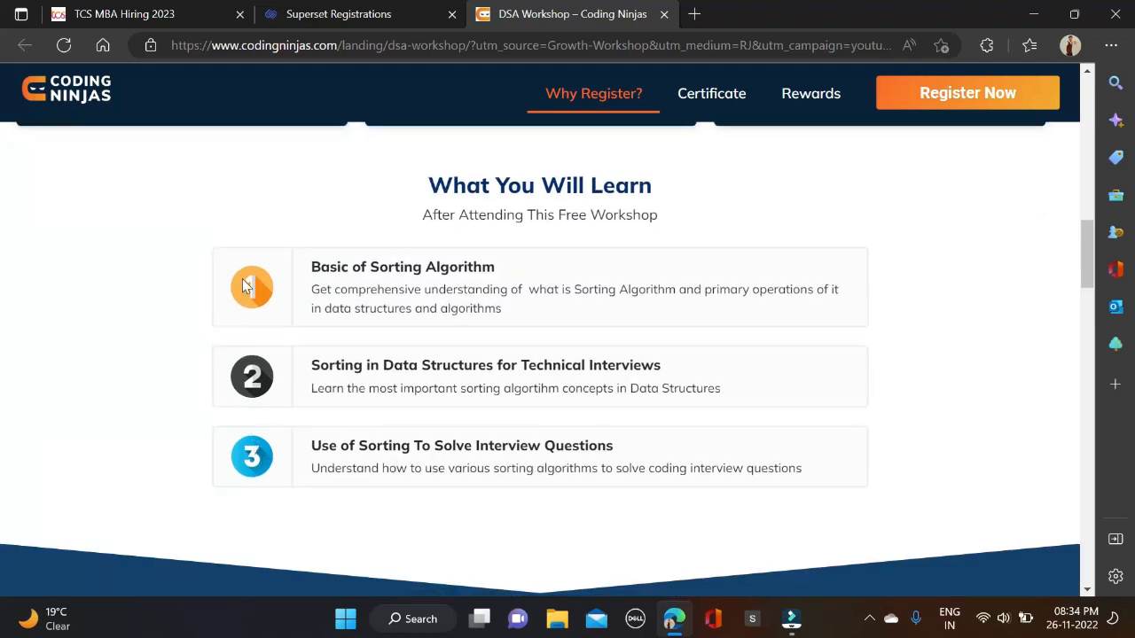
{"action": "mouse_move", "coordinate": [202, 259]}
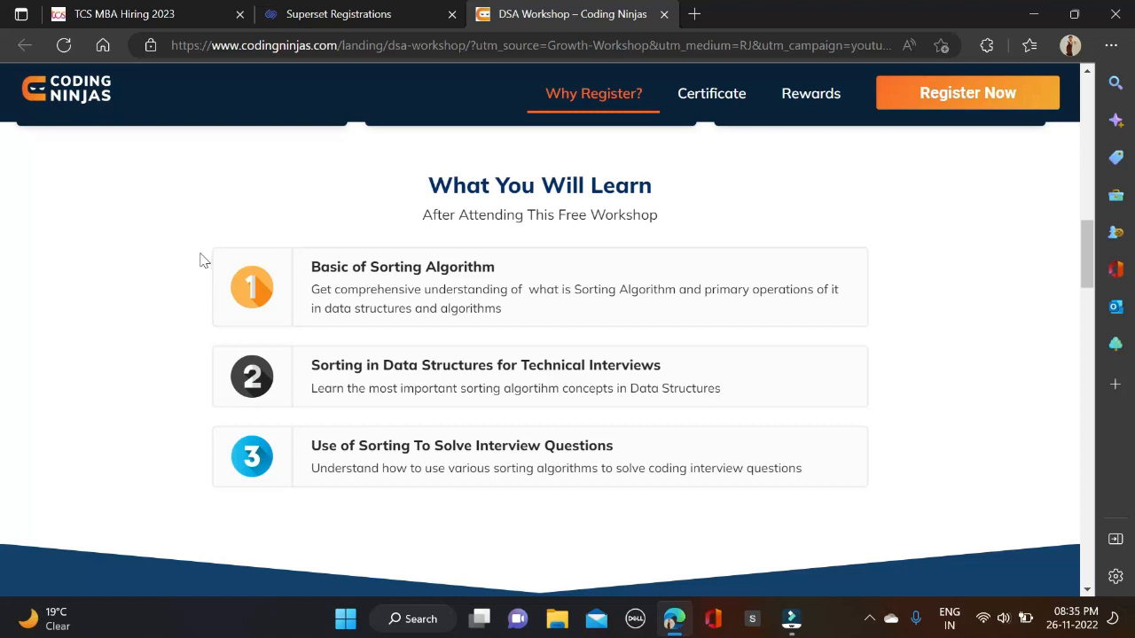
{"action": "scroll", "scroll_direction": "down", "scroll_amount": 3}
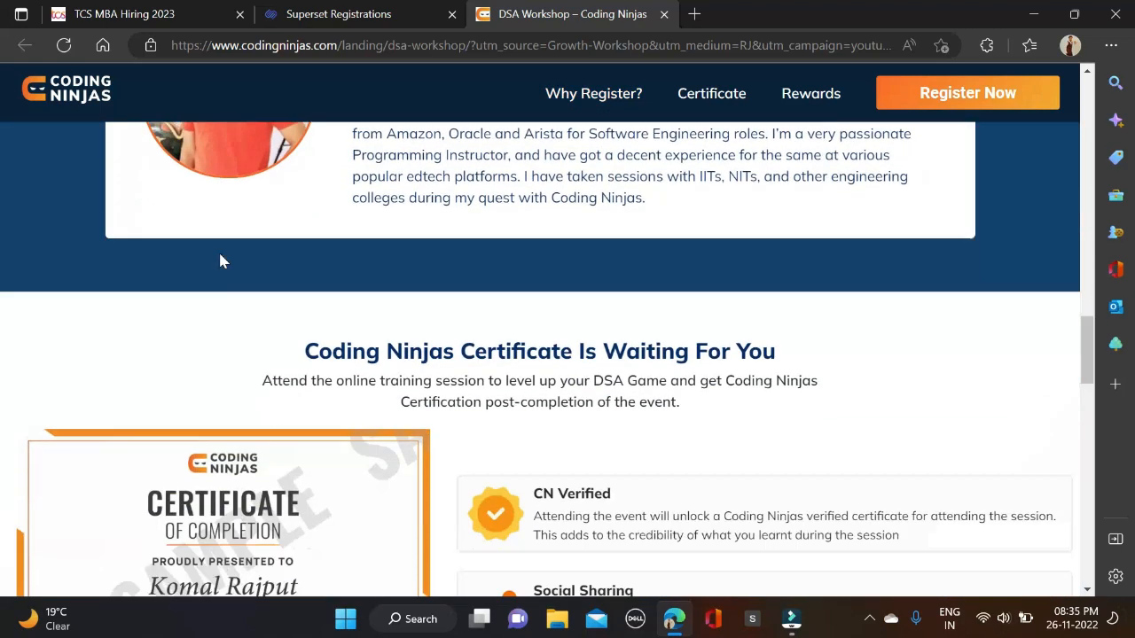
{"action": "scroll", "scroll_direction": "down", "scroll_amount": 3}
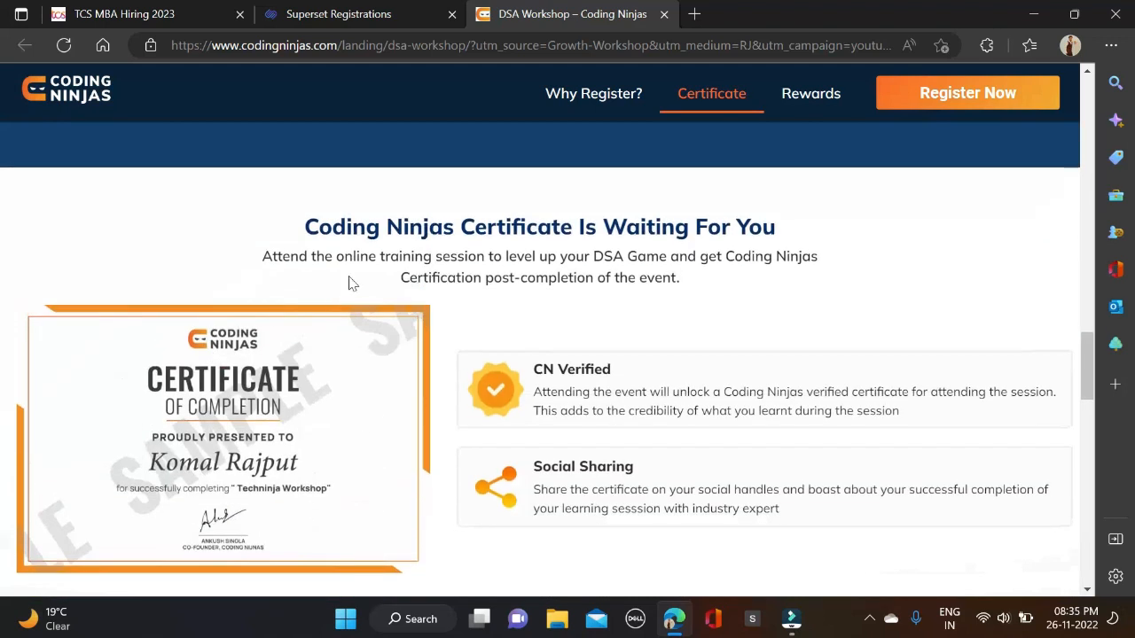
{"action": "mouse_move", "coordinate": [720, 277]}
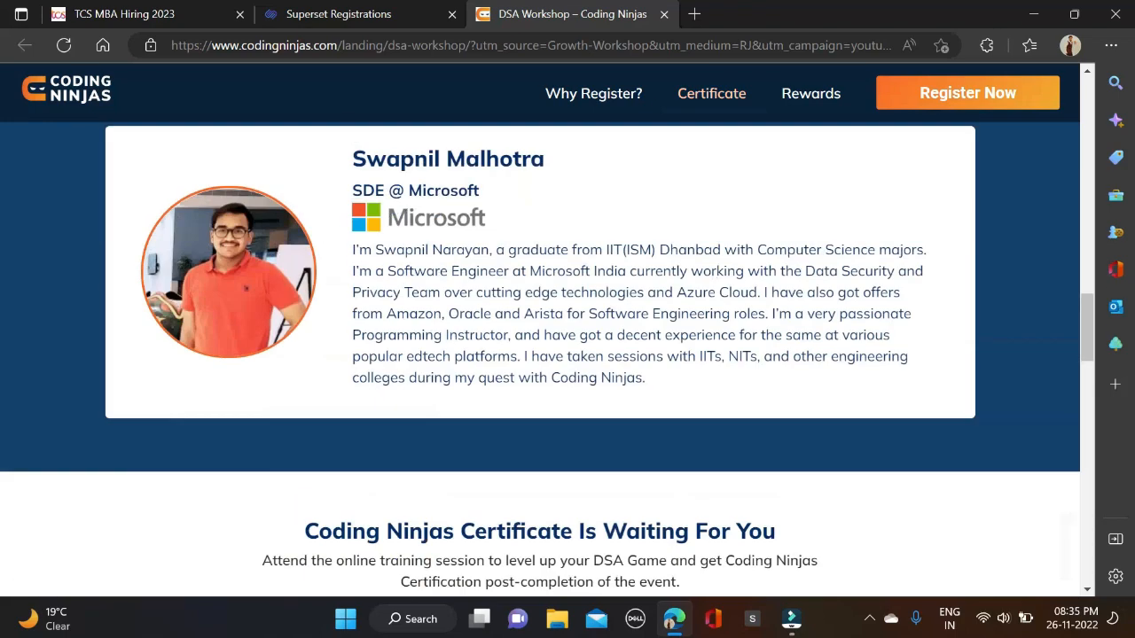
{"action": "scroll", "scroll_direction": "down", "scroll_amount": 3}
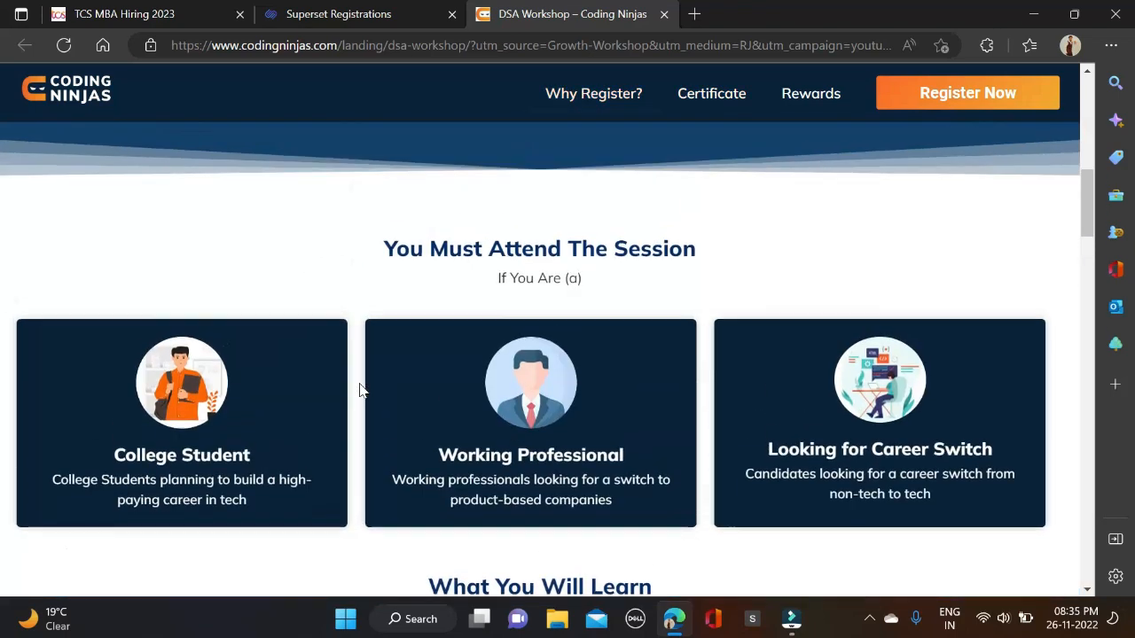
{"action": "scroll", "scroll_direction": "up", "scroll_amount": 3}
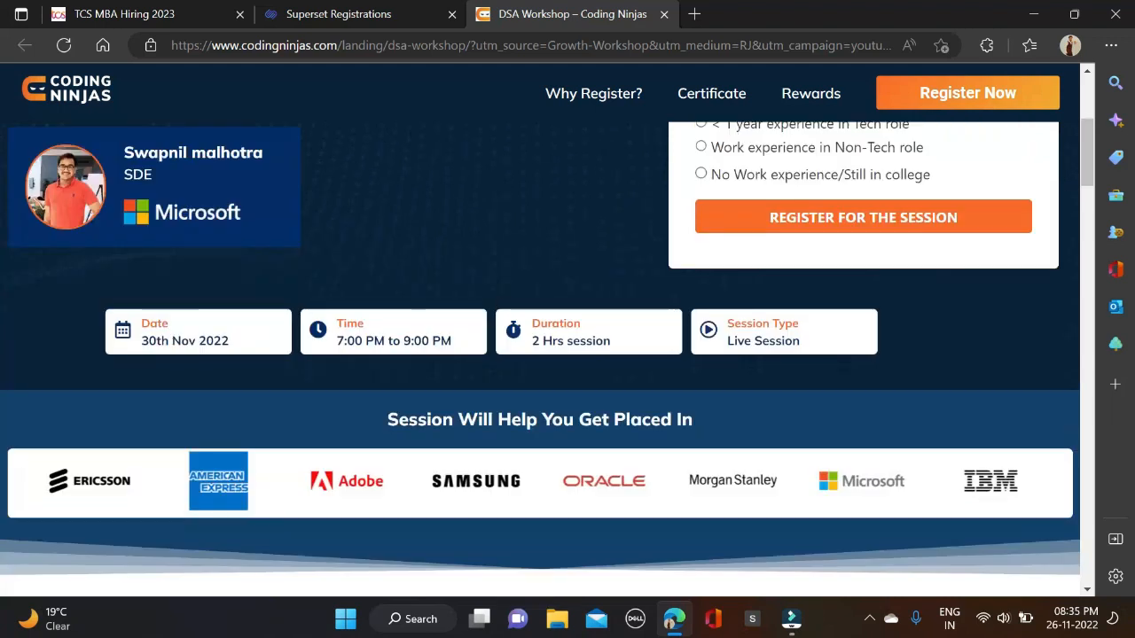
{"action": "scroll", "scroll_direction": "up", "scroll_amount": 3}
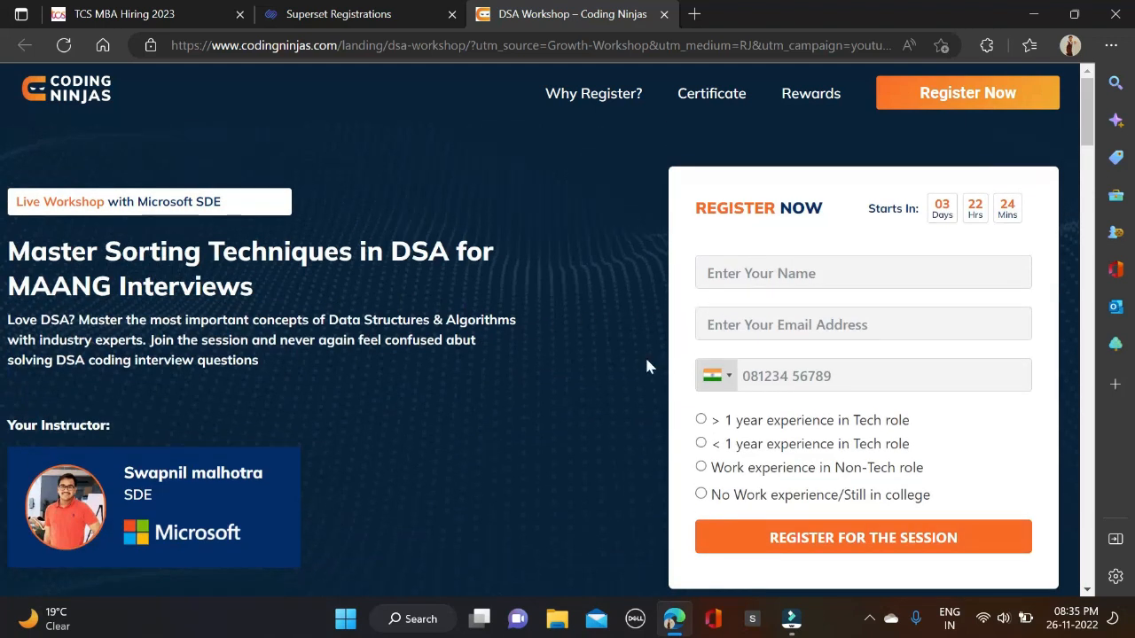
{"action": "scroll", "scroll_direction": "down", "scroll_amount": 3}
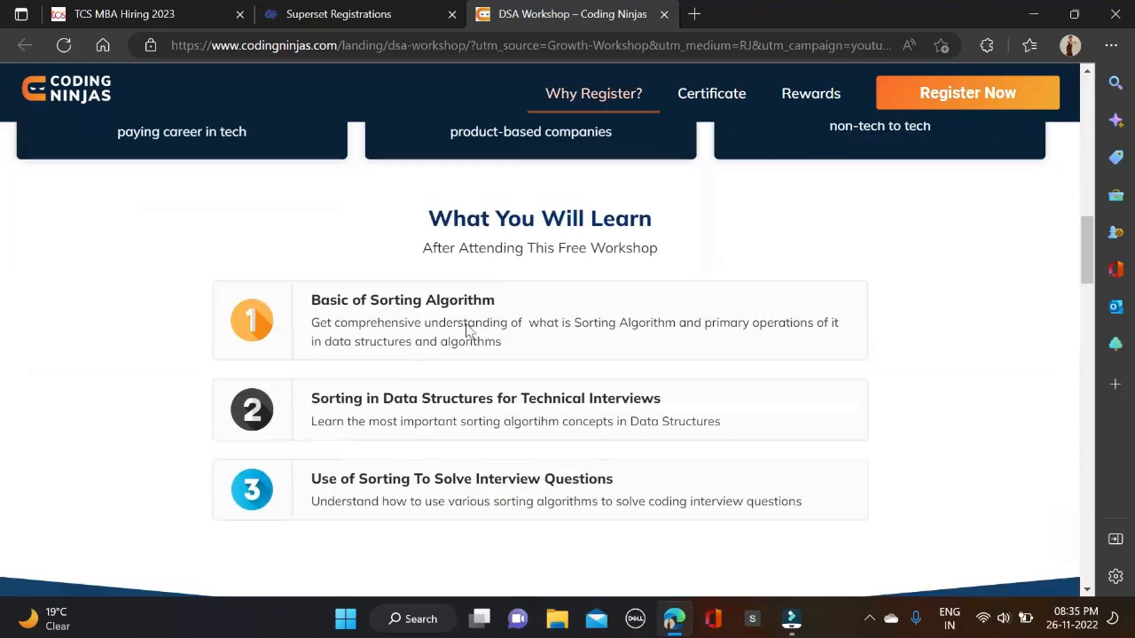
{"action": "scroll", "scroll_direction": "up", "scroll_amount": 3}
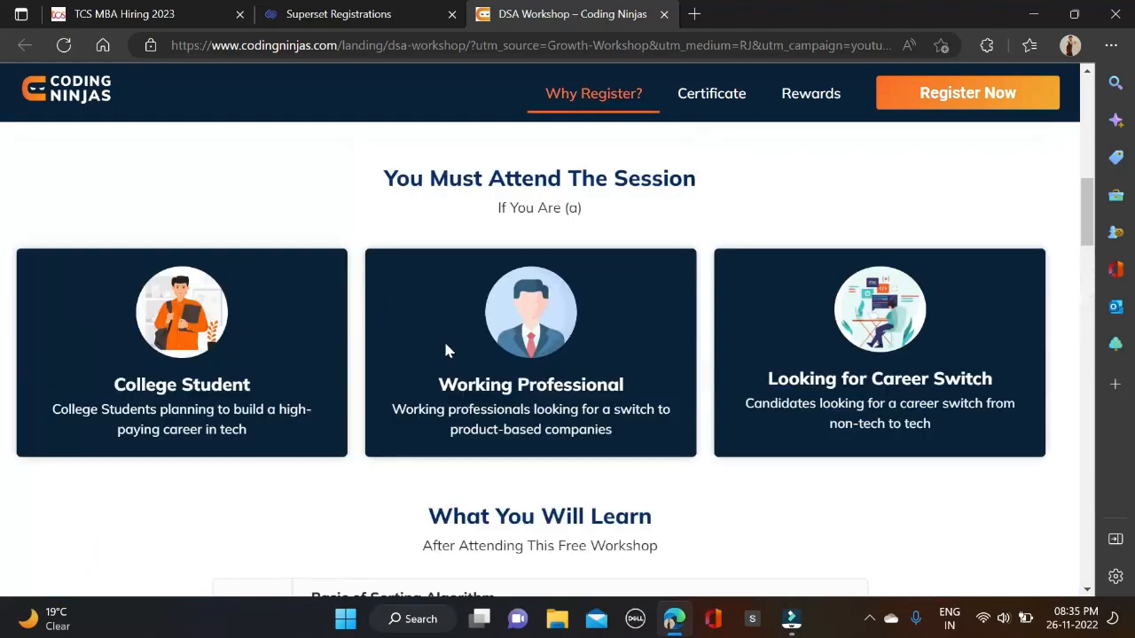
Show the Capgemini Engineering PSS posting's 3–4 LPA salary, eligibility and Gurgaon location lines.
{"action": "left_click", "coordinate": [340, 14]}
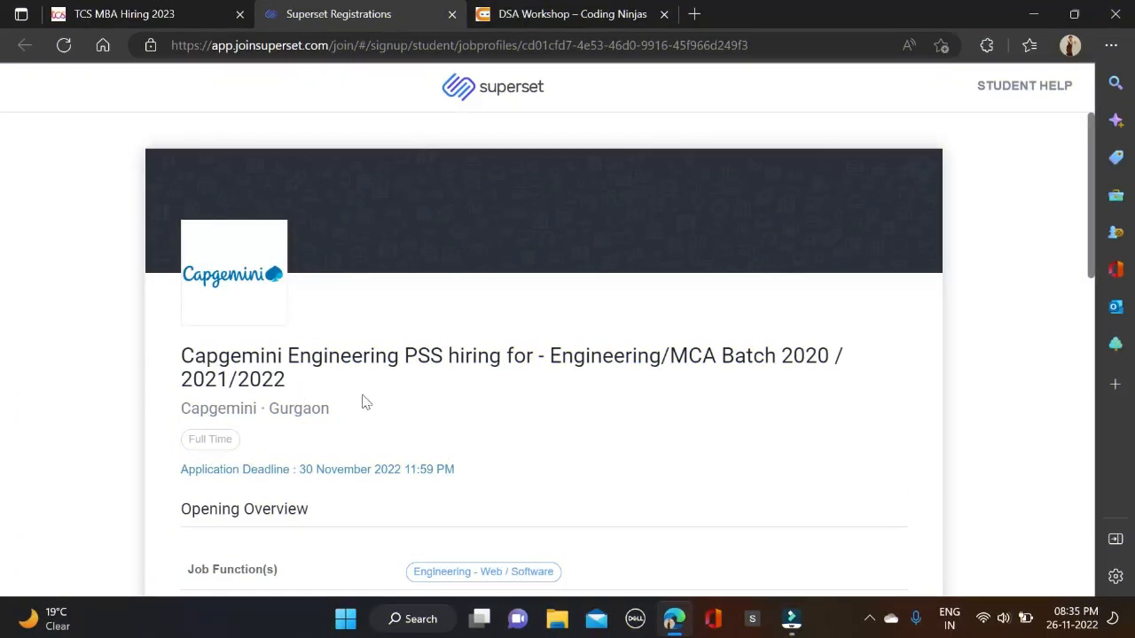
{"action": "scroll", "scroll_direction": "down", "scroll_amount": 3}
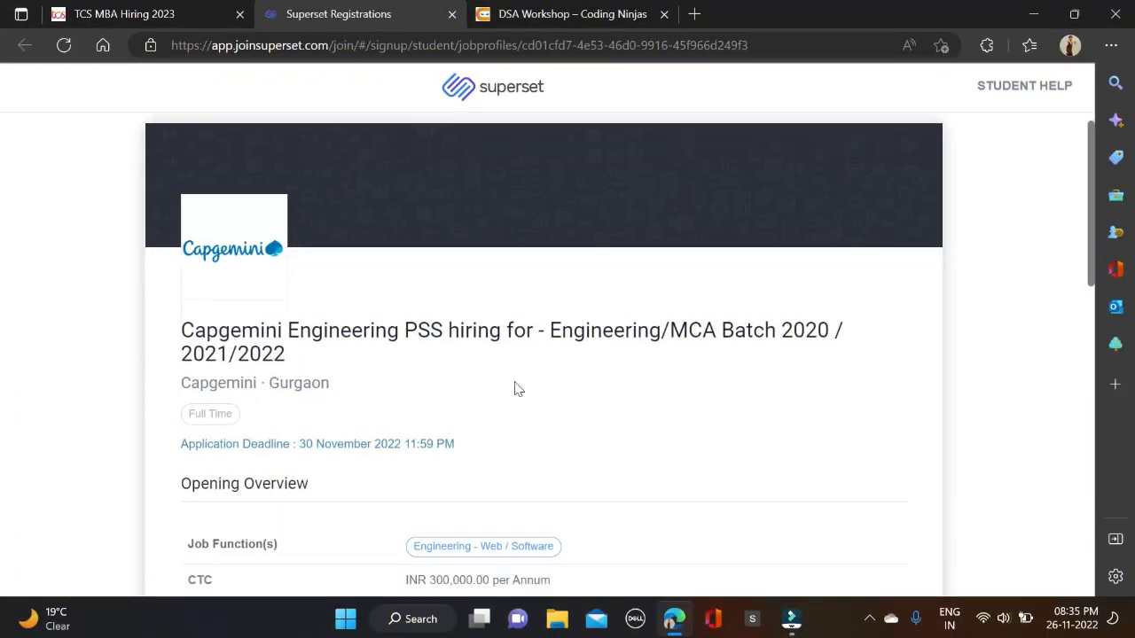
{"action": "scroll", "scroll_direction": "down", "scroll_amount": 3}
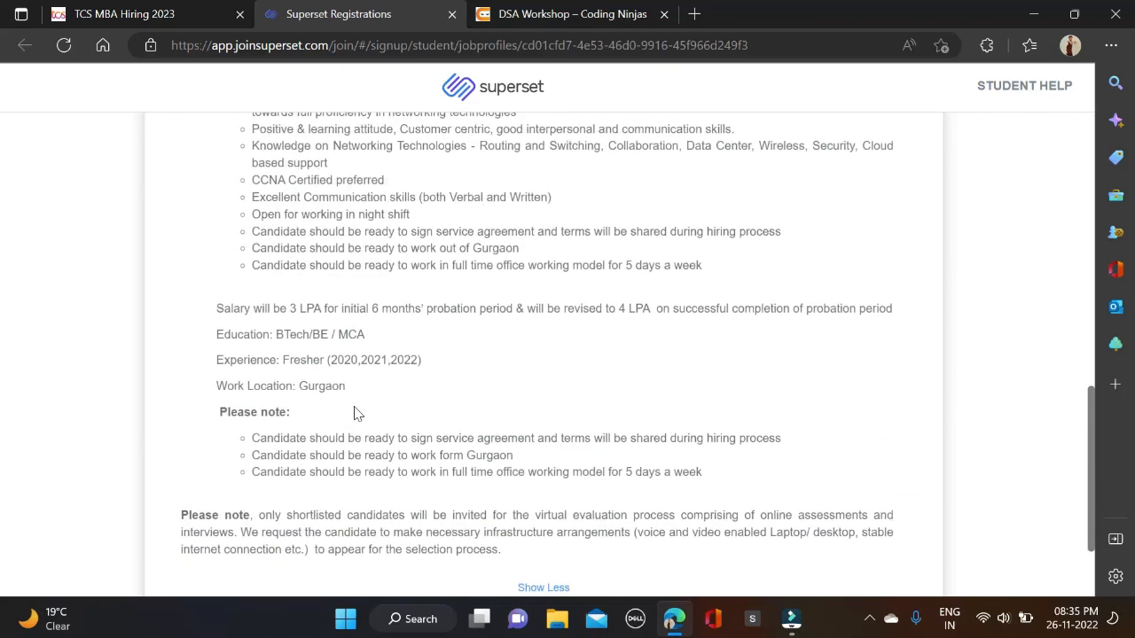
{"action": "mouse_move", "coordinate": [381, 359]}
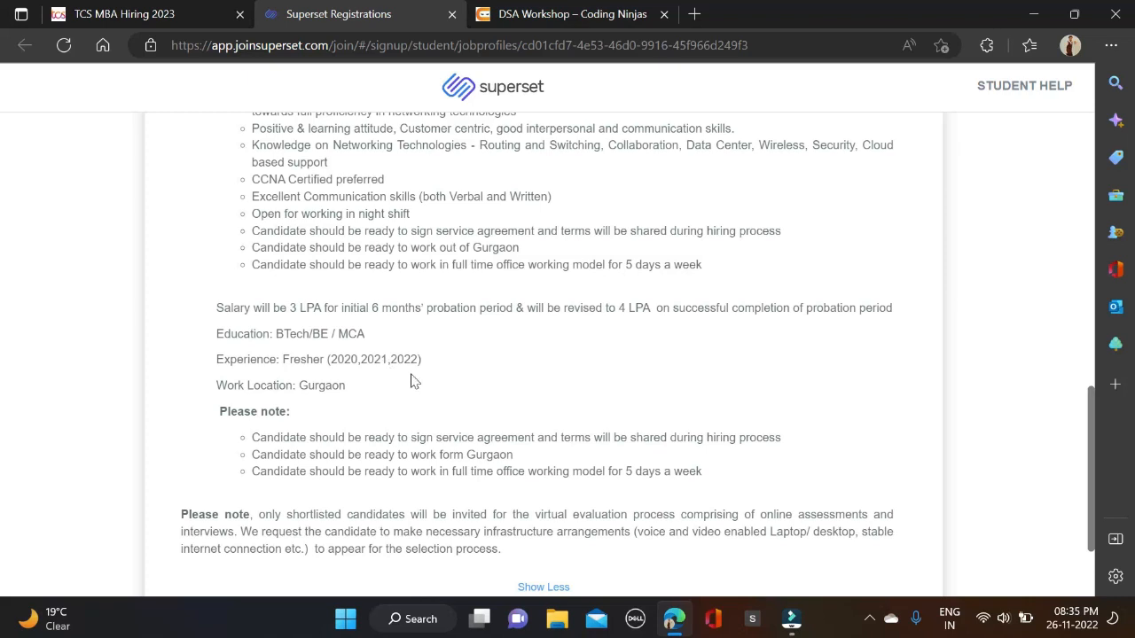
{"action": "double_click", "coordinate": [374, 358]}
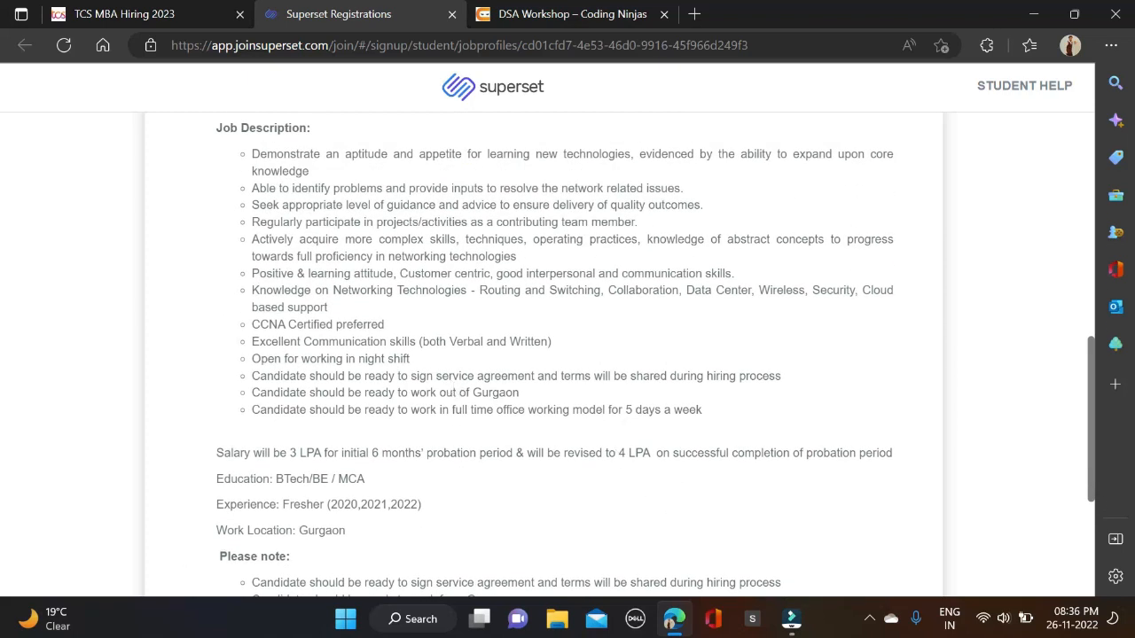
{"action": "mouse_move", "coordinate": [316, 471]}
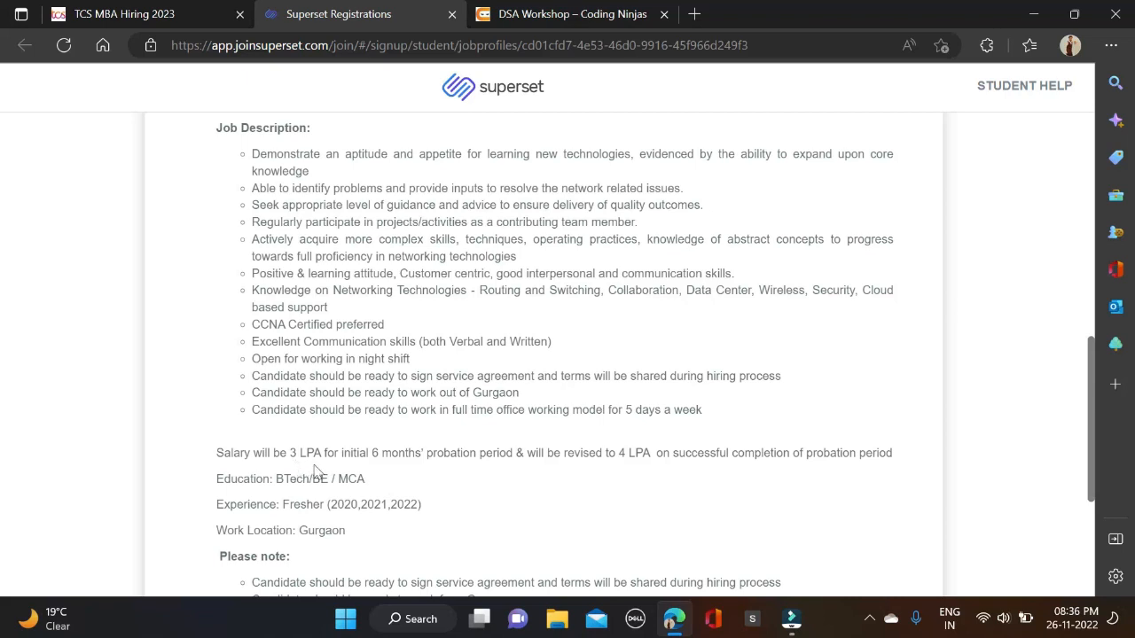
{"action": "mouse_move", "coordinate": [380, 475]}
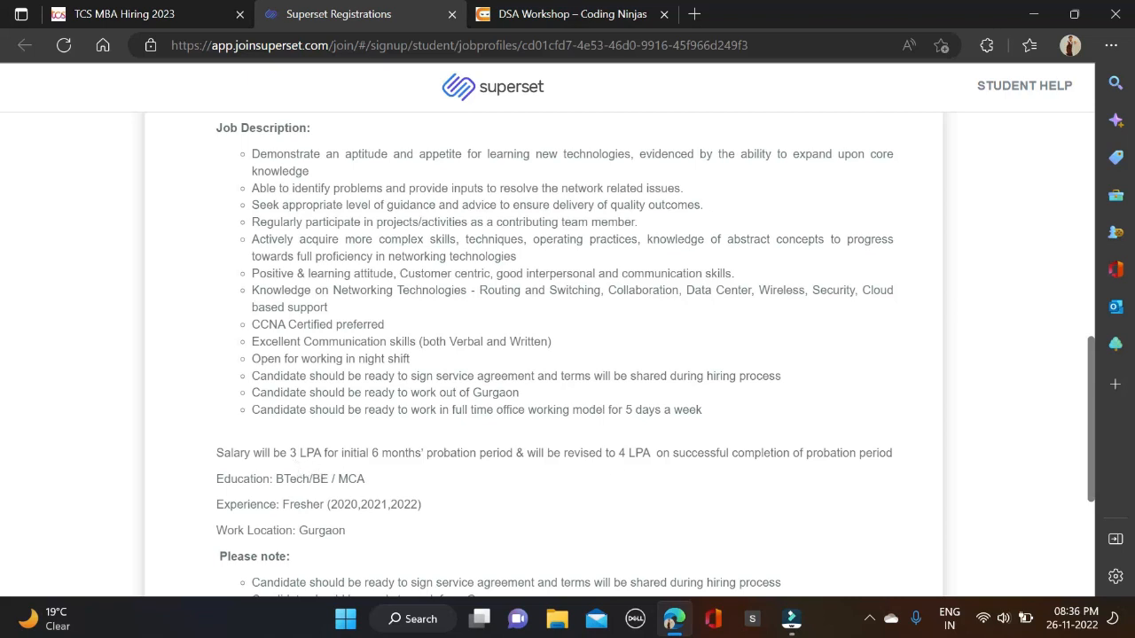
Highlight the three Please note conditions, then return to the posting's deadline and CTC header.
{"action": "scroll", "scroll_direction": "down", "scroll_amount": 3}
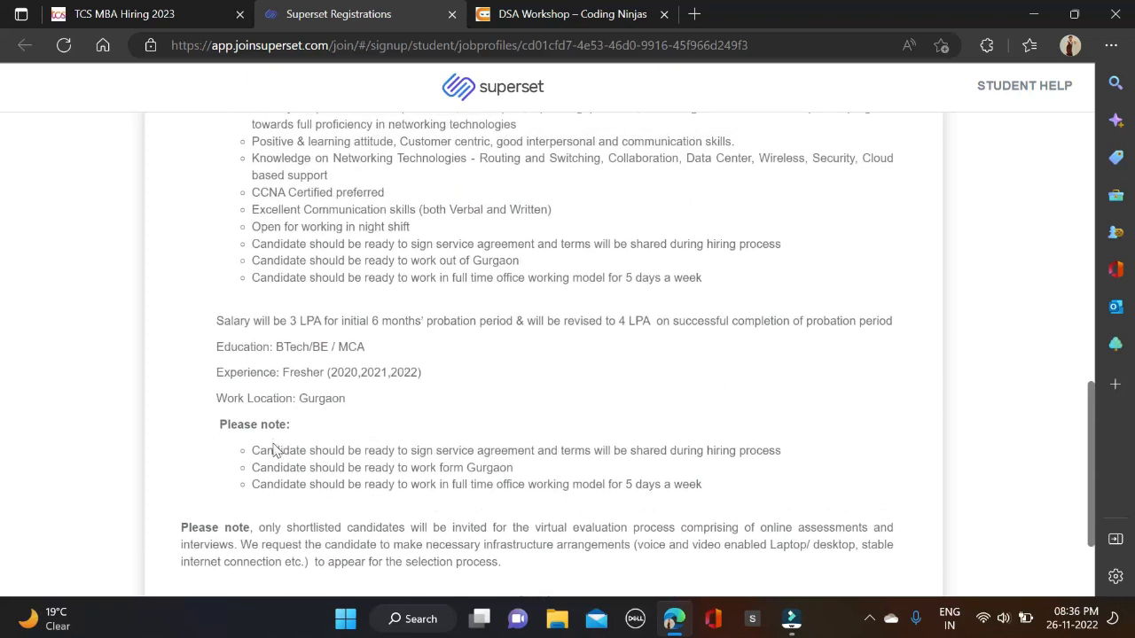
{"action": "left_click_drag", "start_coordinate": [417, 484], "coordinate": [699, 484]}
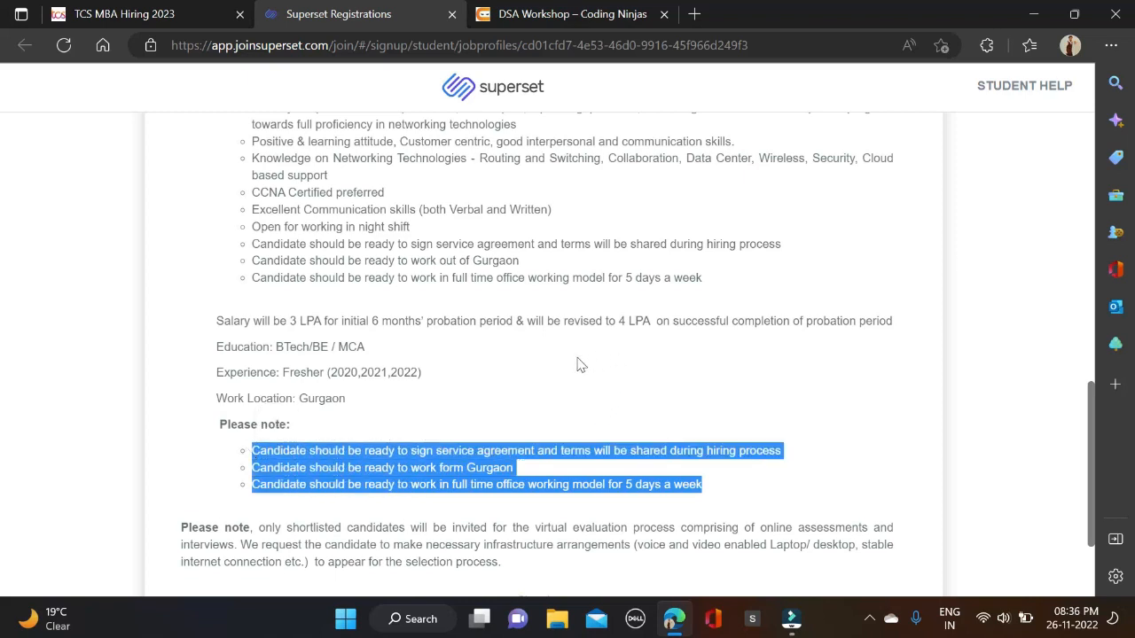
{"action": "mouse_move", "coordinate": [530, 393]}
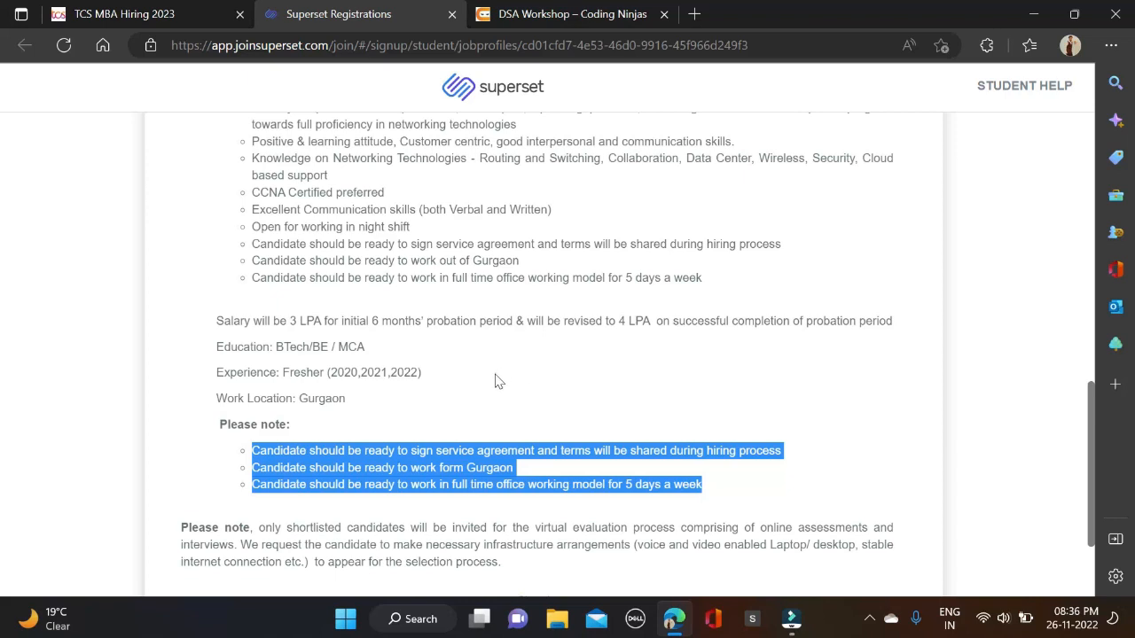
{"action": "scroll", "scroll_direction": "up", "scroll_amount": 3}
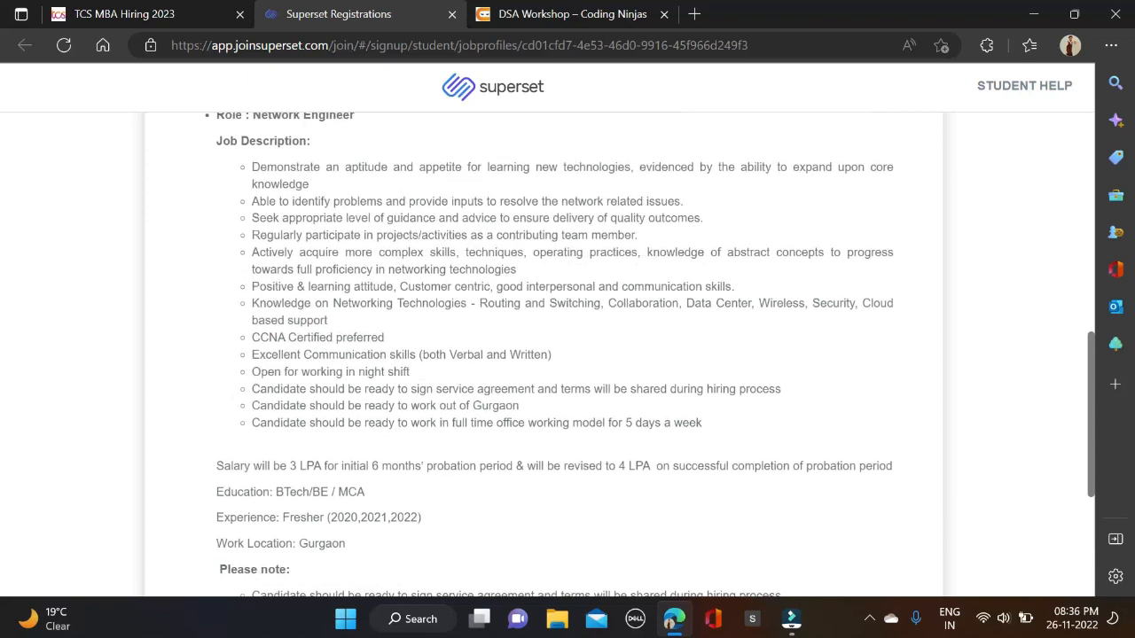
{"action": "mouse_move", "coordinate": [311, 507]}
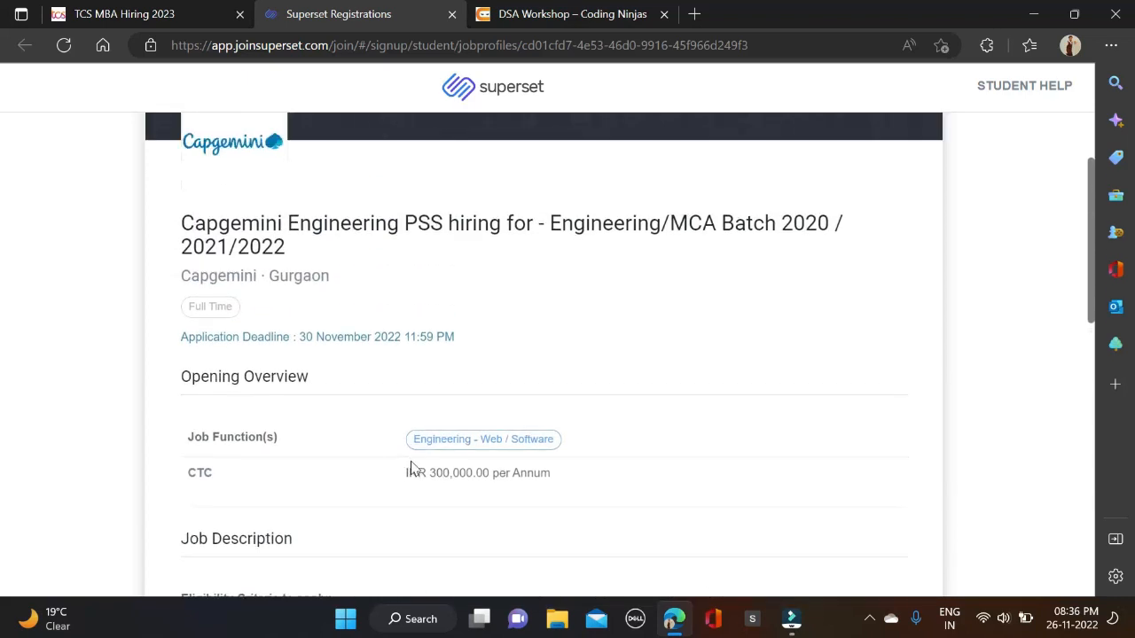
{"action": "mouse_move", "coordinate": [247, 325]}
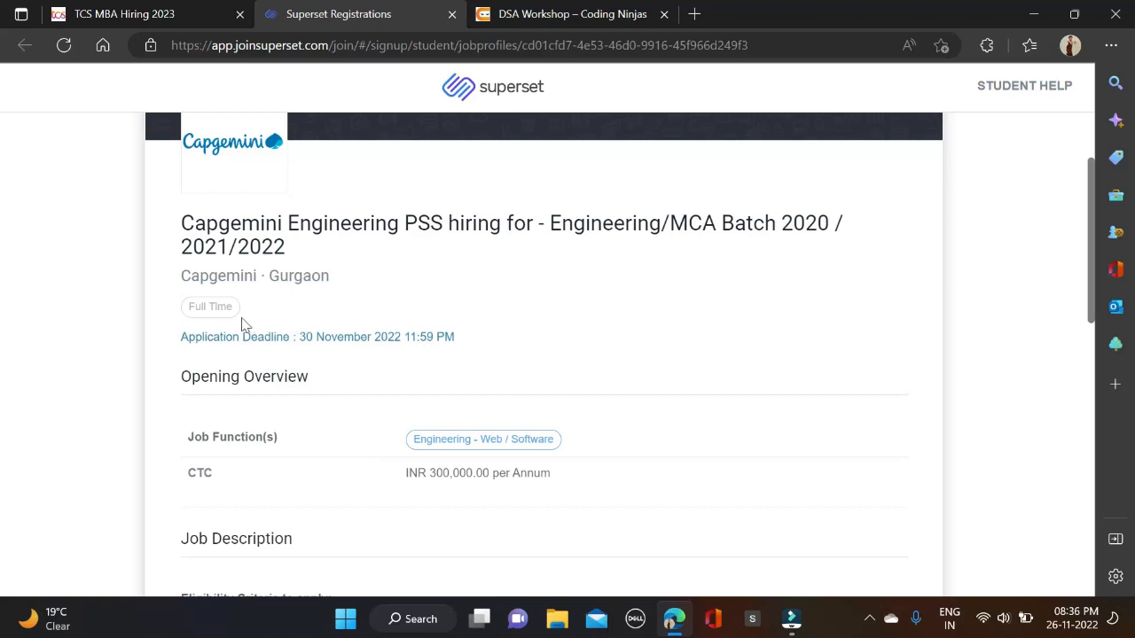
Read down to the description's end where the Apply Now option appears.
{"action": "scroll", "scroll_direction": "down", "scroll_amount": 3}
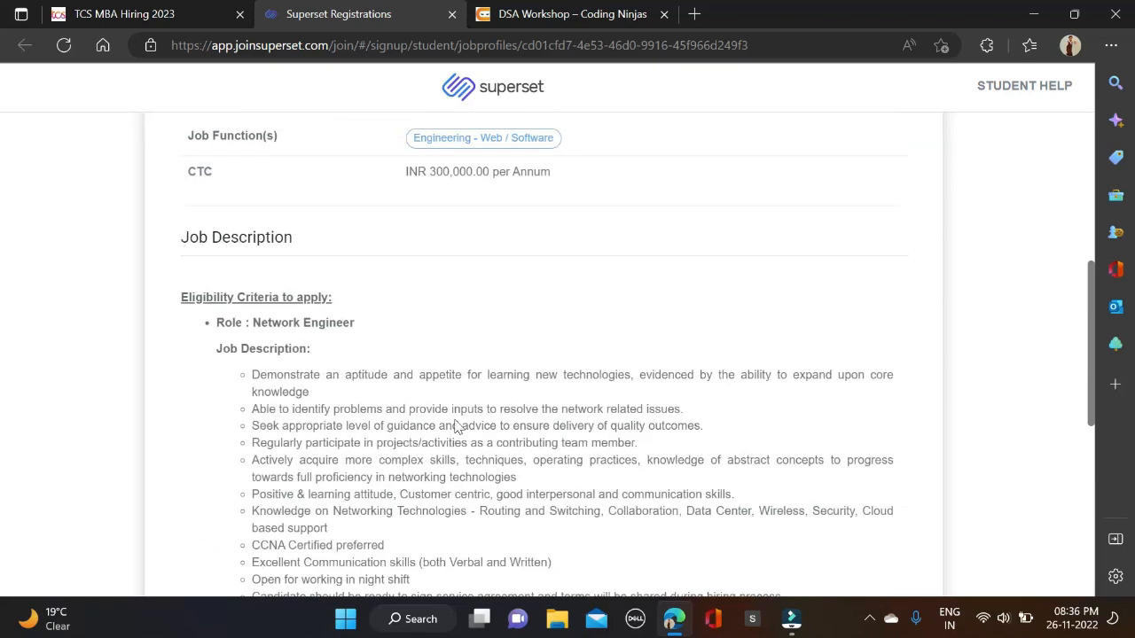
{"action": "scroll", "scroll_direction": "up", "scroll_amount": 3}
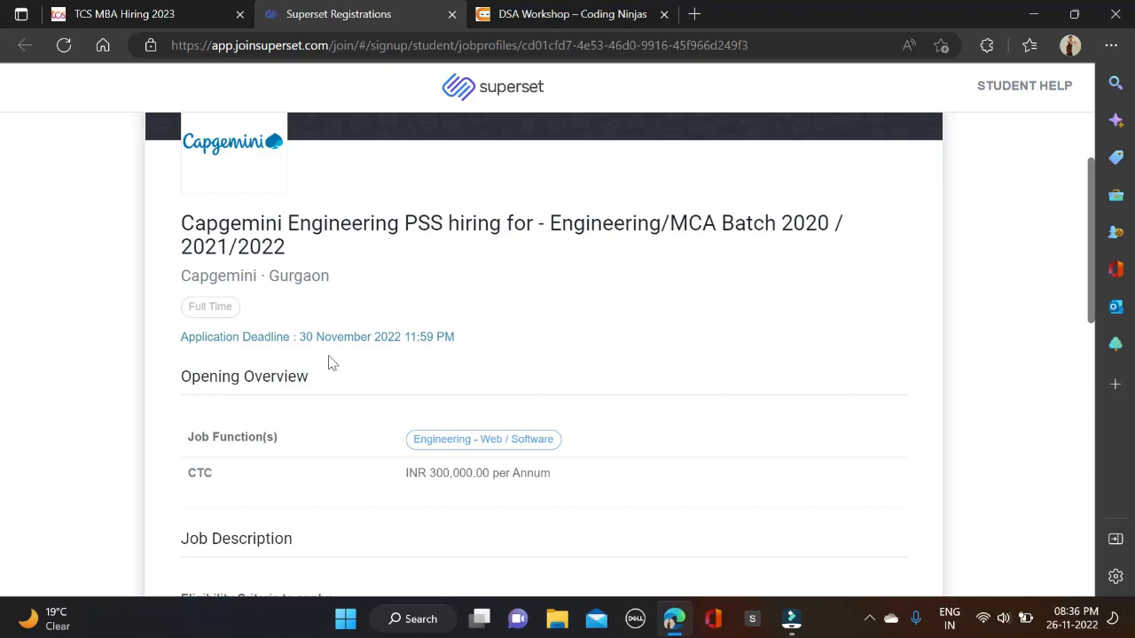
{"action": "mouse_move", "coordinate": [344, 358]}
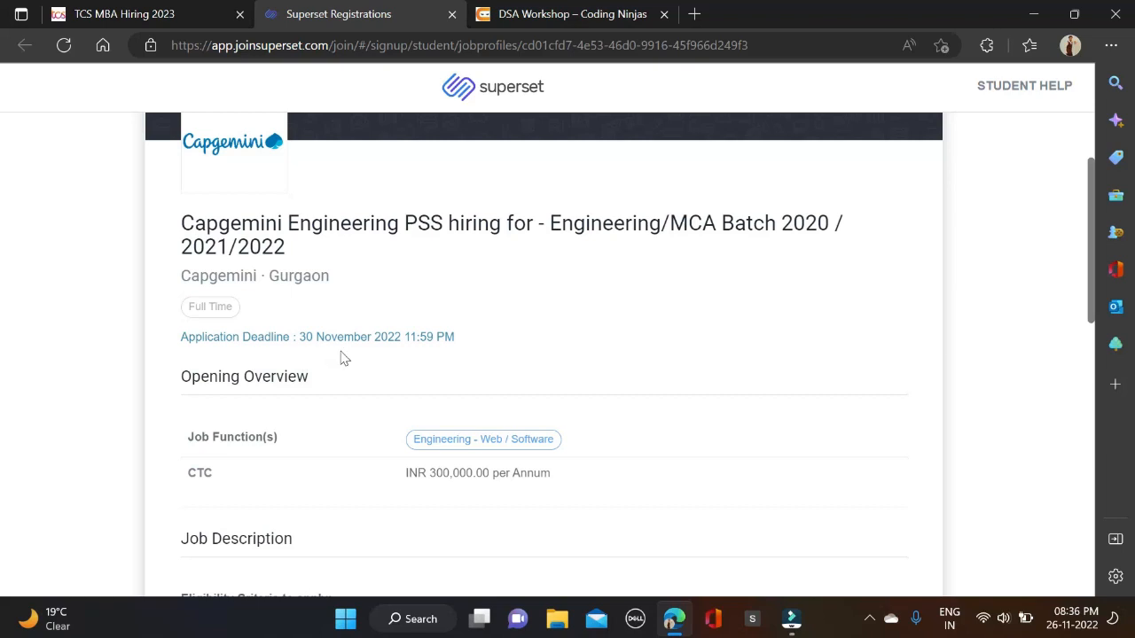
{"action": "scroll", "scroll_direction": "down", "scroll_amount": 3}
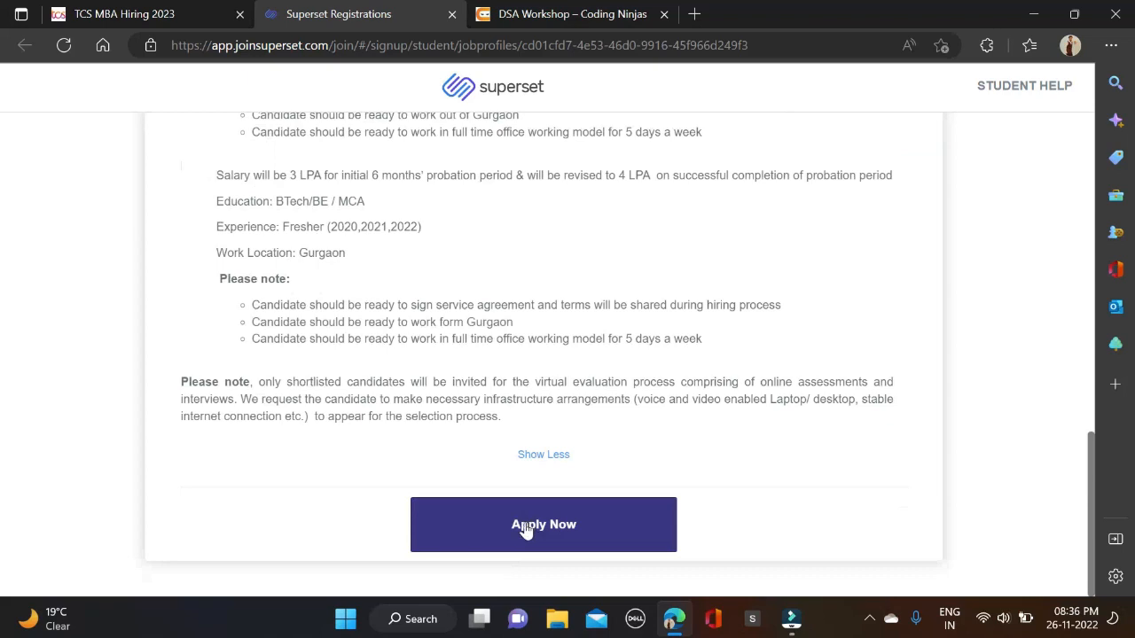
Apply to the Capgemini posting with a saved autofill email and proceed via Register and Apply.
{"action": "left_click", "coordinate": [542, 524]}
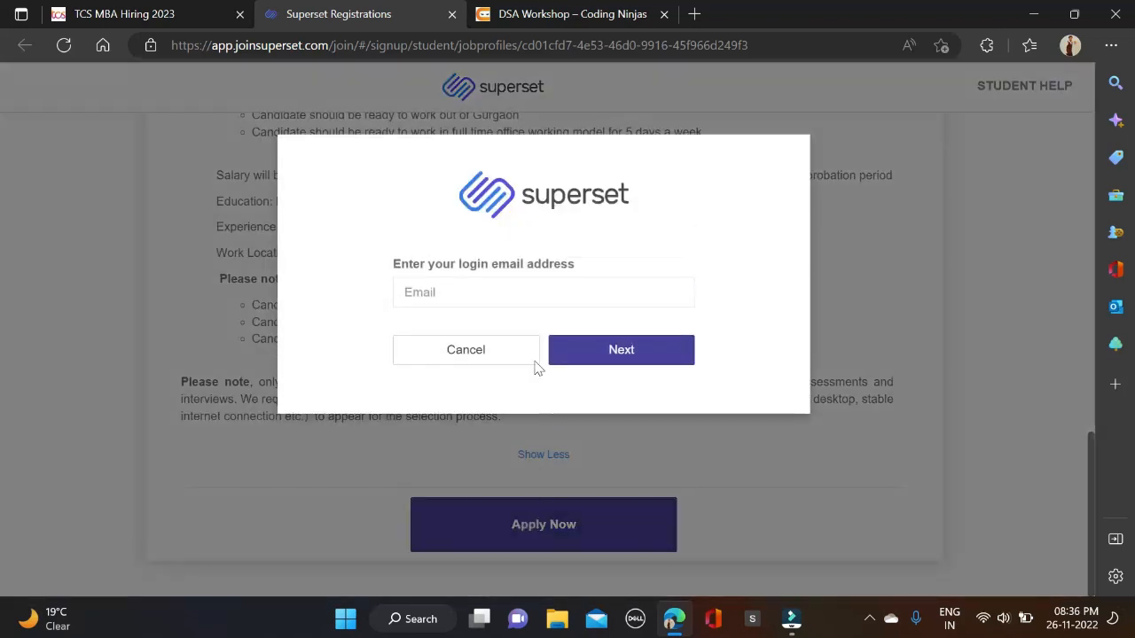
{"action": "left_click", "coordinate": [542, 291]}
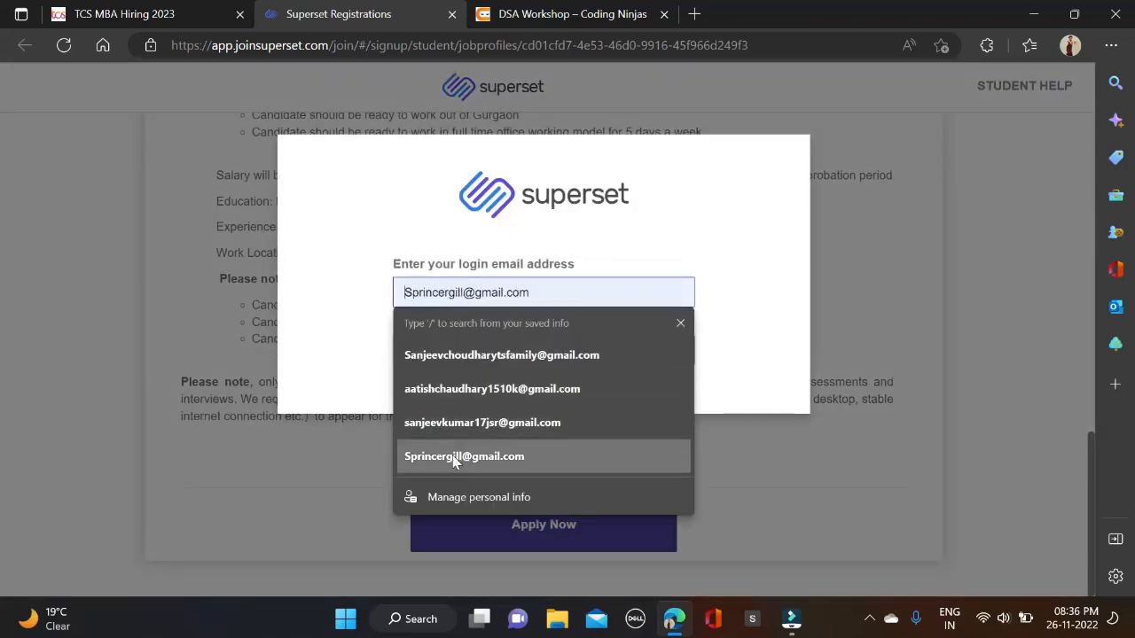
{"action": "left_click", "coordinate": [465, 457]}
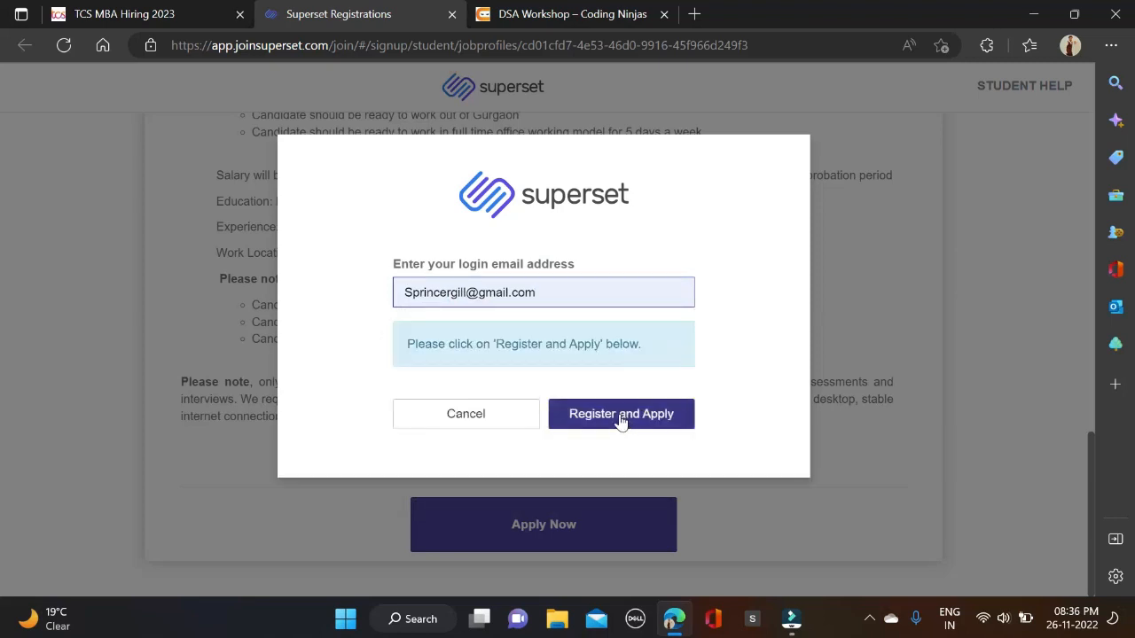
{"action": "left_click", "coordinate": [621, 413]}
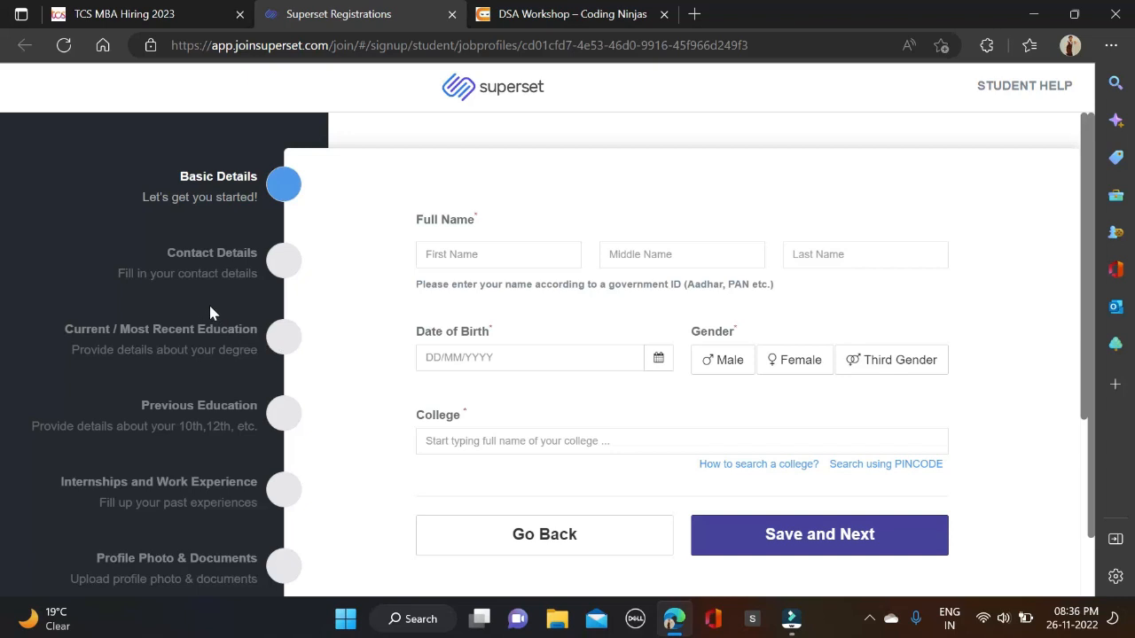
{"action": "mouse_move", "coordinate": [163, 196]}
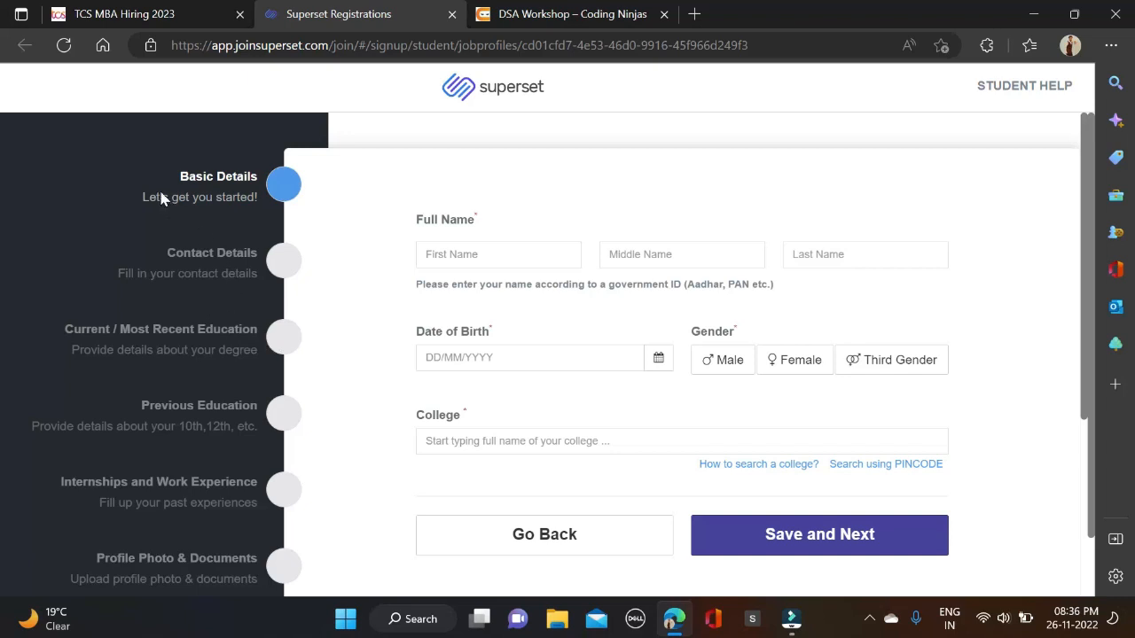
{"action": "mouse_move", "coordinate": [139, 344]}
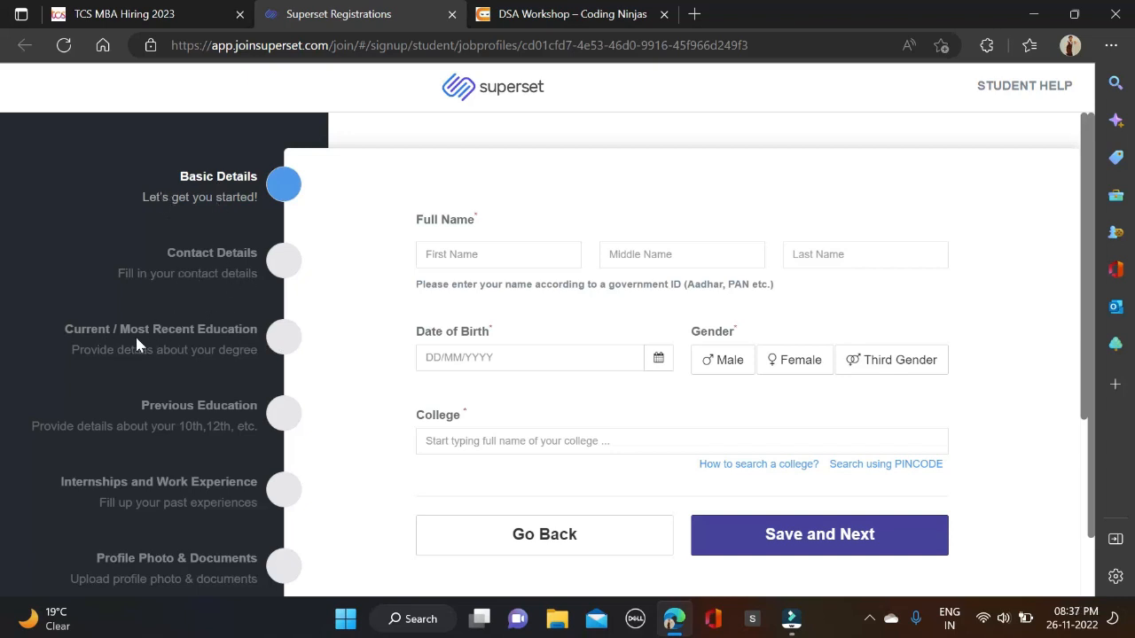
{"action": "scroll", "scroll_direction": "down", "scroll_amount": 3}
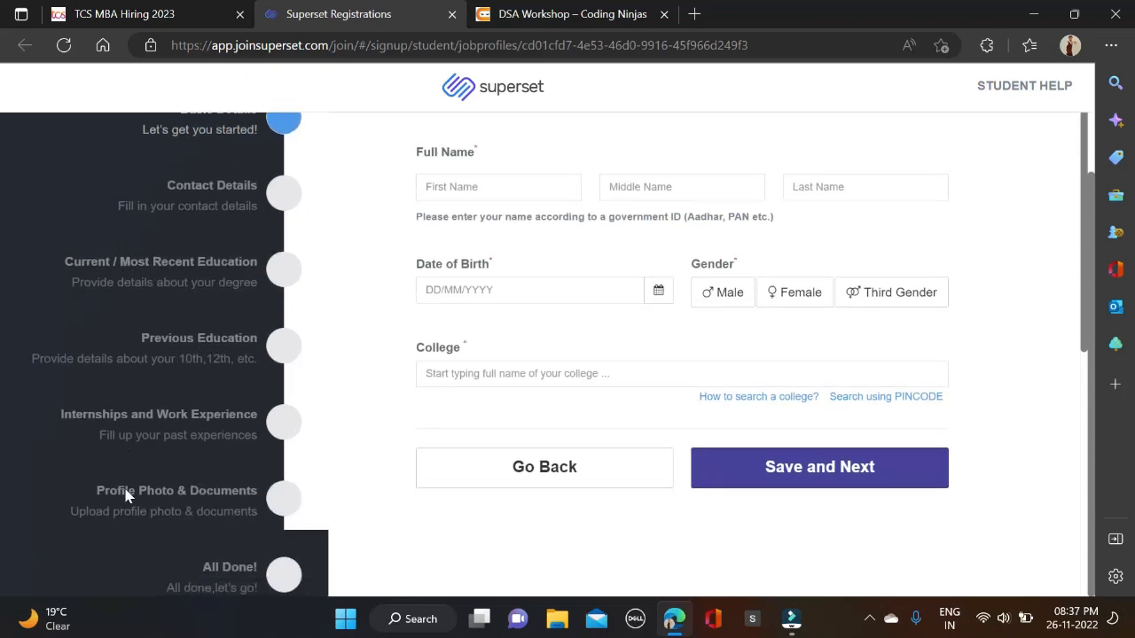
{"action": "mouse_move", "coordinate": [220, 543]}
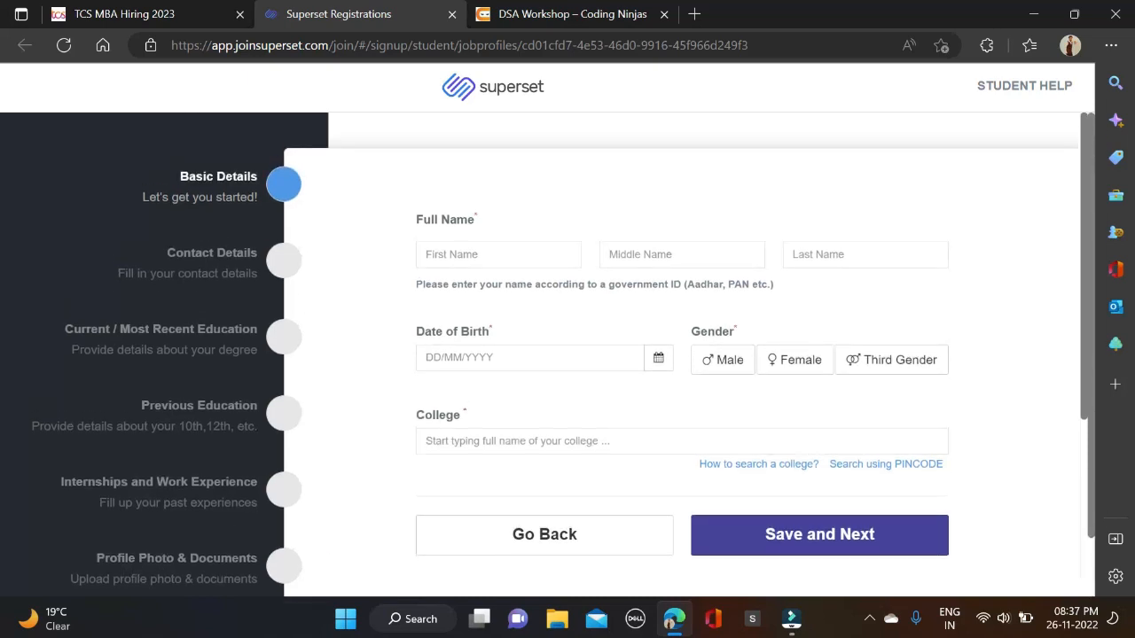
{"action": "mouse_move", "coordinate": [798, 535]}
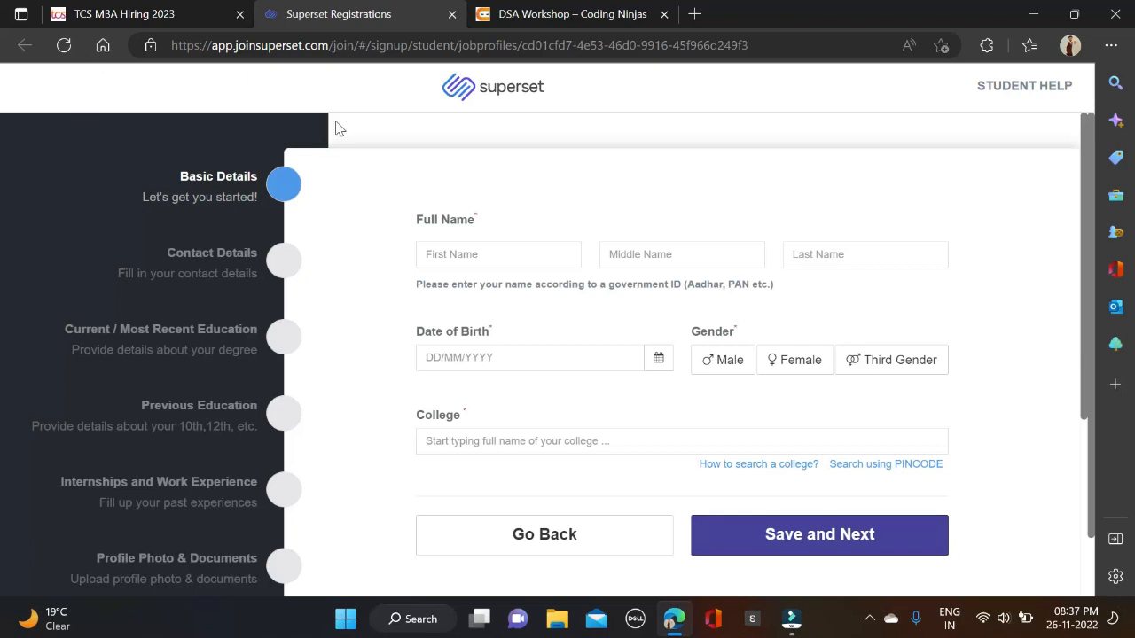
{"action": "left_click", "coordinate": [142, 15]}
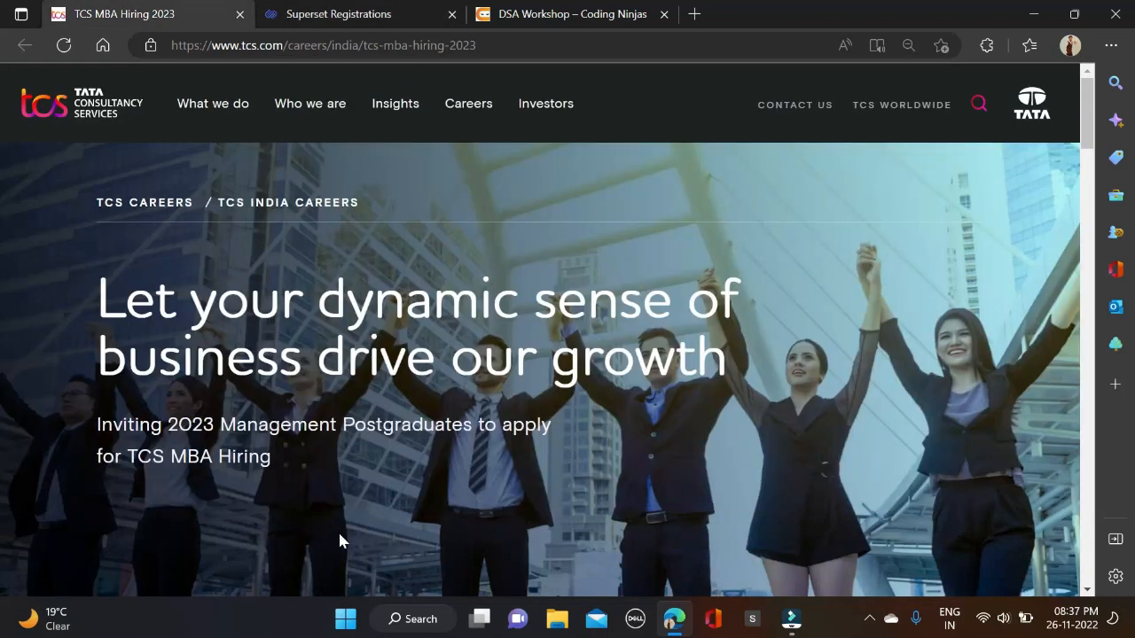
{"action": "scroll", "scroll_direction": "down", "scroll_amount": 3}
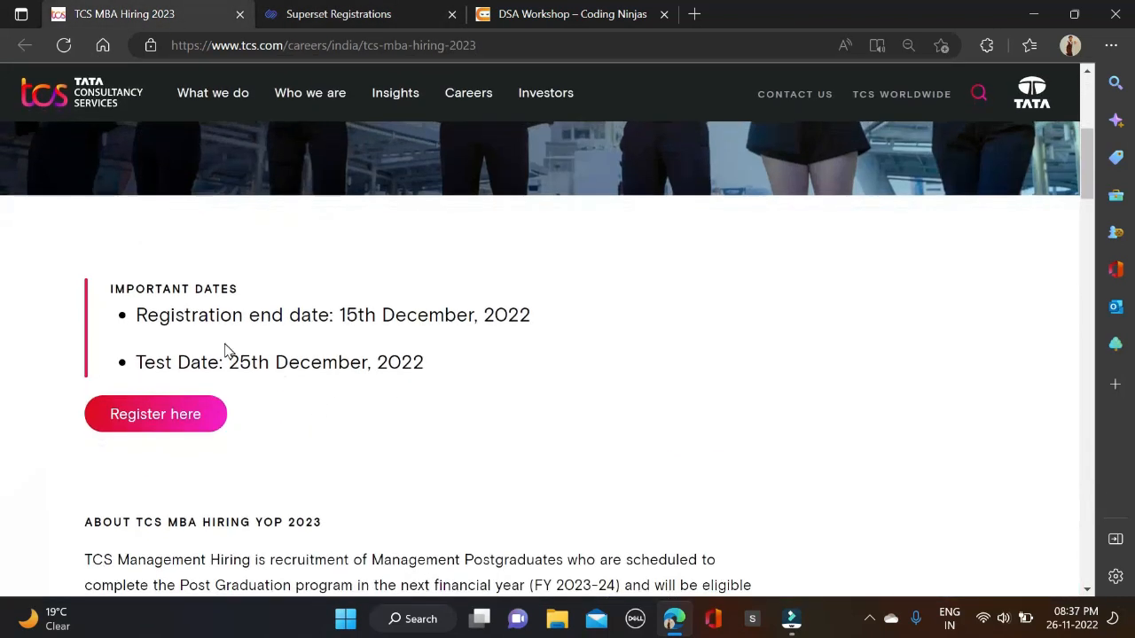
{"action": "mouse_move", "coordinate": [259, 355]}
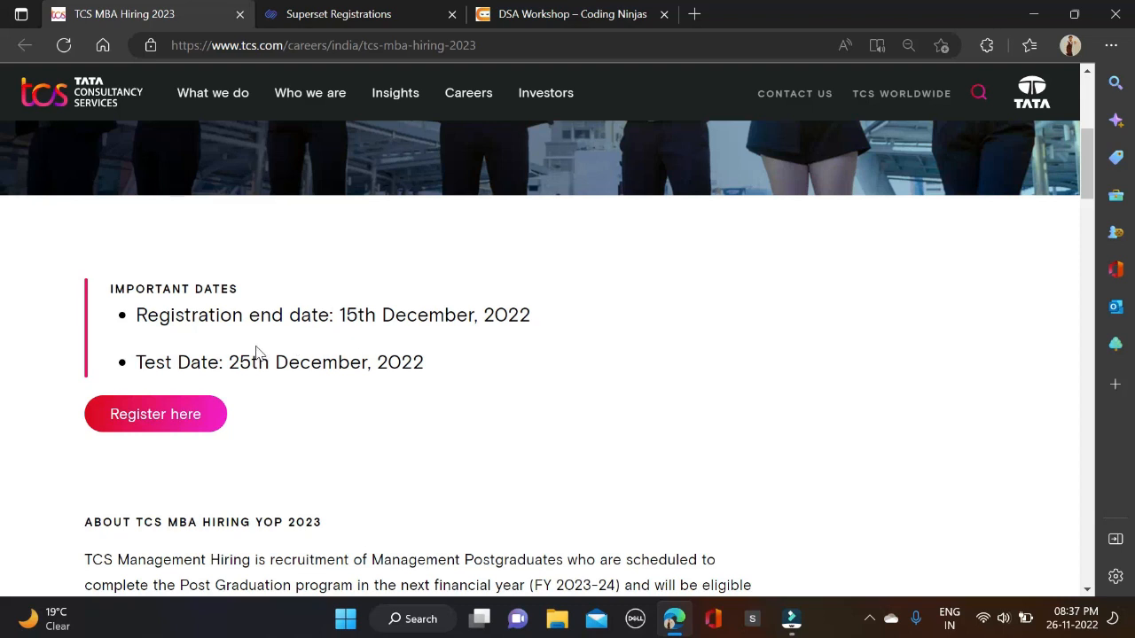
{"action": "mouse_move", "coordinate": [419, 337]}
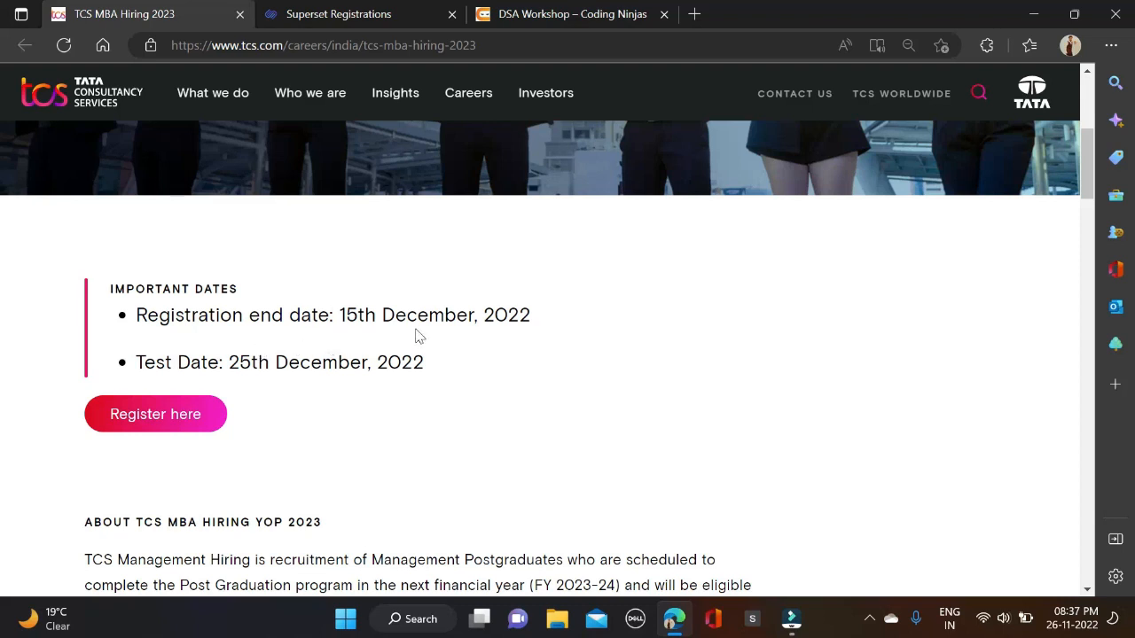
{"action": "mouse_move", "coordinate": [326, 397]}
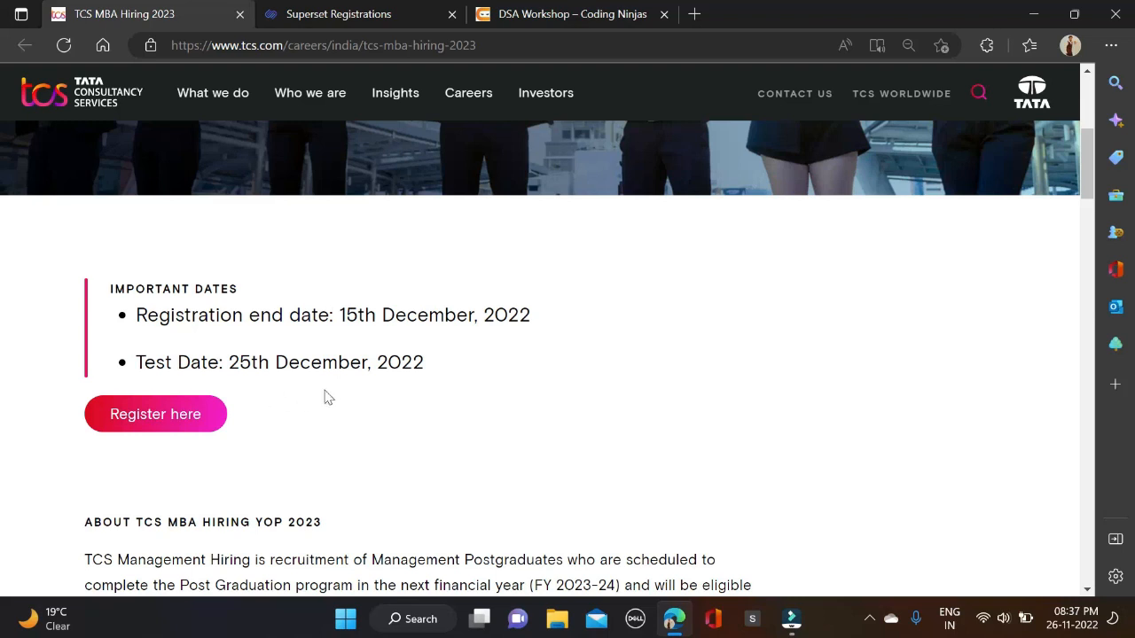
{"action": "mouse_move", "coordinate": [333, 394]}
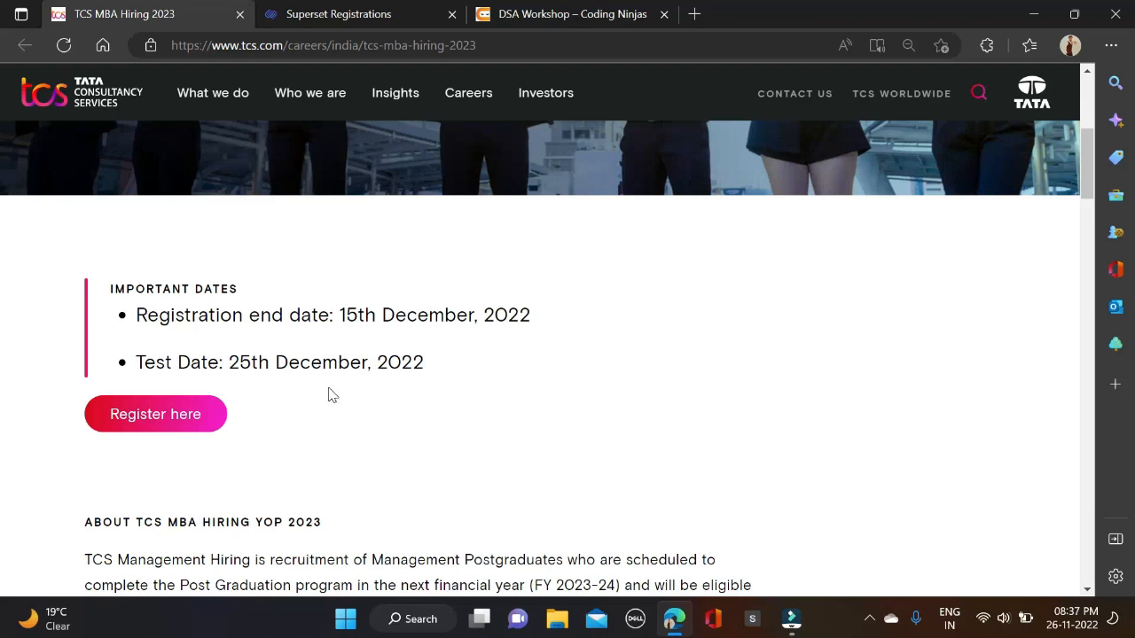
{"action": "mouse_move", "coordinate": [334, 394]}
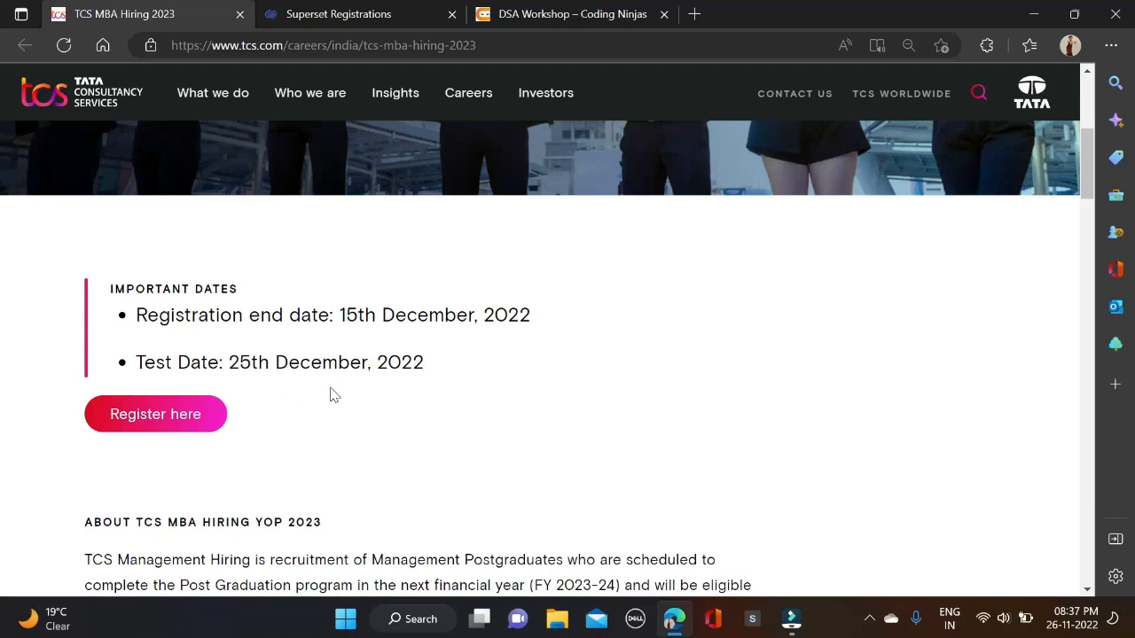
{"action": "scroll", "scroll_direction": "down", "scroll_amount": 3}
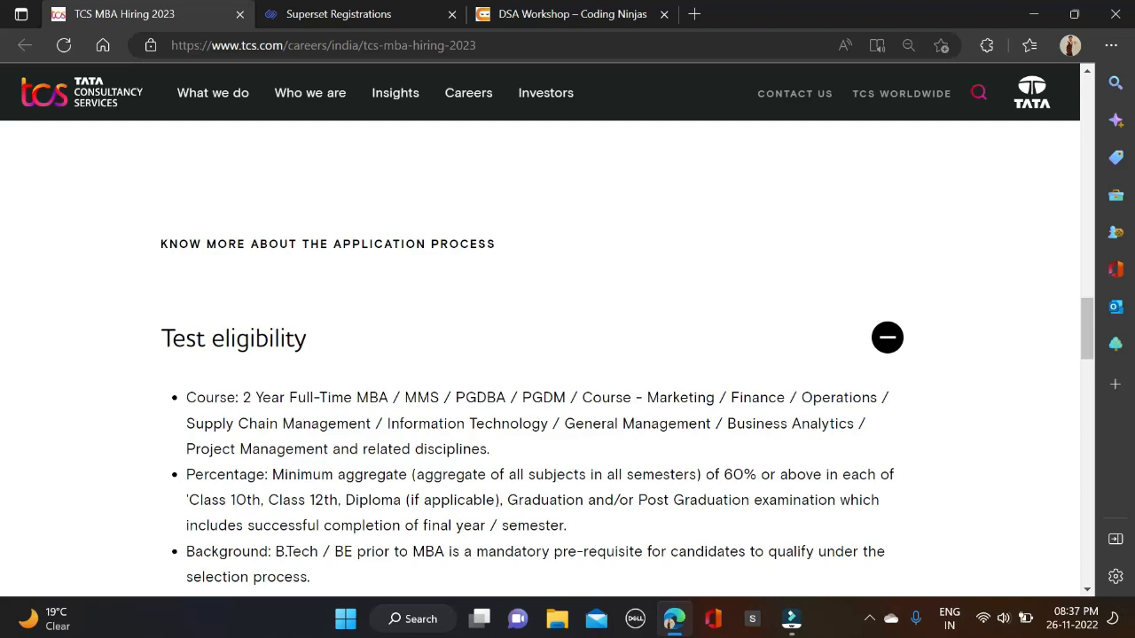
{"action": "mouse_move", "coordinate": [493, 420]}
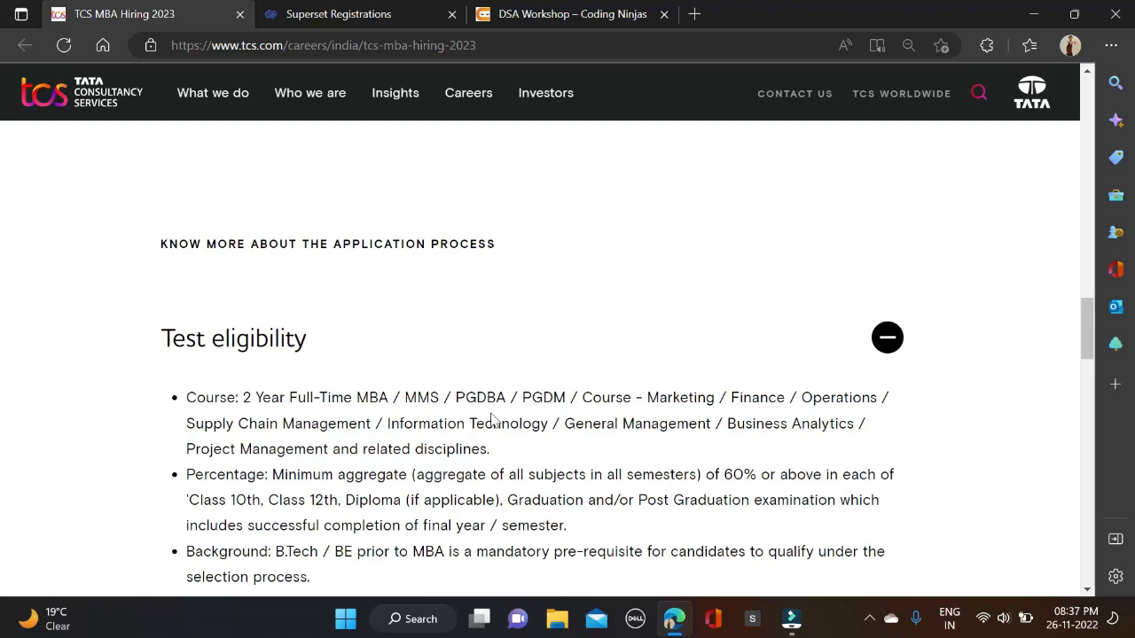
{"action": "mouse_move", "coordinate": [525, 415]}
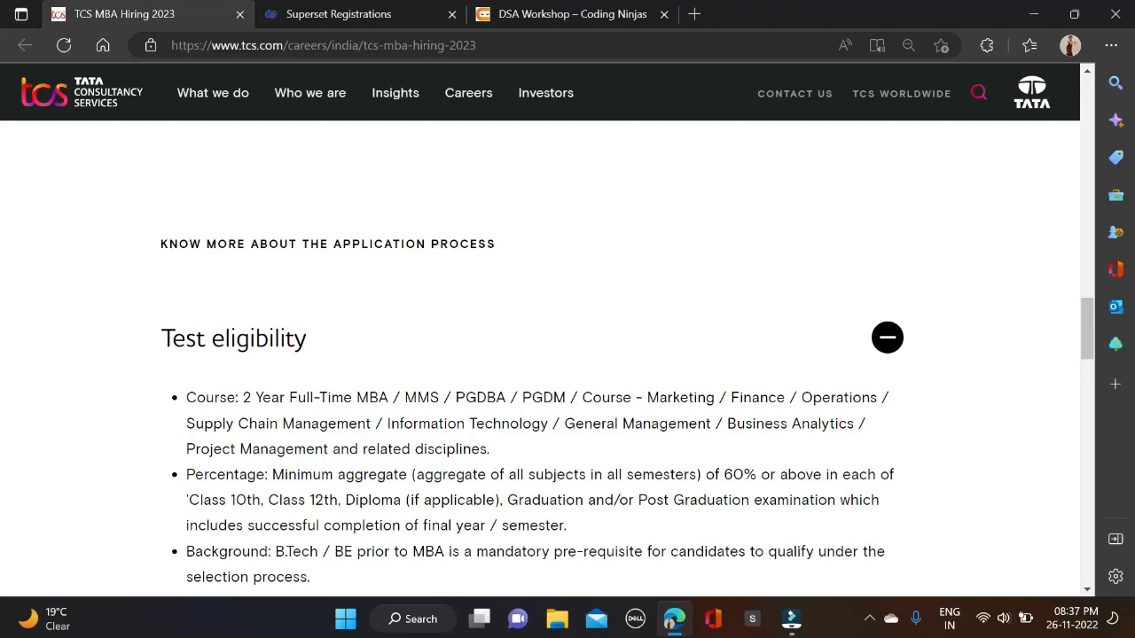
{"action": "mouse_move", "coordinate": [654, 459]}
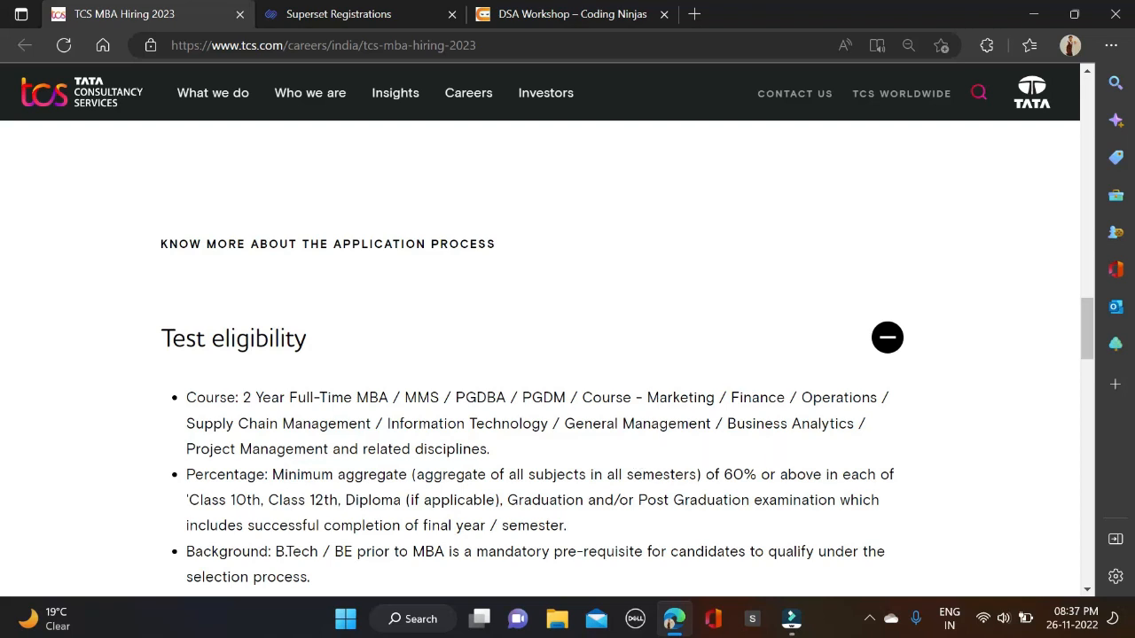
{"action": "mouse_move", "coordinate": [504, 458]}
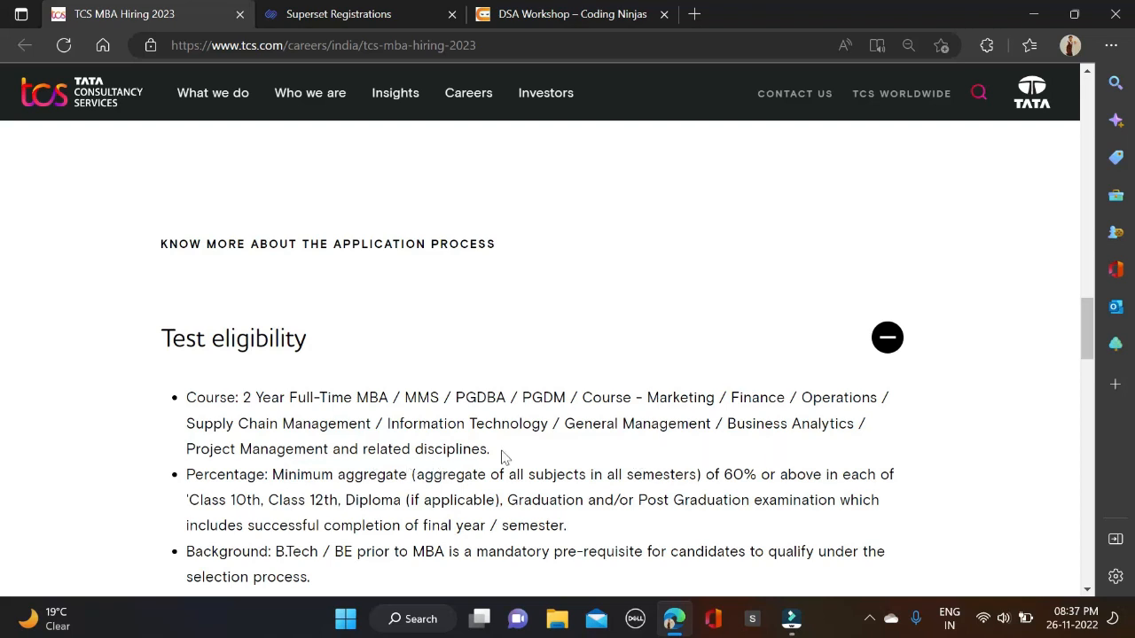
{"action": "left_click_drag", "start_coordinate": [202, 397], "coordinate": [489, 448]}
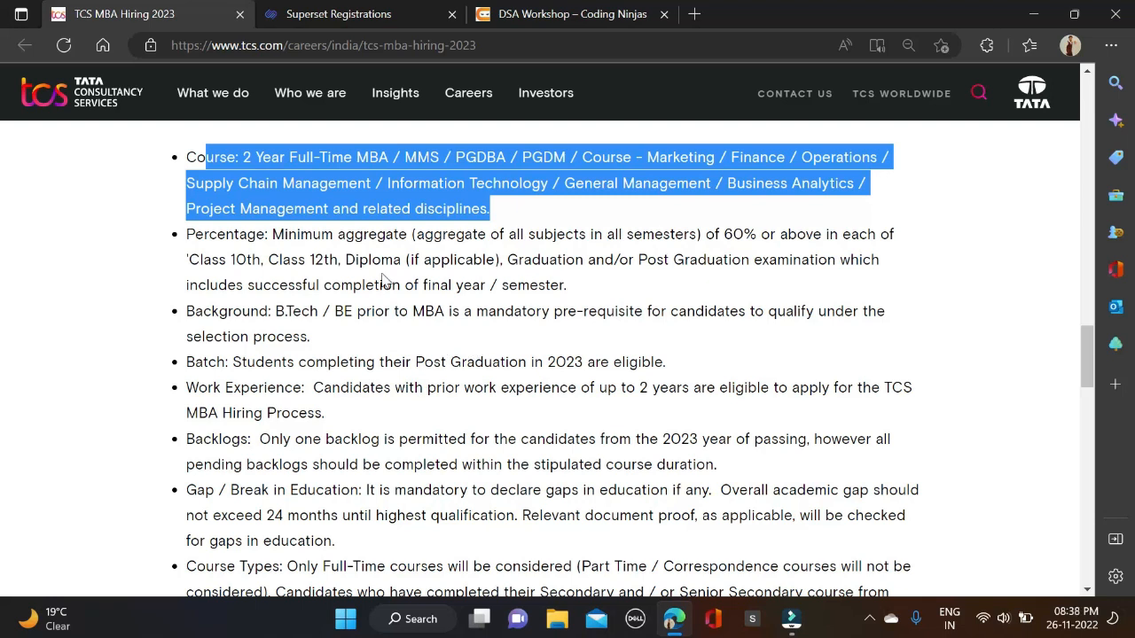
{"action": "mouse_move", "coordinate": [418, 341]}
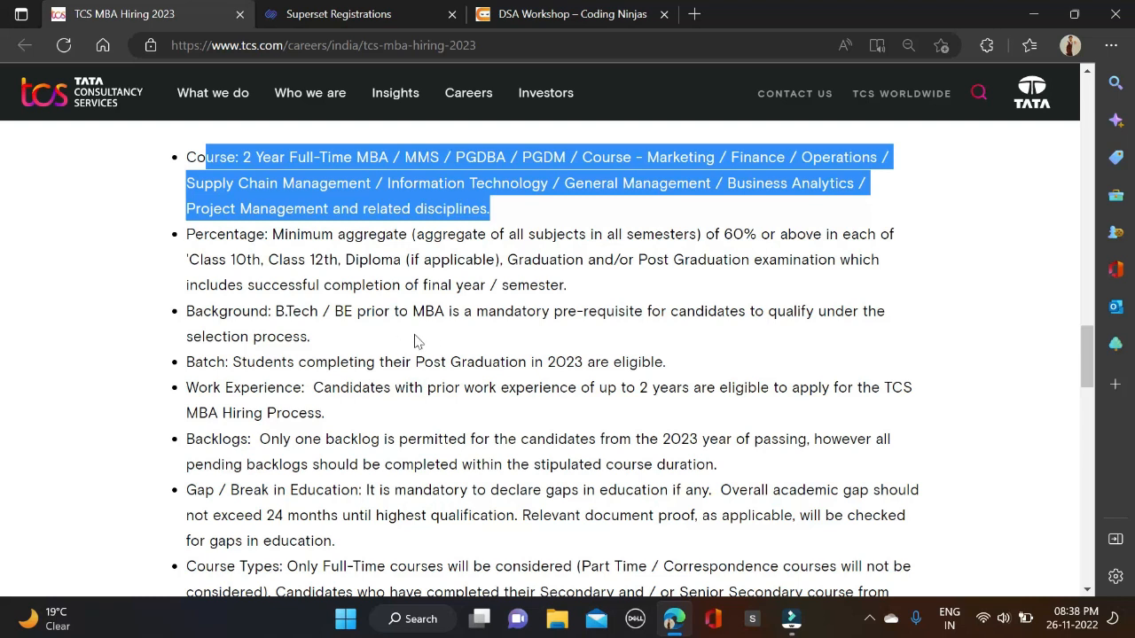
{"action": "mouse_move", "coordinate": [436, 338]}
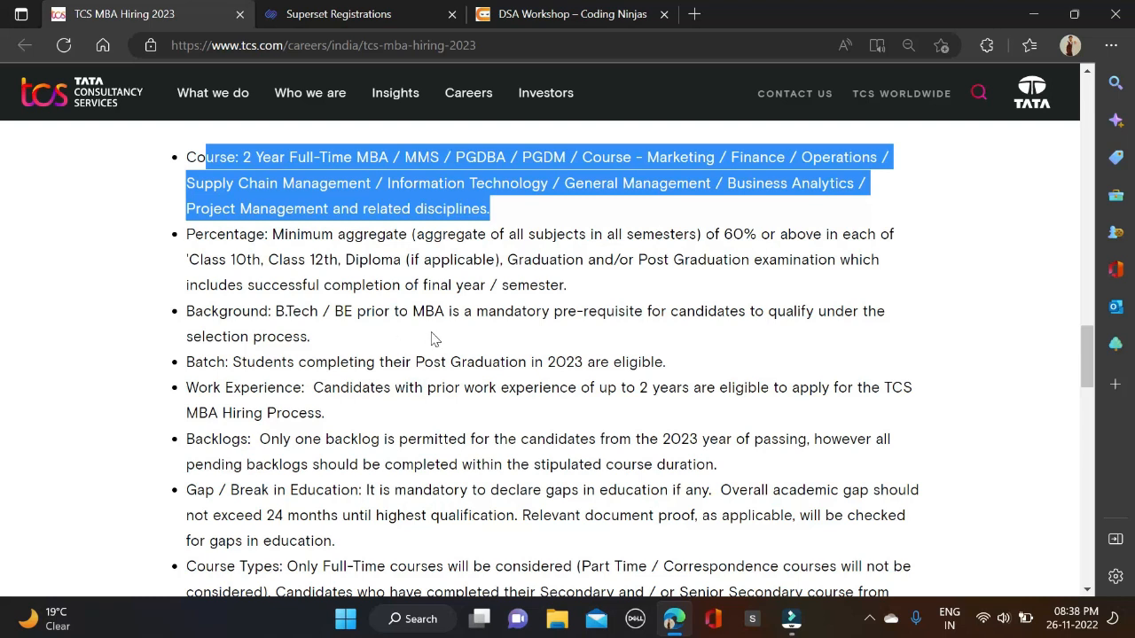
{"action": "scroll", "scroll_direction": "down", "scroll_amount": 3}
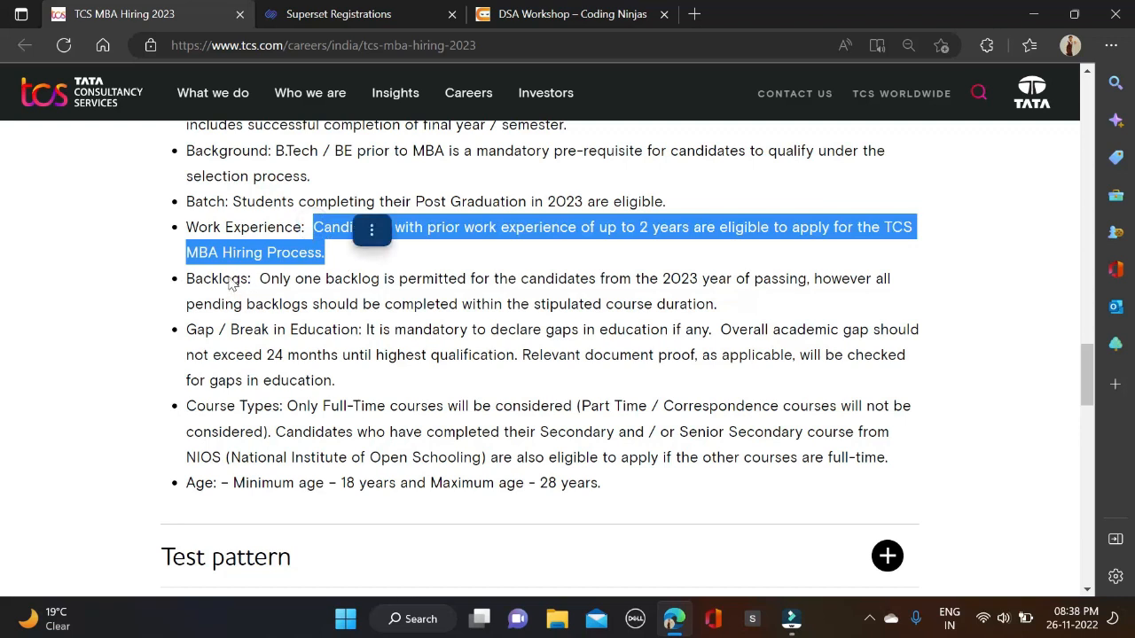
{"action": "left_click", "coordinate": [151, 298]}
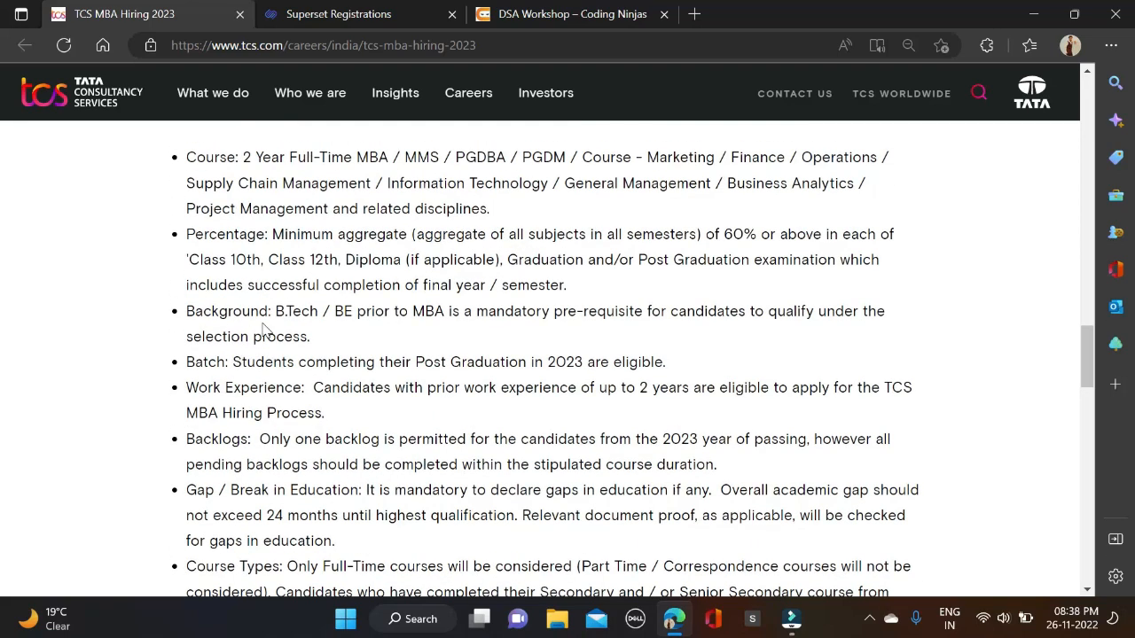
Reveal the Test pattern's 90-minute TCS iON test and highlight its verbal, quantitative and business aptitude sections.
{"action": "scroll", "scroll_direction": "down", "scroll_amount": 3}
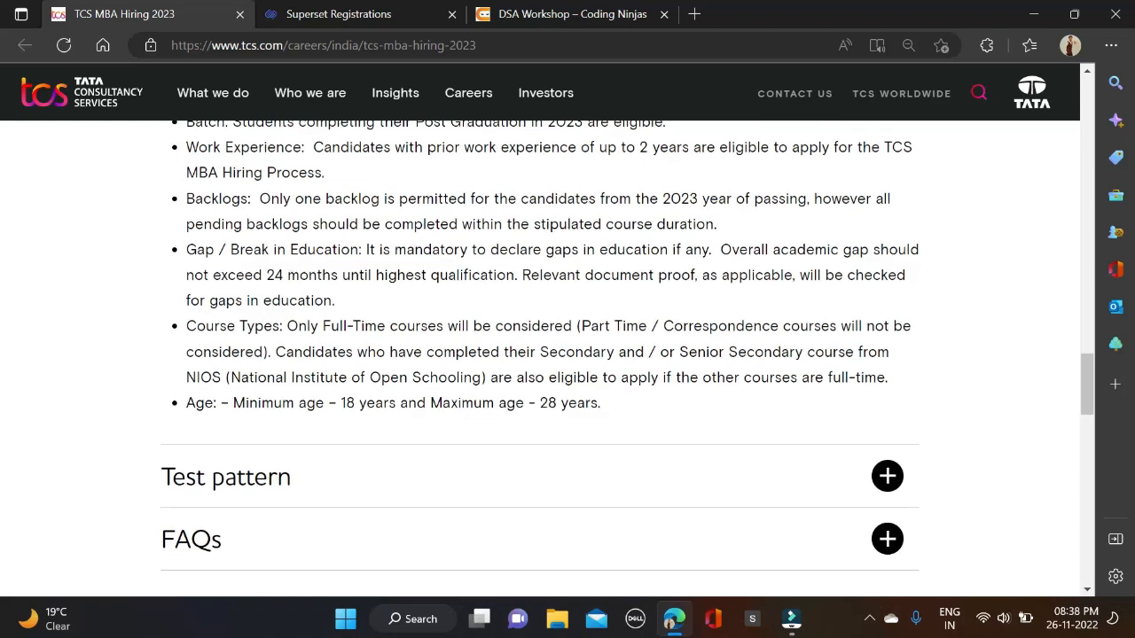
{"action": "scroll", "scroll_direction": "down", "scroll_amount": 3}
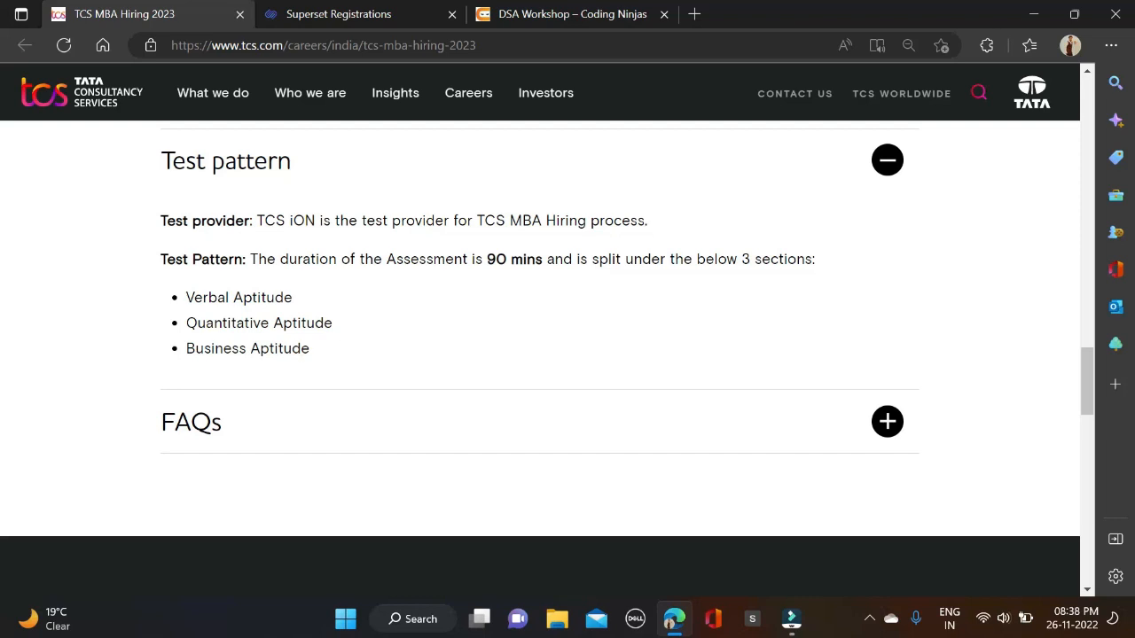
{"action": "mouse_move", "coordinate": [398, 363]}
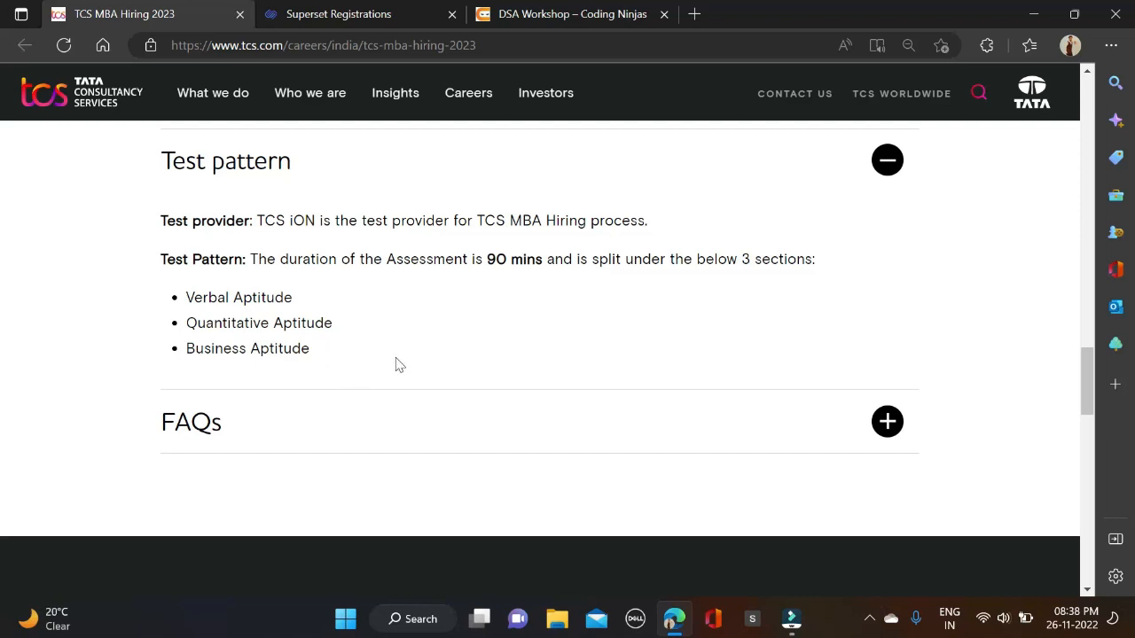
{"action": "mouse_move", "coordinate": [711, 286]}
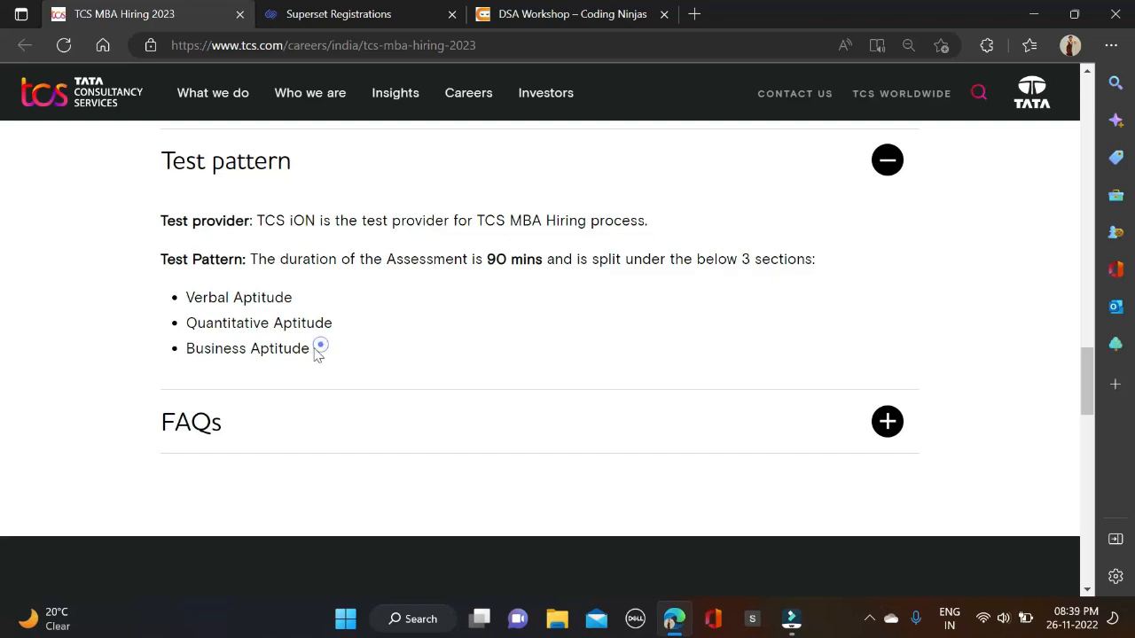
{"action": "left_click_drag", "start_coordinate": [186, 298], "coordinate": [310, 347]}
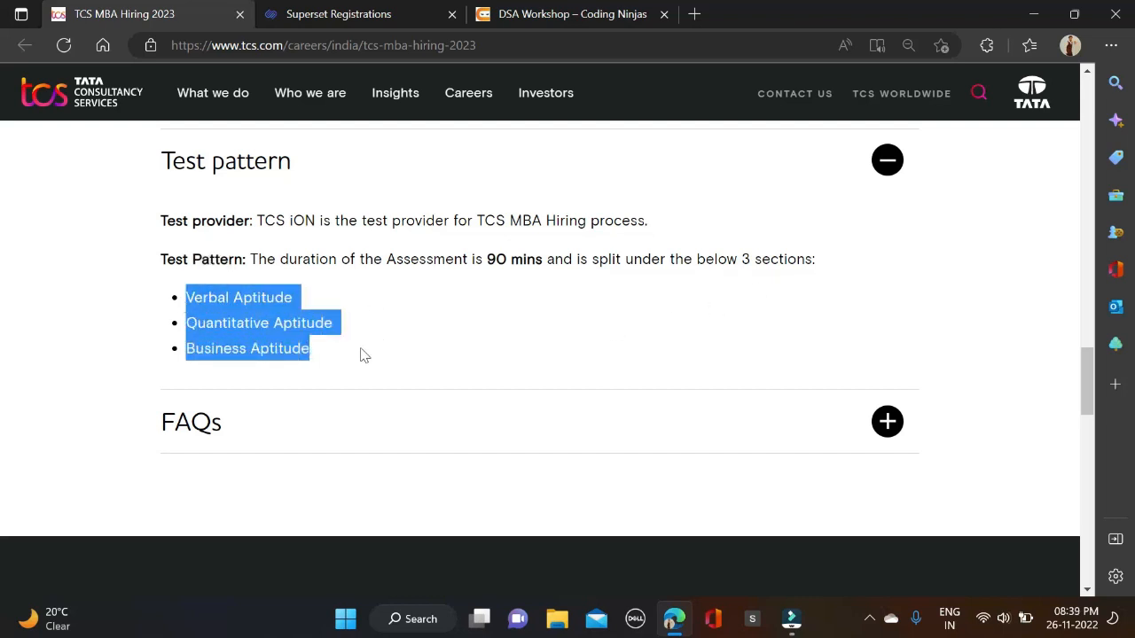
{"action": "left_click", "coordinate": [365, 354]}
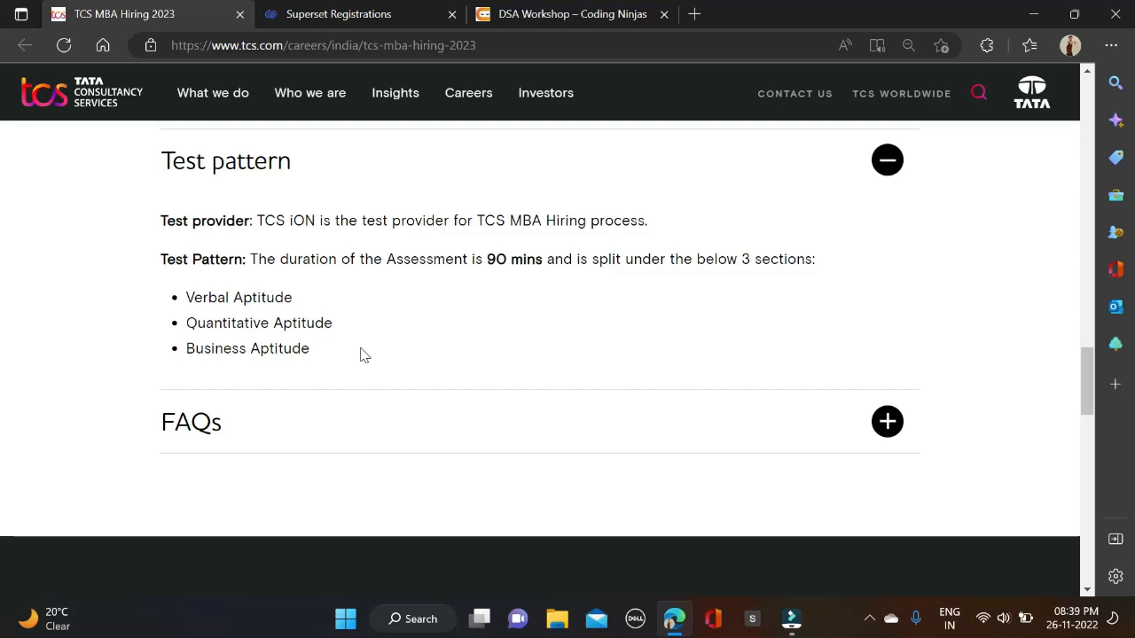
{"action": "scroll", "scroll_direction": "up", "scroll_amount": 3}
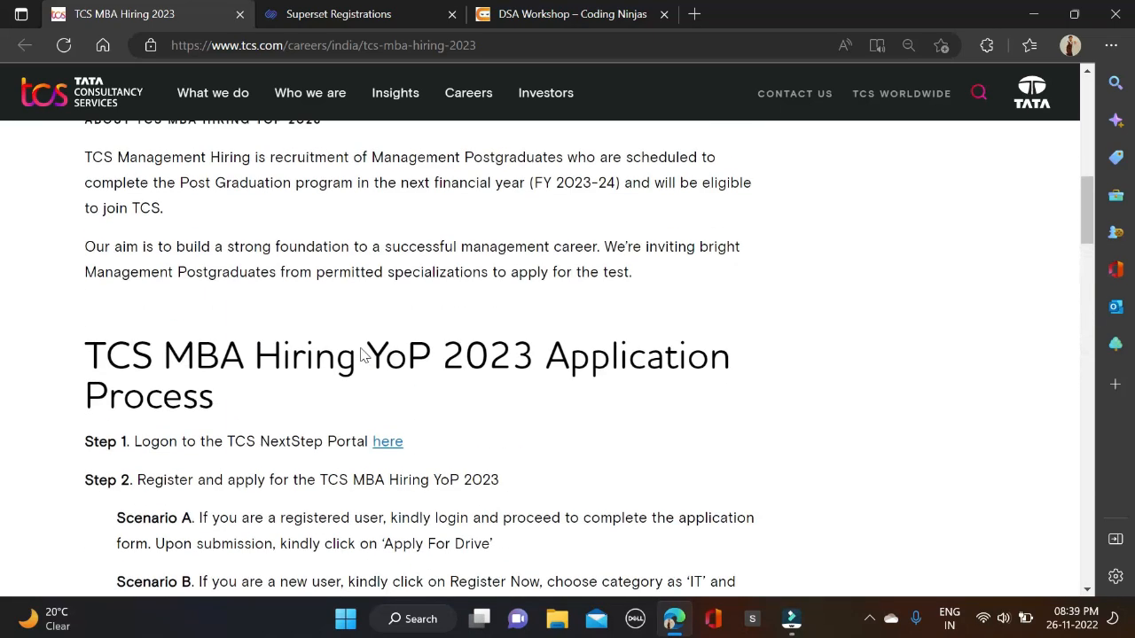
{"action": "scroll", "scroll_direction": "up", "scroll_amount": 3}
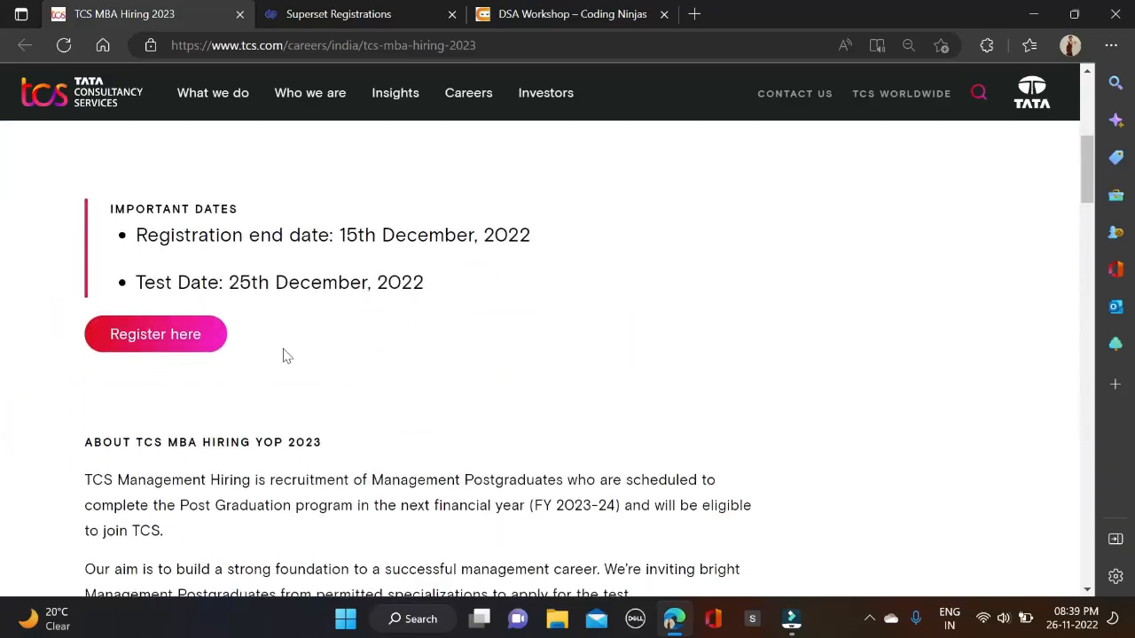
{"action": "scroll", "scroll_direction": "down", "scroll_amount": 3}
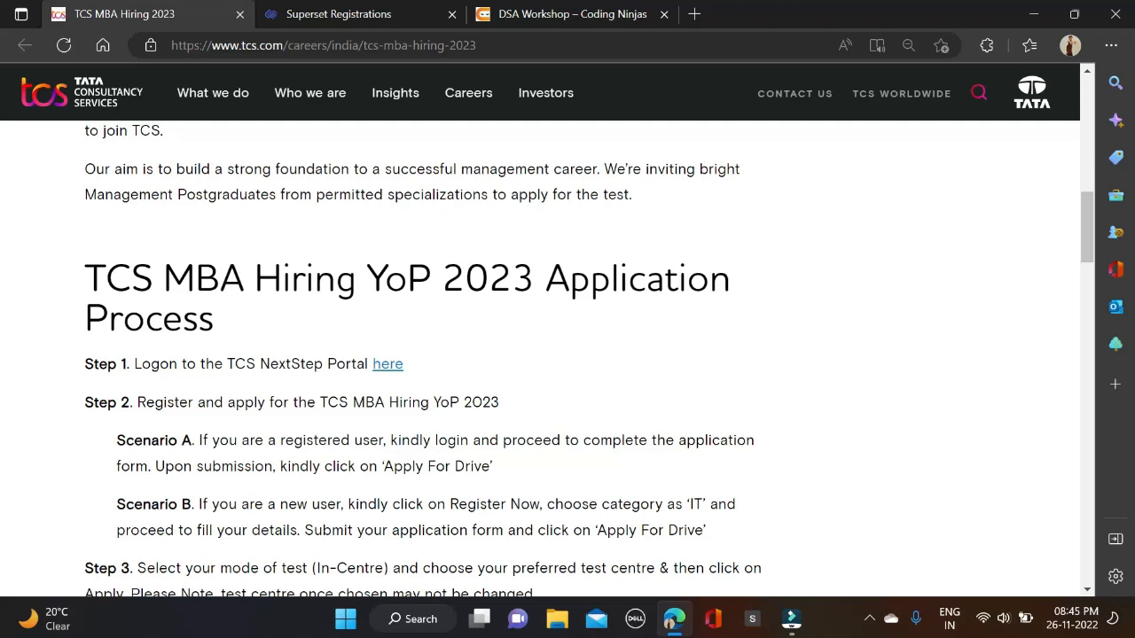
{"action": "scroll", "scroll_direction": "down", "scroll_amount": 3}
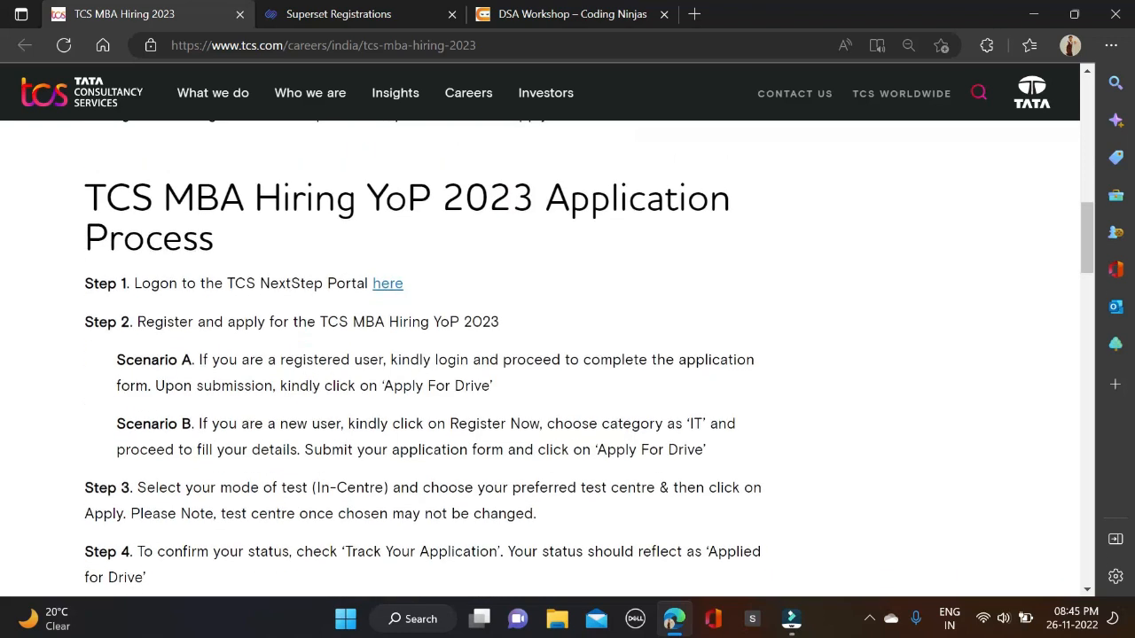
{"action": "mouse_move", "coordinate": [592, 390]}
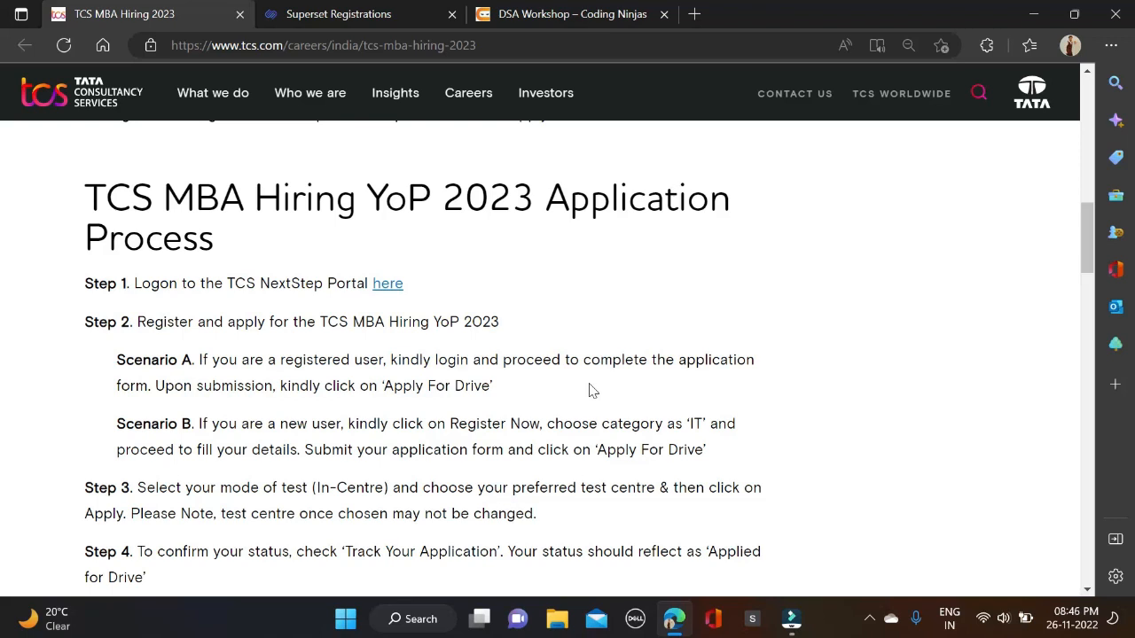
{"action": "mouse_move", "coordinate": [557, 387]}
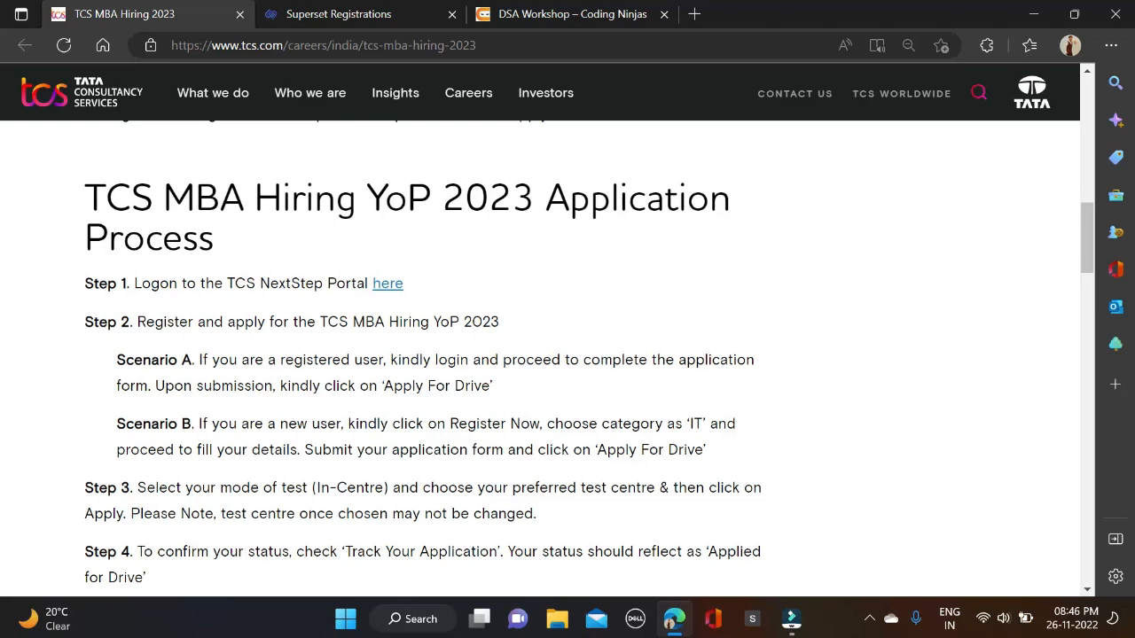
{"action": "mouse_move", "coordinate": [642, 443]}
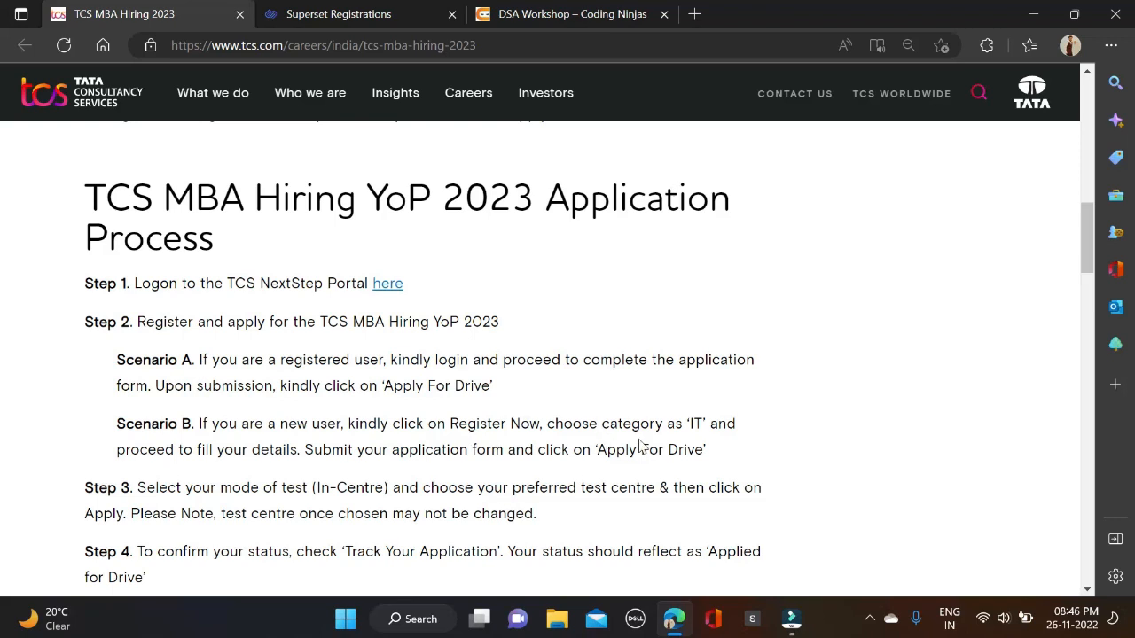
{"action": "mouse_move", "coordinate": [678, 445]}
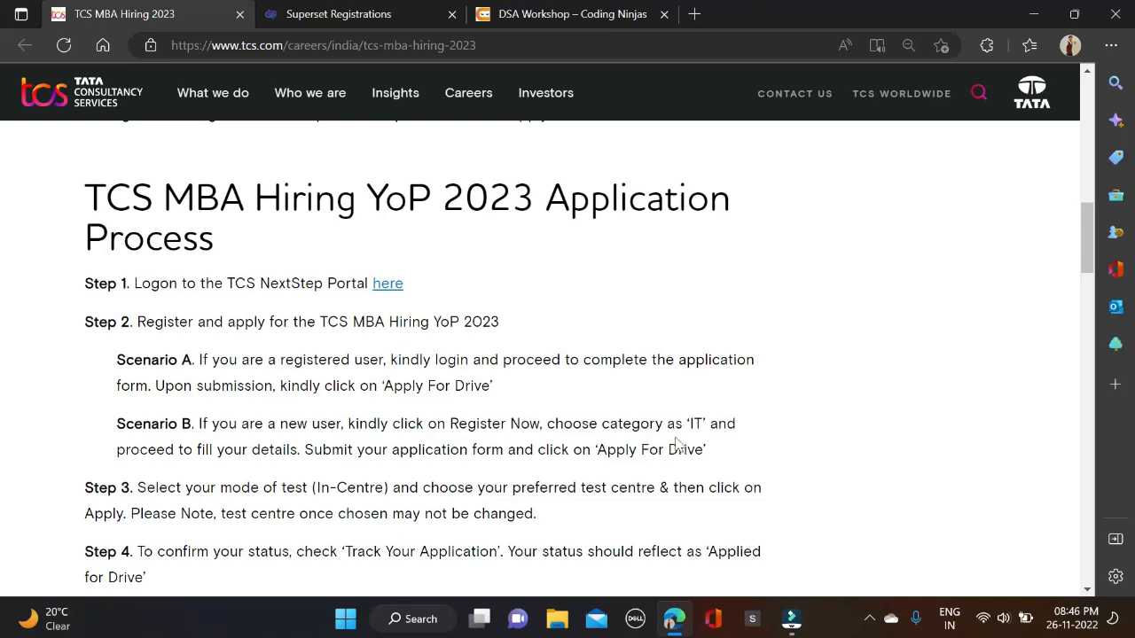
{"action": "mouse_move", "coordinate": [340, 471]}
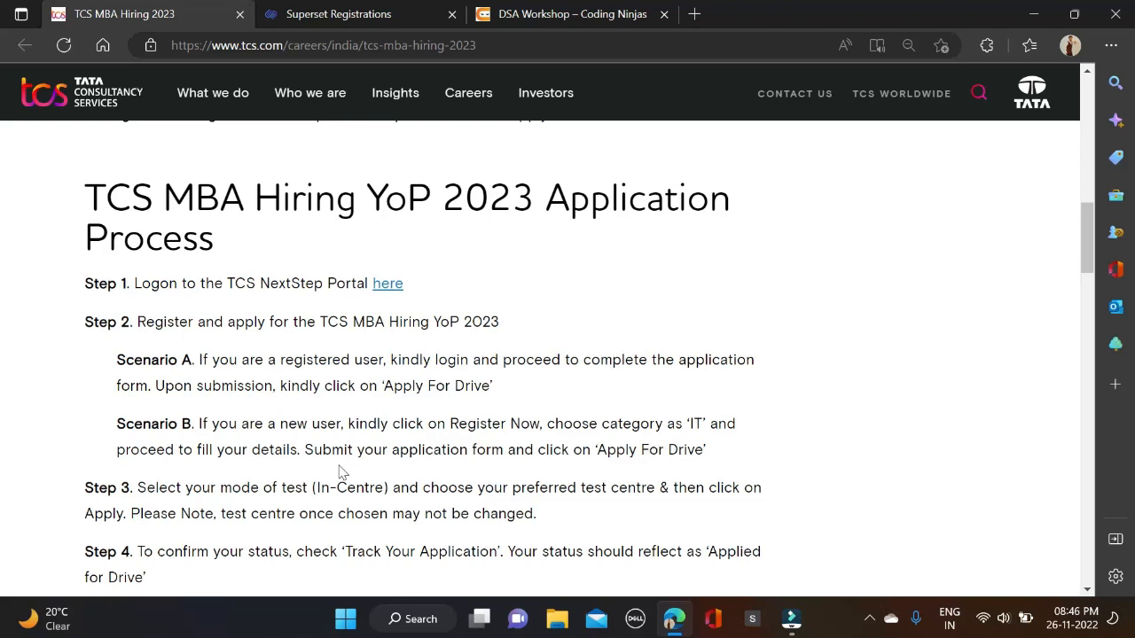
{"action": "mouse_move", "coordinate": [646, 475]}
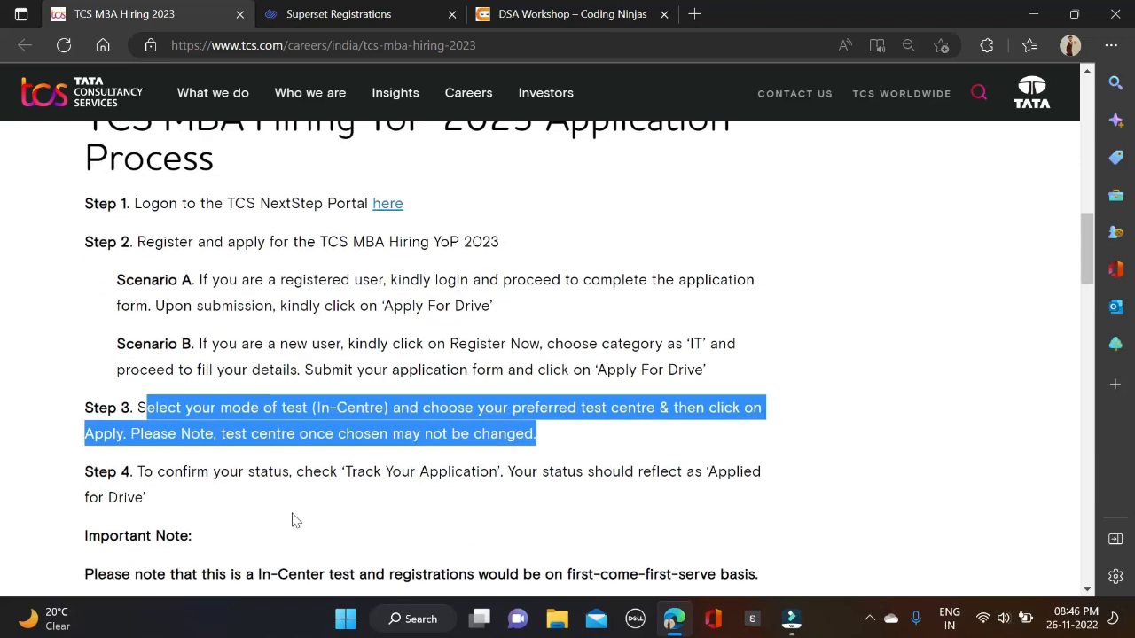
{"action": "mouse_move", "coordinate": [457, 504]}
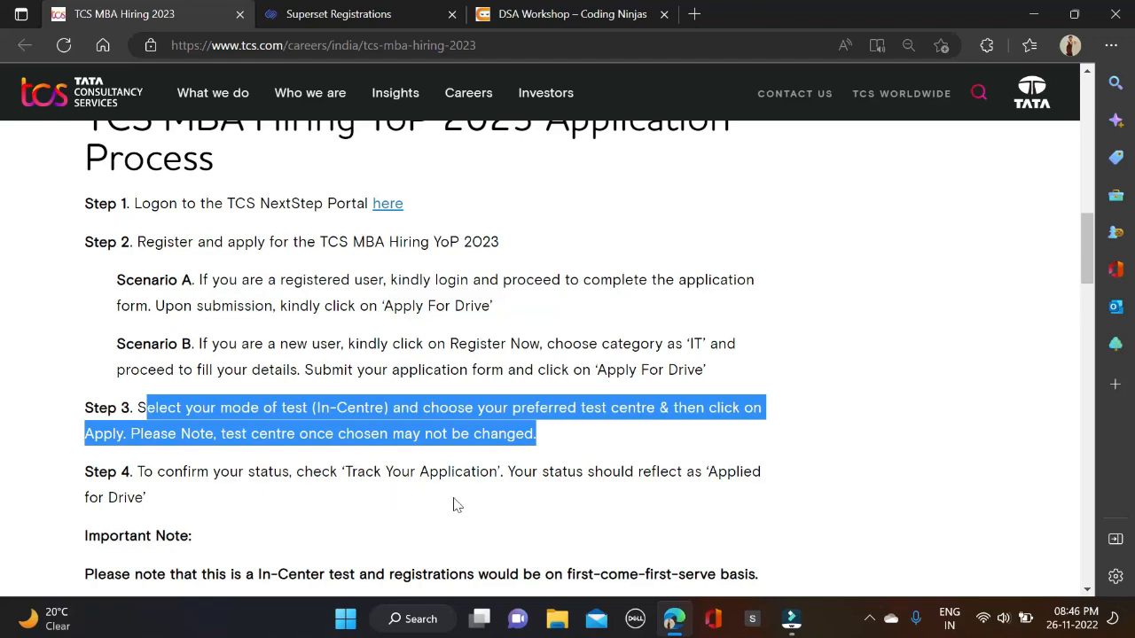
{"action": "mouse_move", "coordinate": [305, 504]}
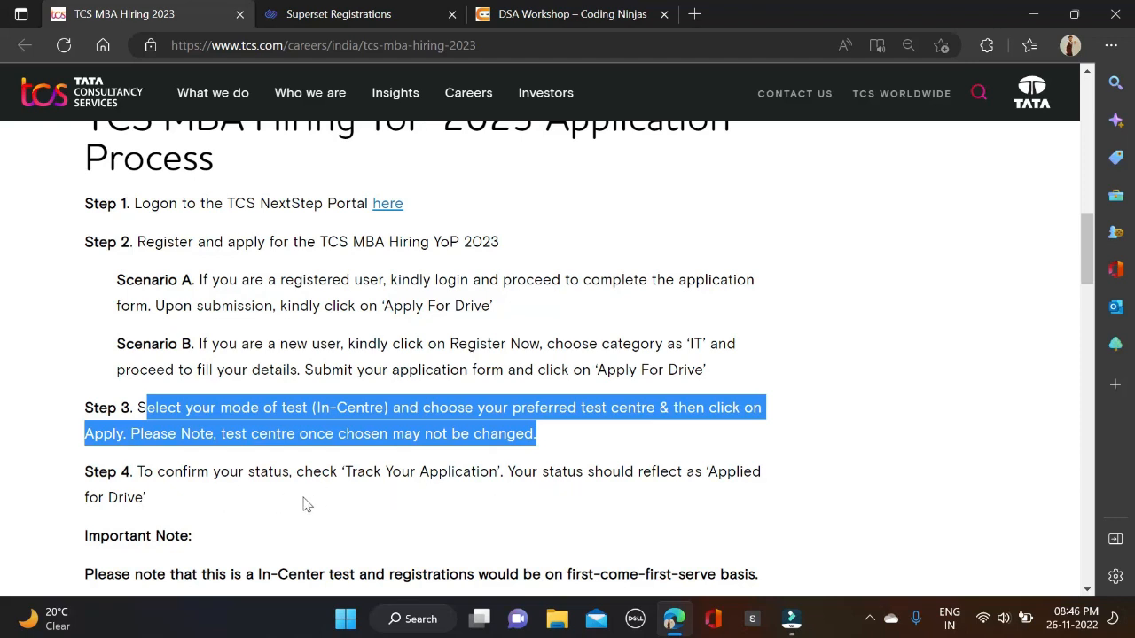
{"action": "mouse_move", "coordinate": [486, 503]}
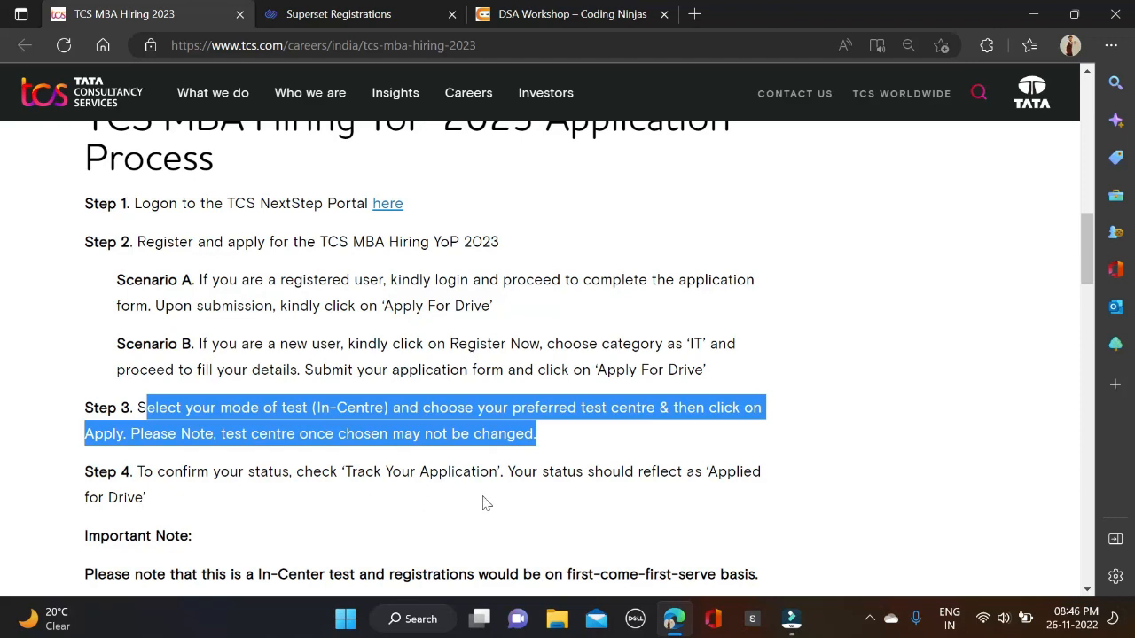
{"action": "mouse_move", "coordinate": [312, 504]}
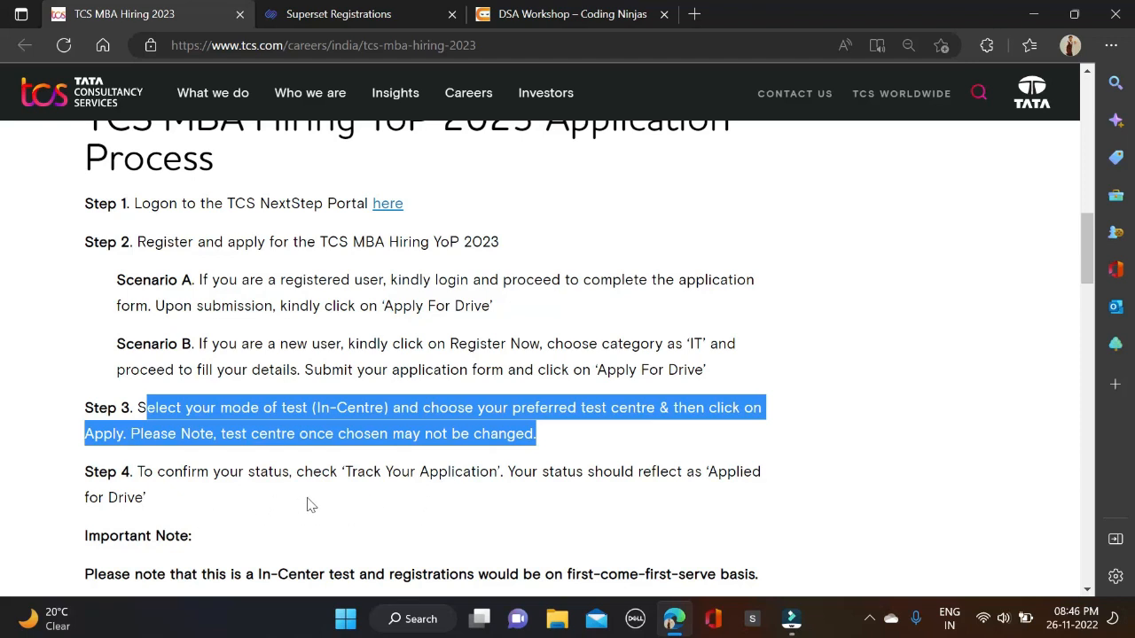
{"action": "mouse_move", "coordinate": [587, 500]}
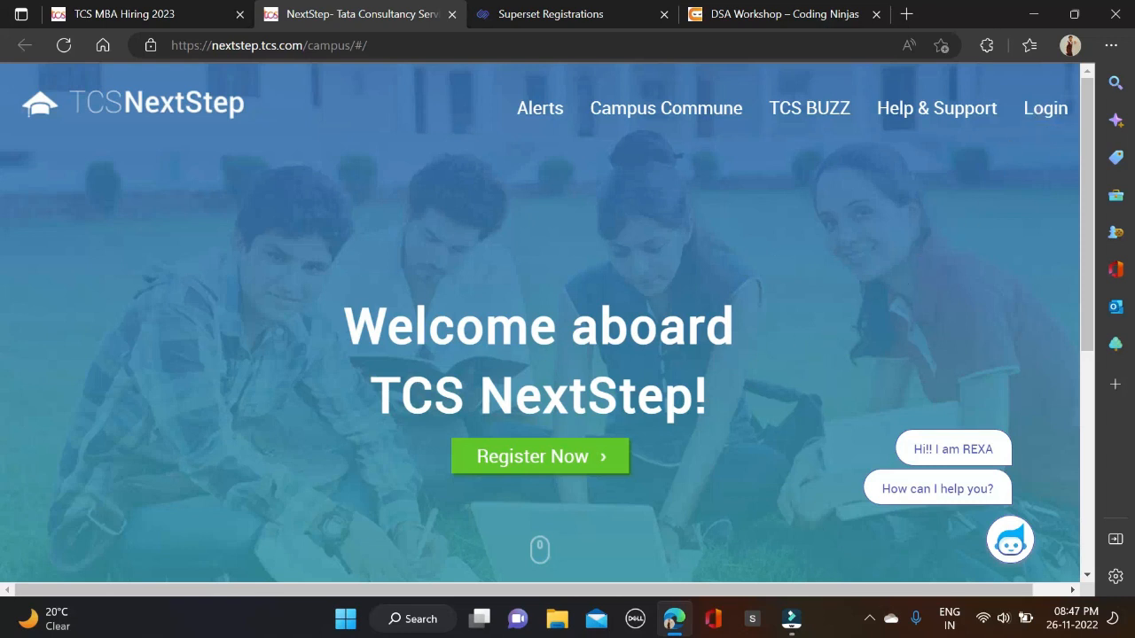
Start NextStep new-user registration and review the form's fields from name to captcha and Submit.
{"action": "left_click", "coordinate": [539, 455]}
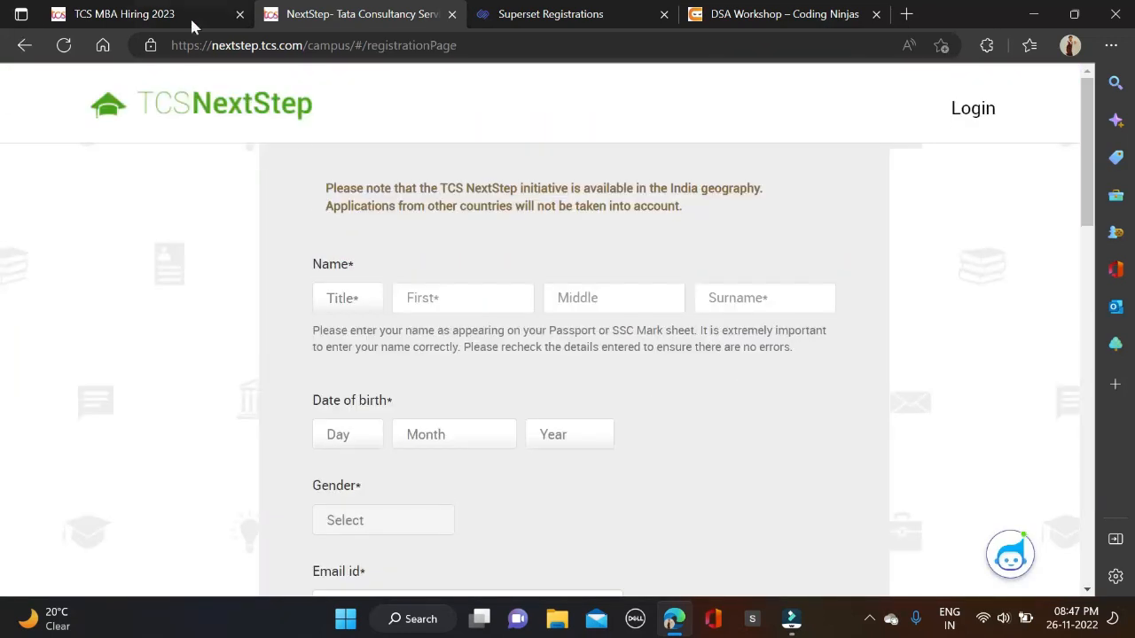
{"action": "scroll", "scroll_direction": "down", "scroll_amount": 3}
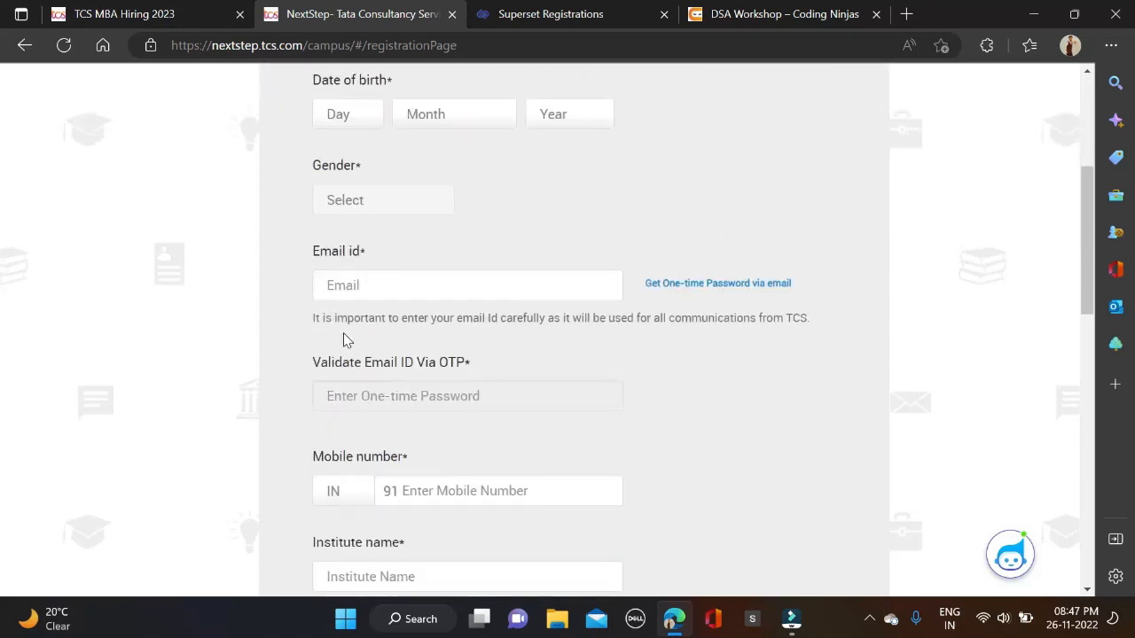
{"action": "scroll", "scroll_direction": "down", "scroll_amount": 3}
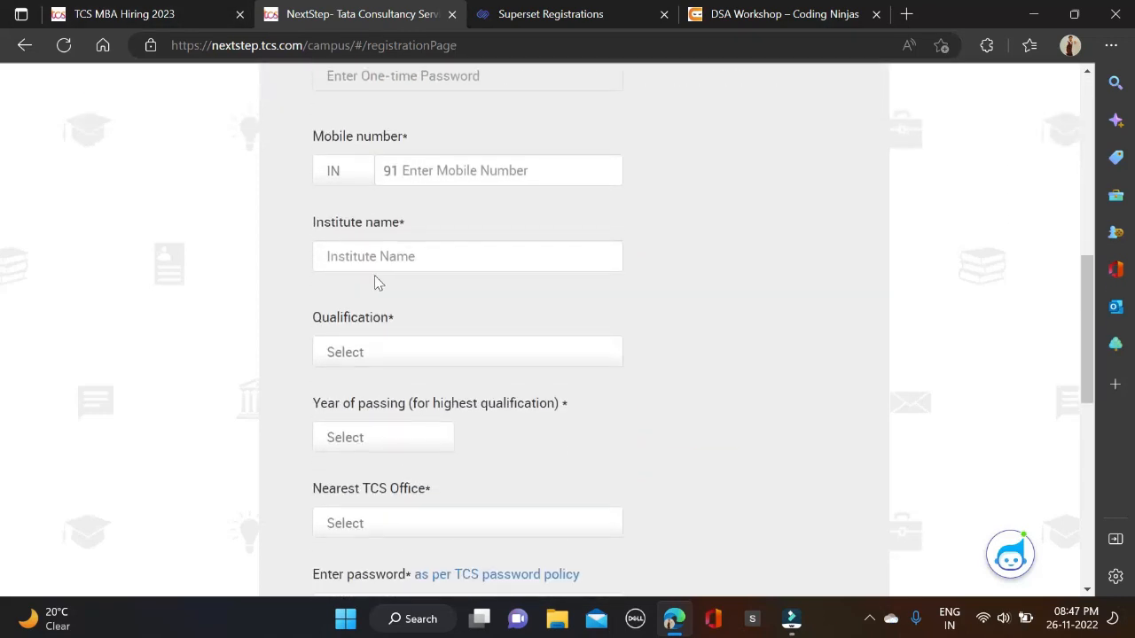
{"action": "scroll", "scroll_direction": "down", "scroll_amount": 3}
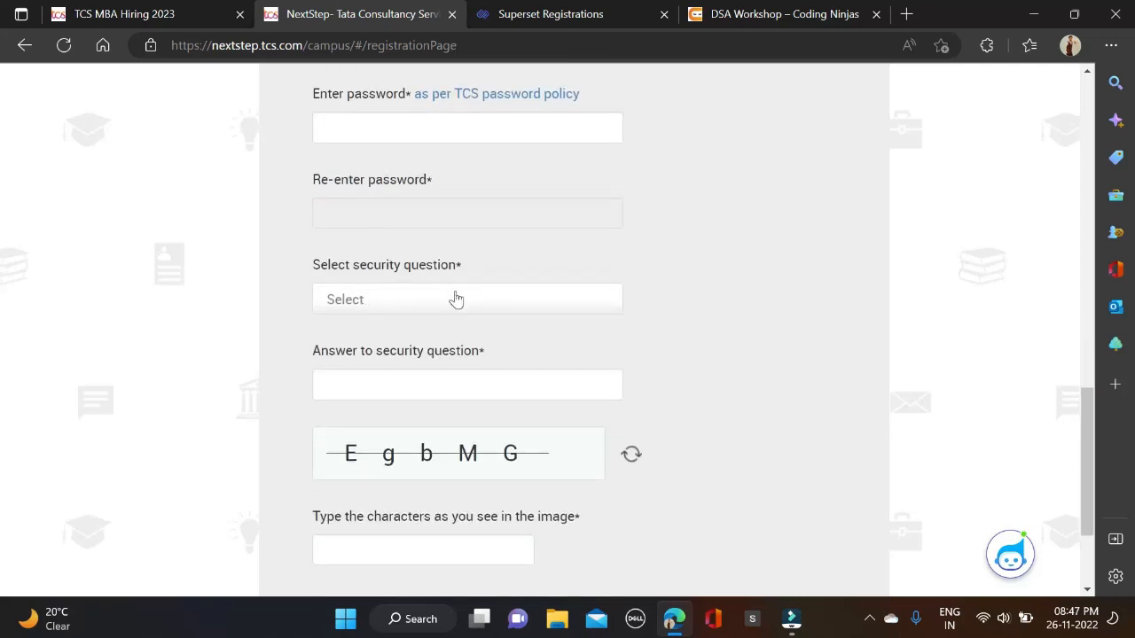
{"action": "scroll", "scroll_direction": "down", "scroll_amount": 3}
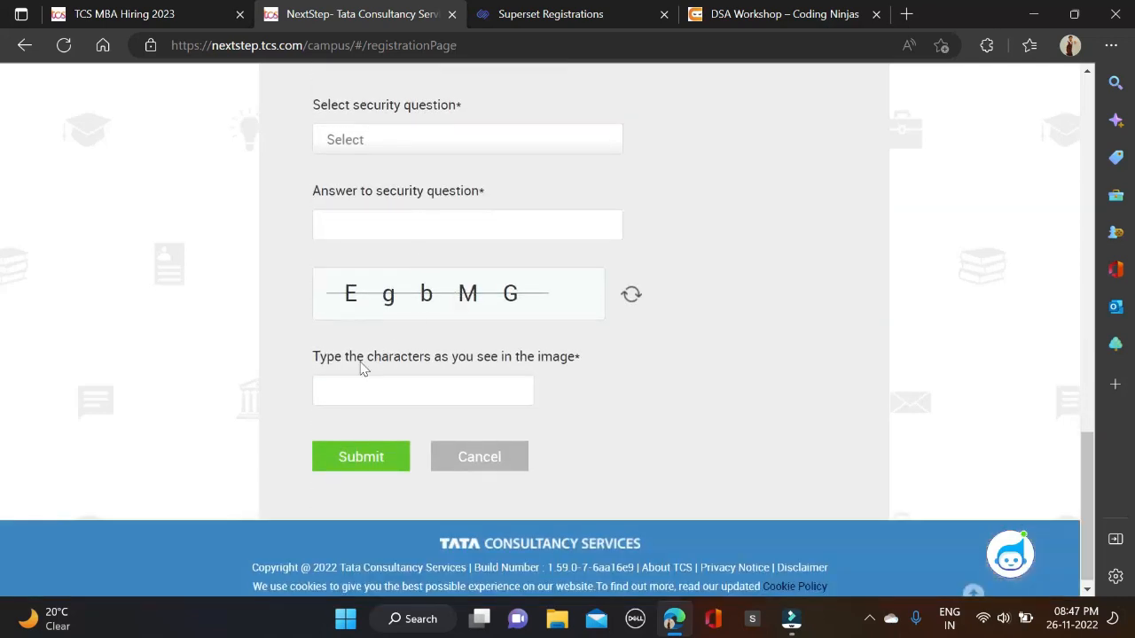
{"action": "mouse_move", "coordinate": [458, 319]}
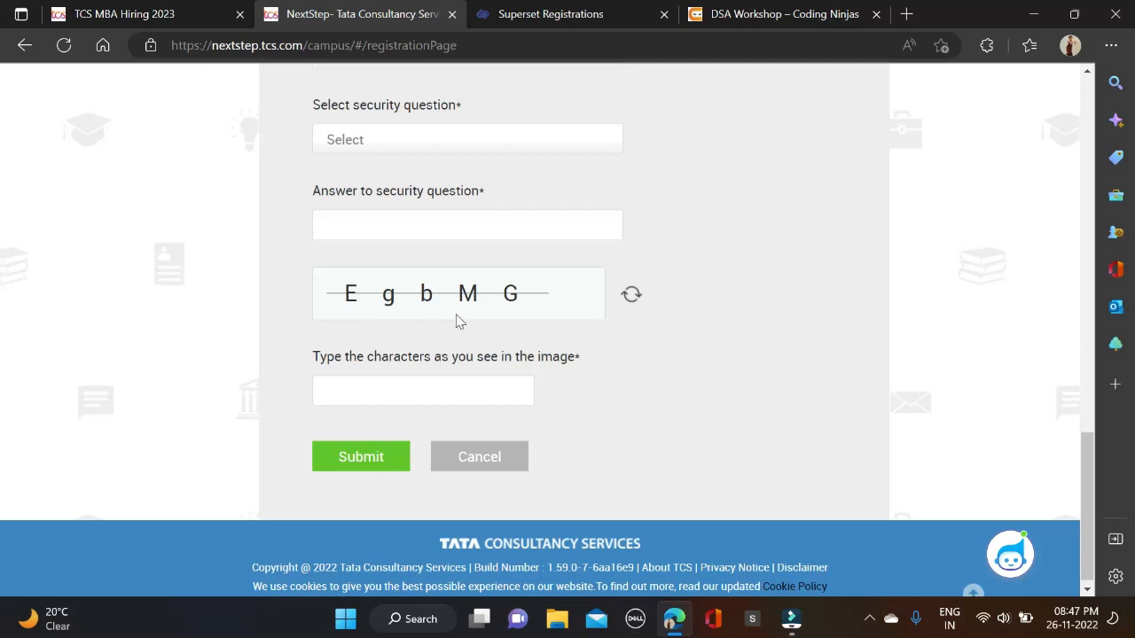
{"action": "scroll", "scroll_direction": "up", "scroll_amount": 3}
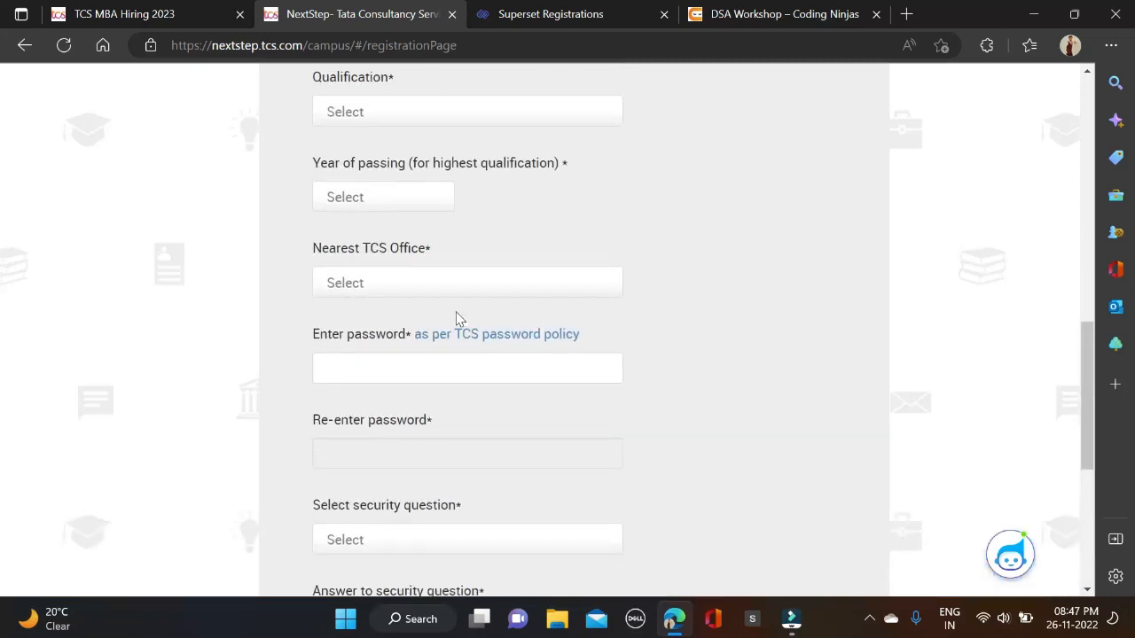
{"action": "scroll", "scroll_direction": "up", "scroll_amount": 3}
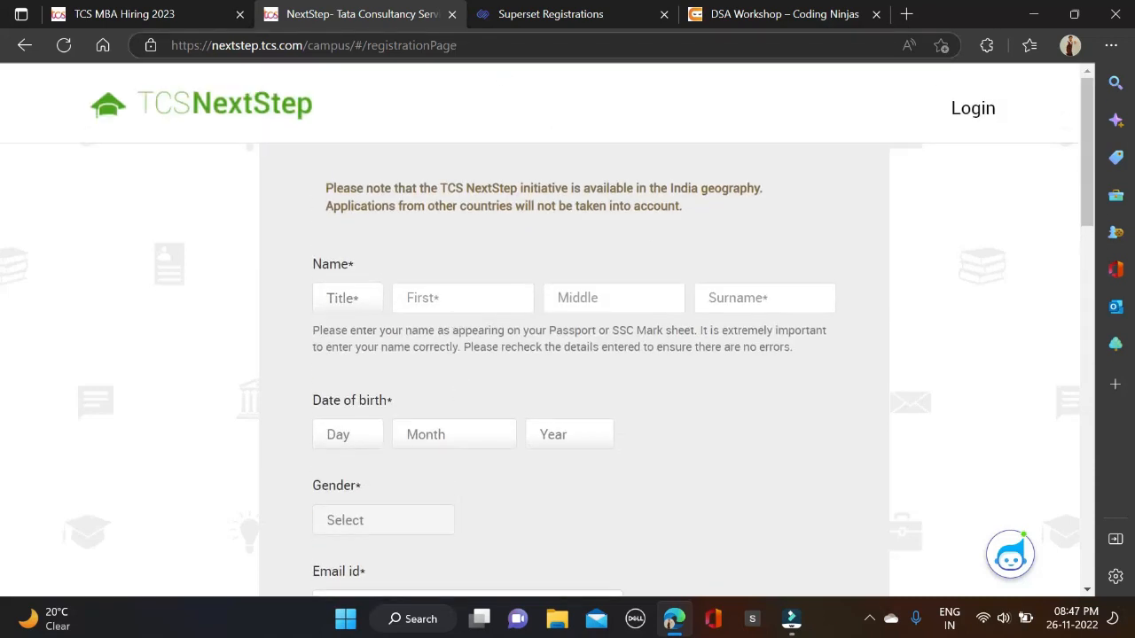
Glance at the Coding Ninjas tab, then settle on the TCS MBA Hiring 2023 page at its top.
{"action": "left_click", "coordinate": [133, 14]}
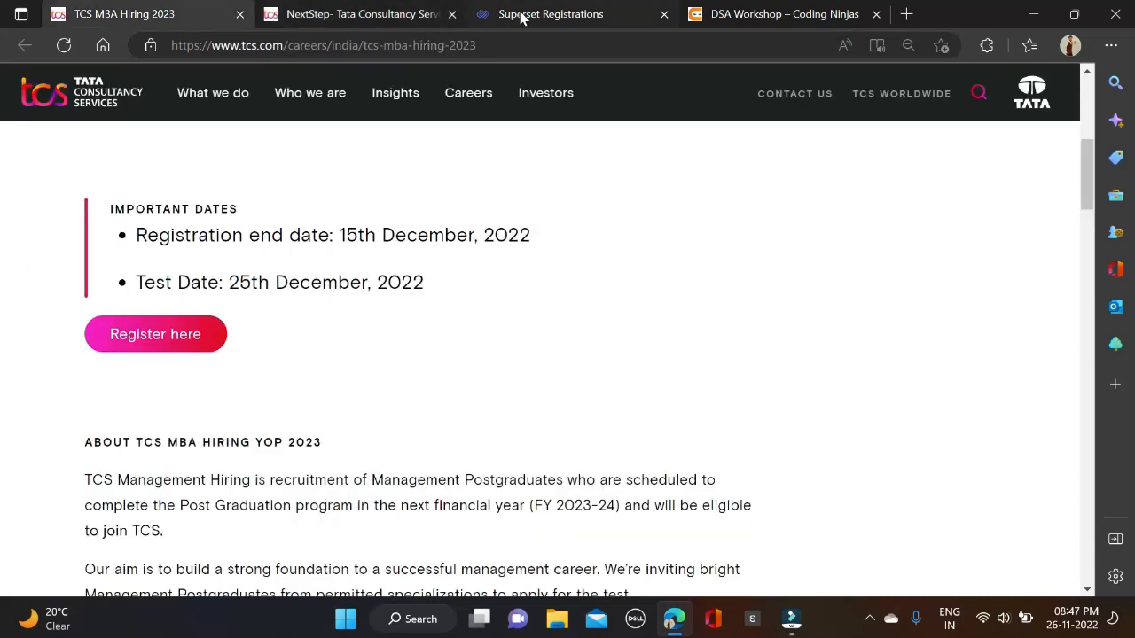
{"action": "left_click", "coordinate": [784, 14]}
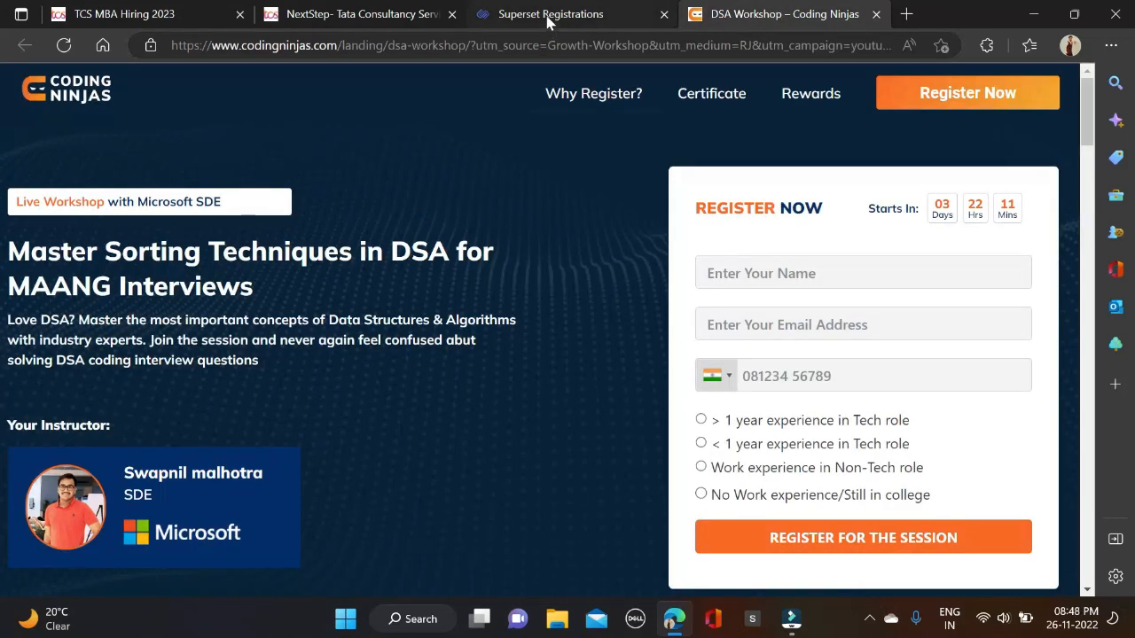
{"action": "left_click", "coordinate": [133, 14]}
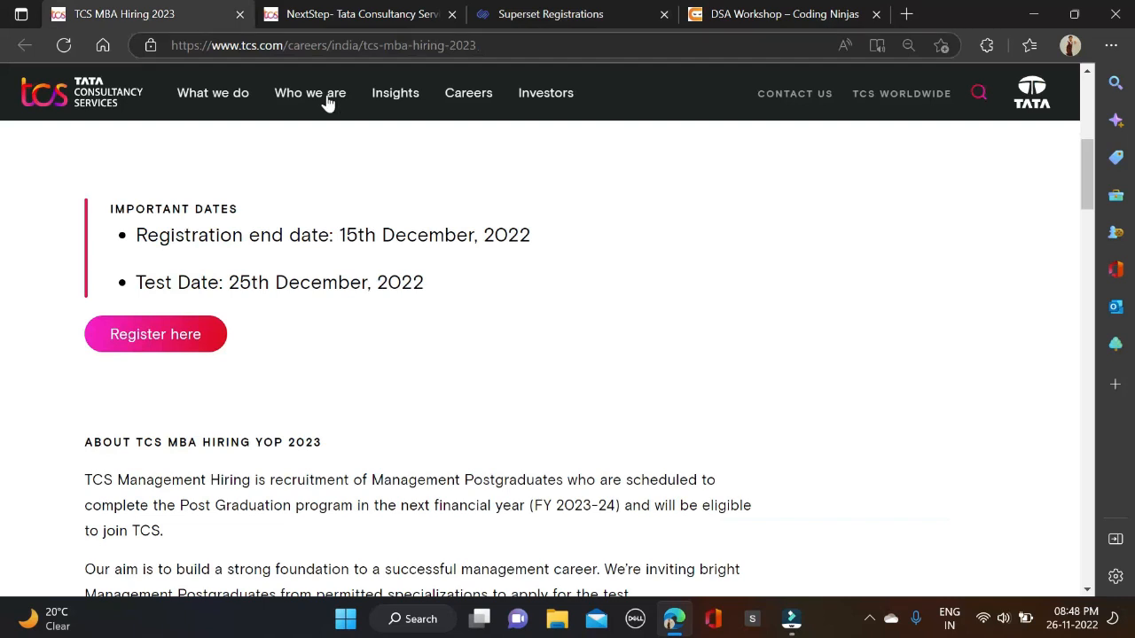
{"action": "mouse_move", "coordinate": [262, 334]}
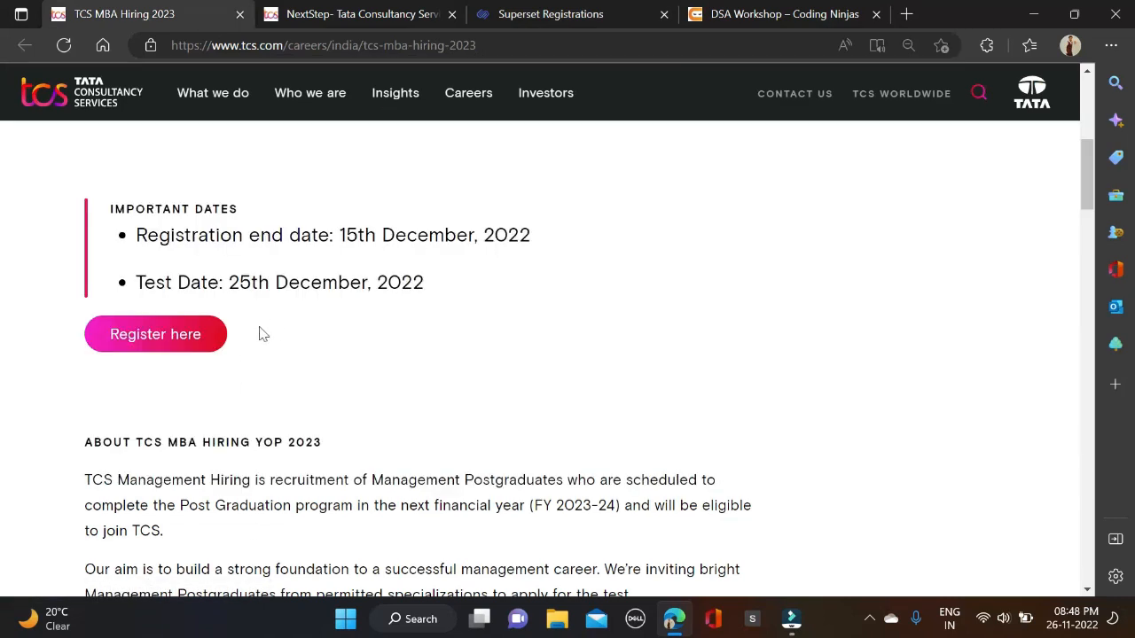
{"action": "scroll", "scroll_direction": "up", "scroll_amount": 3}
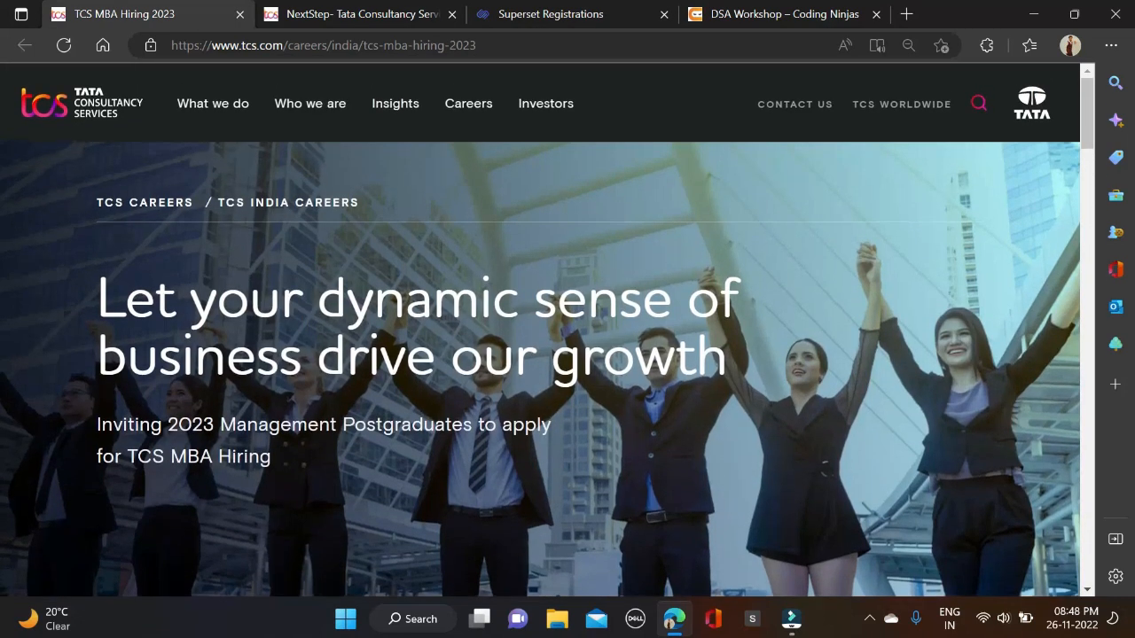
{"action": "mouse_move", "coordinate": [177, 257]}
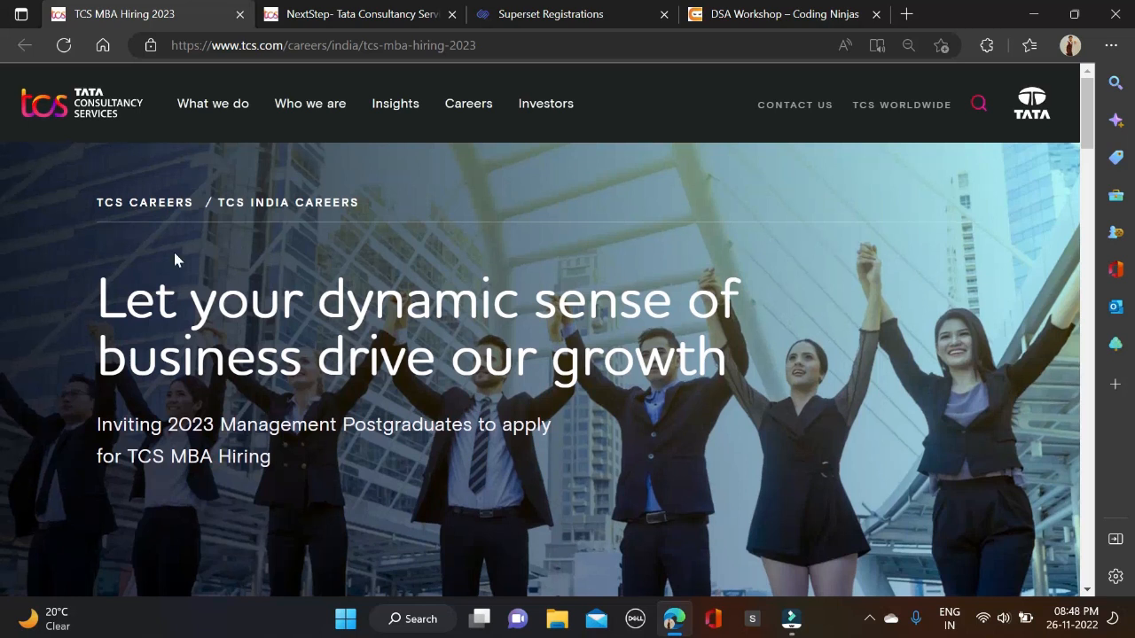
{"action": "mouse_move", "coordinate": [444, 160]}
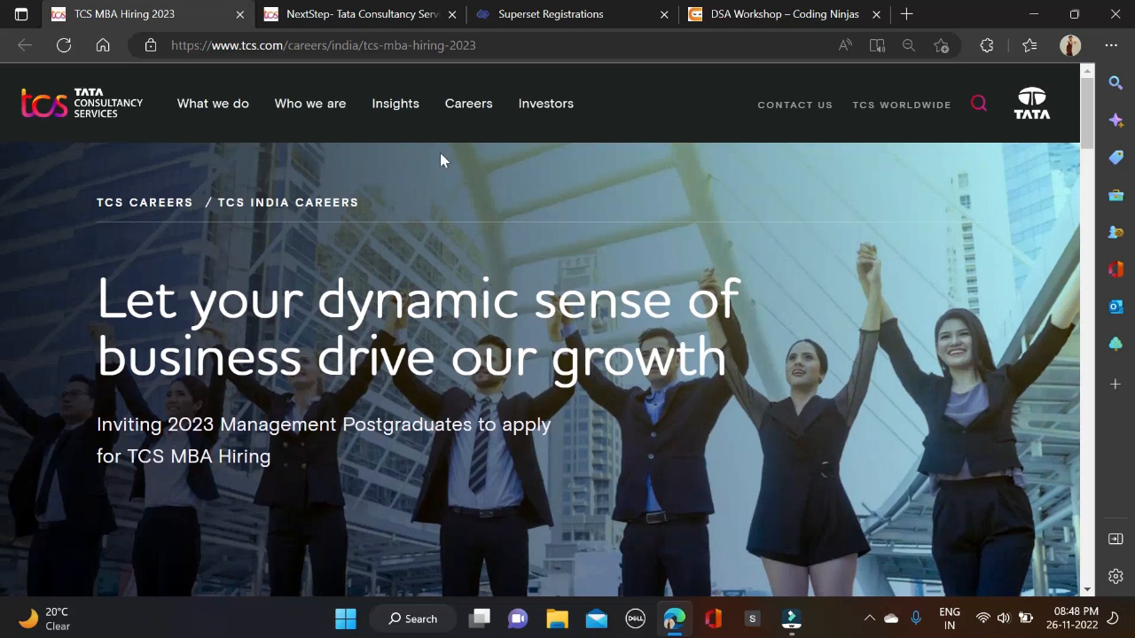